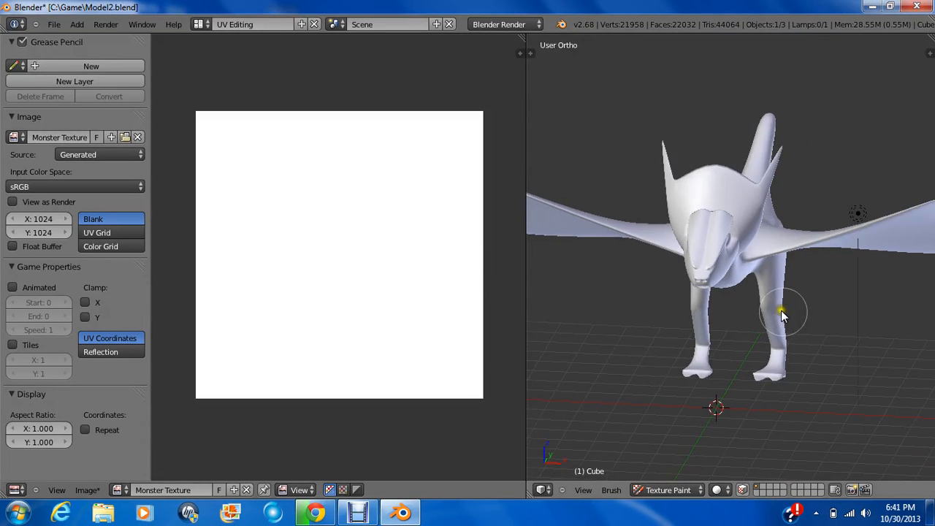
Select all of the dragon mesh, unwrap it, and fit the resulting UV layout in the image editor
{"action": "left_click_drag", "start_coordinate": [782, 314], "coordinate": [830, 307]}
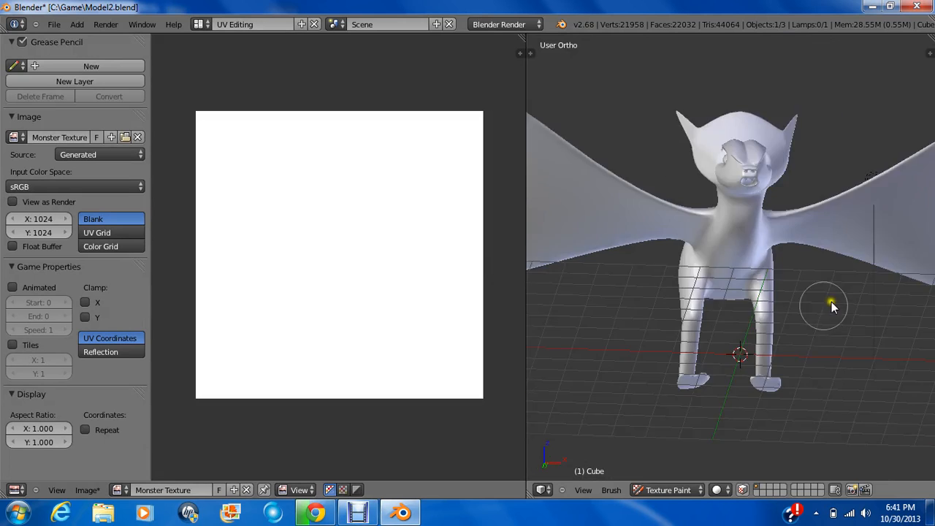
{"action": "left_click_drag", "start_coordinate": [831, 305], "coordinate": [757, 285]}
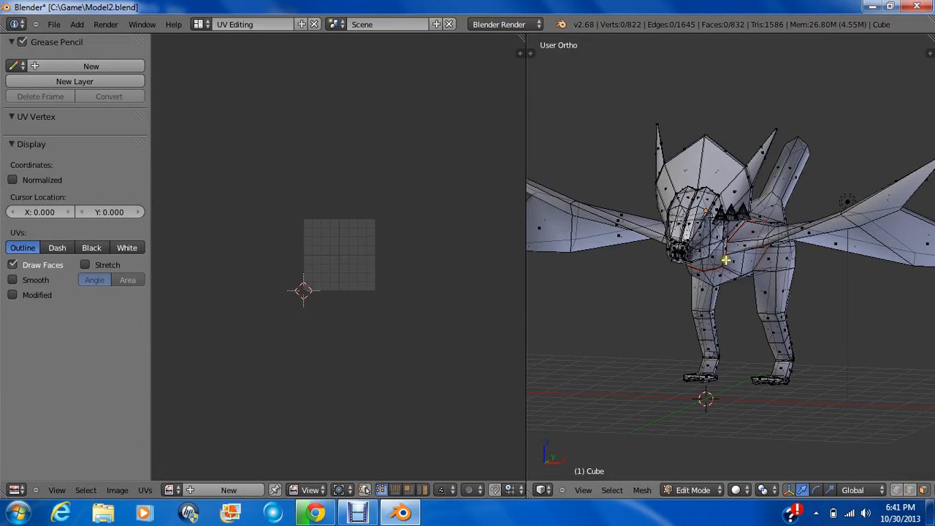
{"action": "key", "text": "a"}
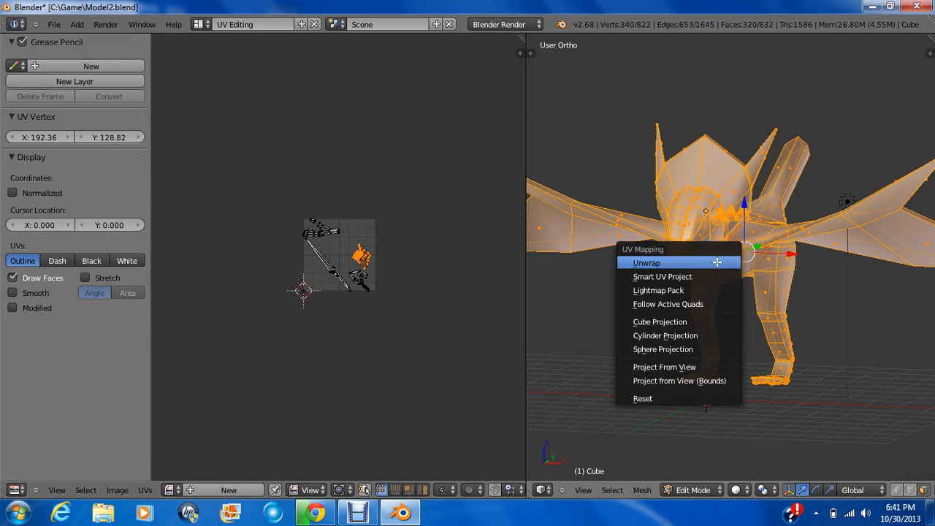
{"action": "left_click", "coordinate": [646, 263]}
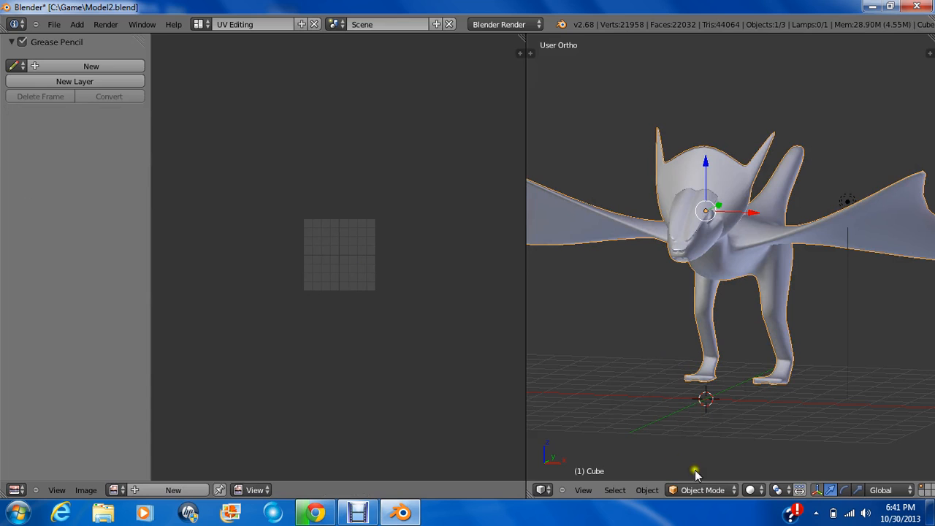
{"action": "left_click", "coordinate": [700, 490]}
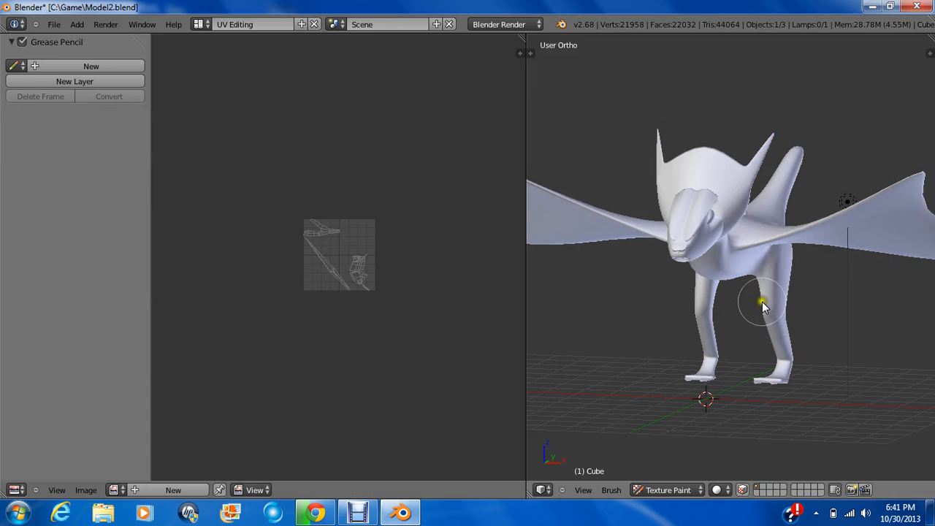
{"action": "key", "text": "Tab"}
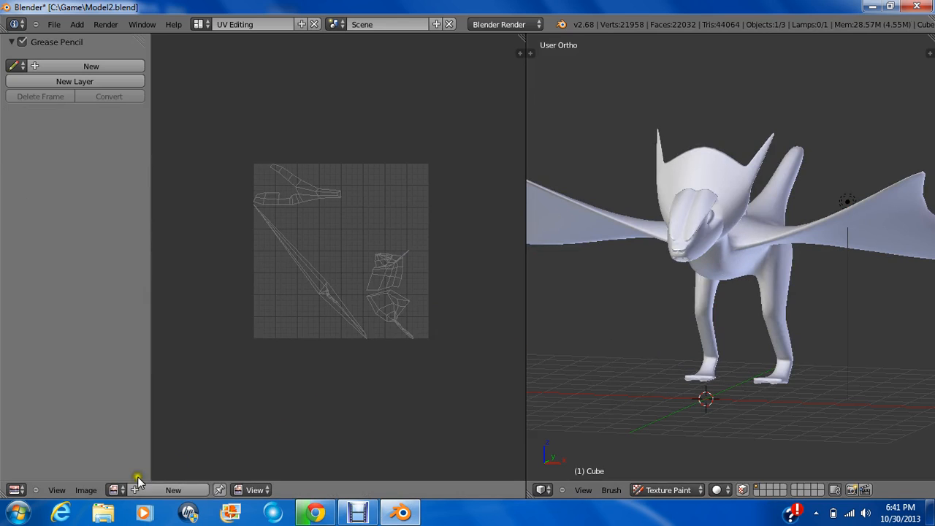
Load the Monster Texture image into the editor, switch it to Paint, and raise brush radius to 200
{"action": "left_click", "coordinate": [114, 491]}
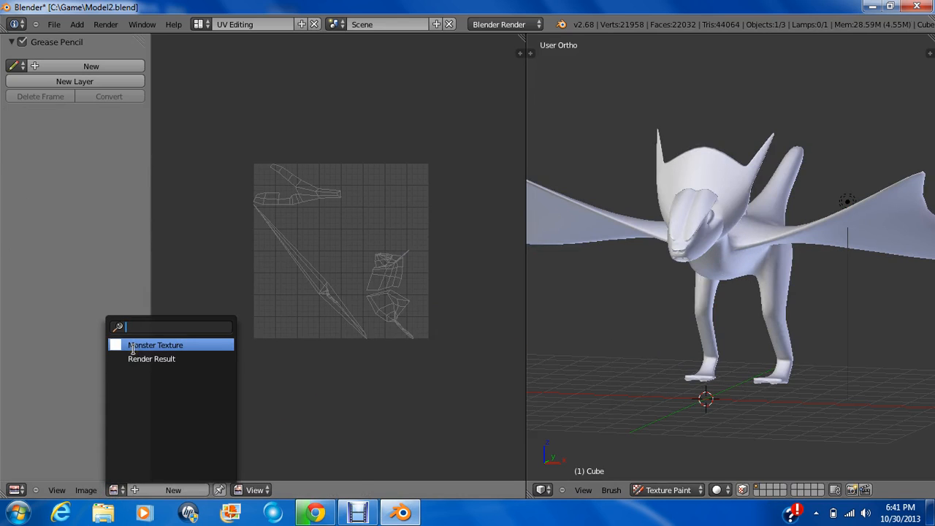
{"action": "left_click", "coordinate": [155, 345]}
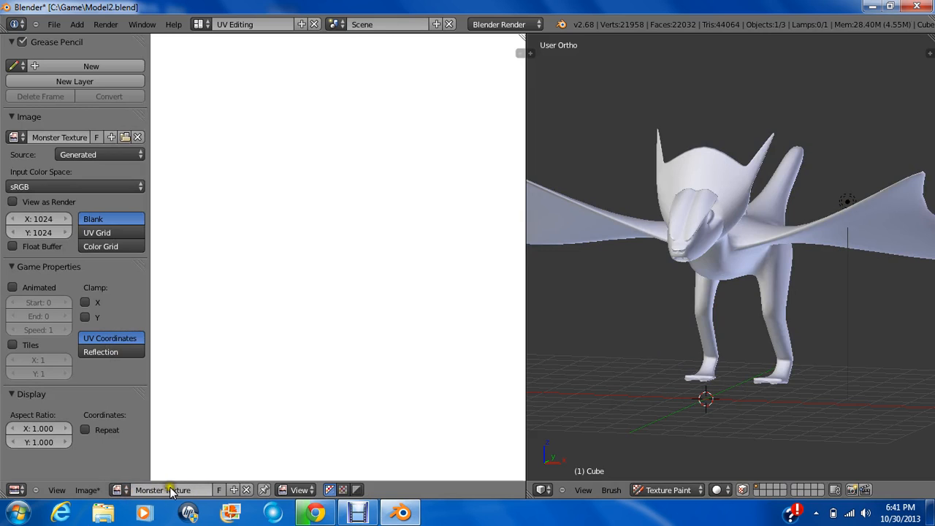
{"action": "left_click", "coordinate": [94, 219]}
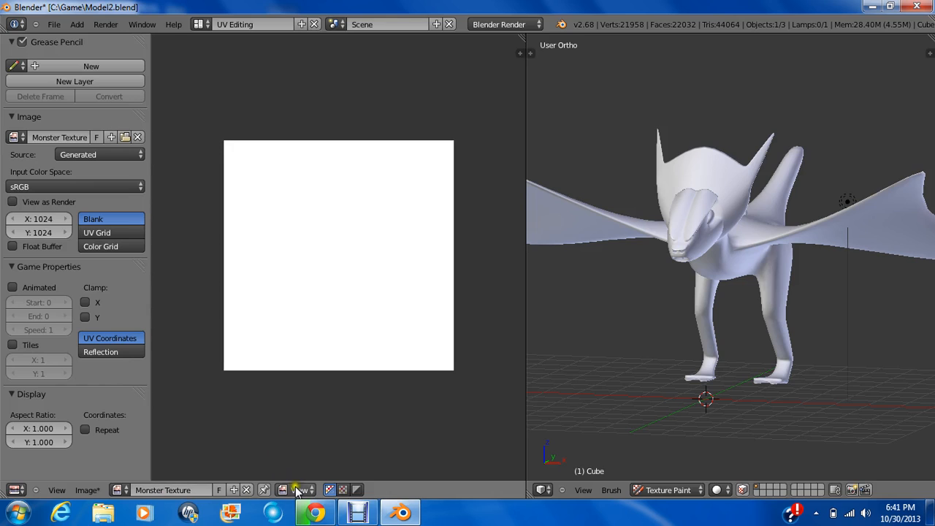
{"action": "left_click", "coordinate": [301, 491]}
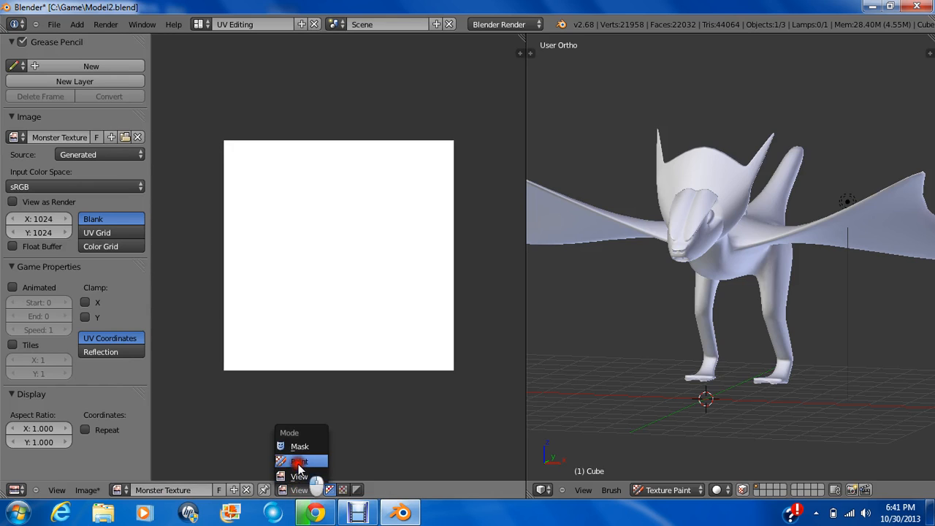
{"action": "left_click", "coordinate": [299, 461]}
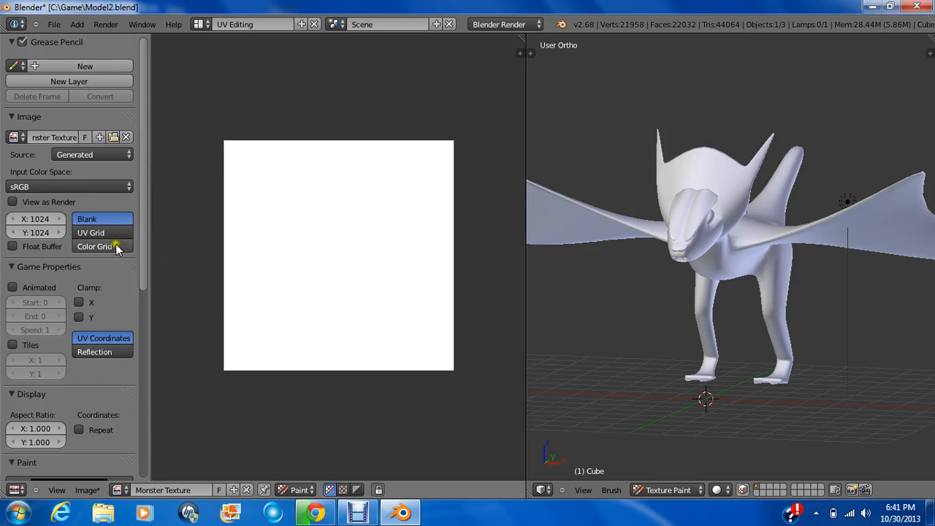
{"action": "scroll", "scroll_direction": "down", "scroll_amount": 3}
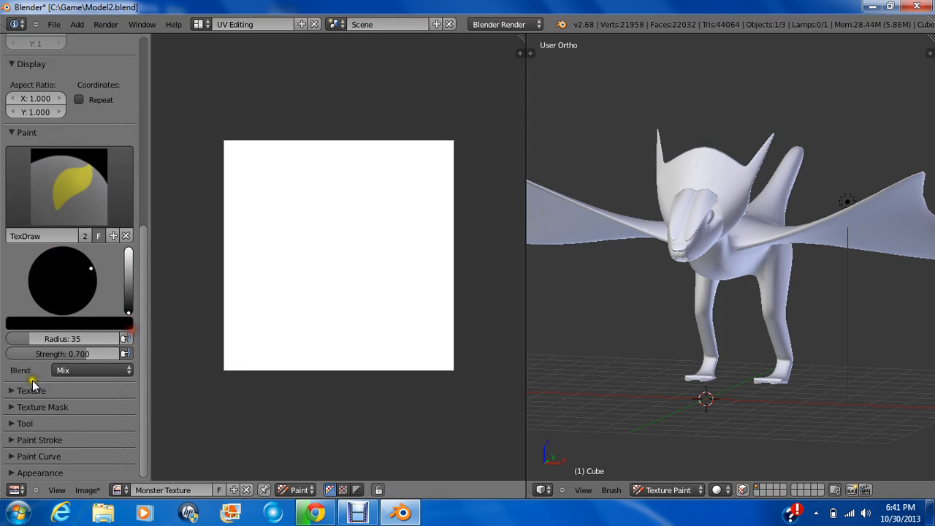
{"action": "mouse_move", "coordinate": [17, 453]}
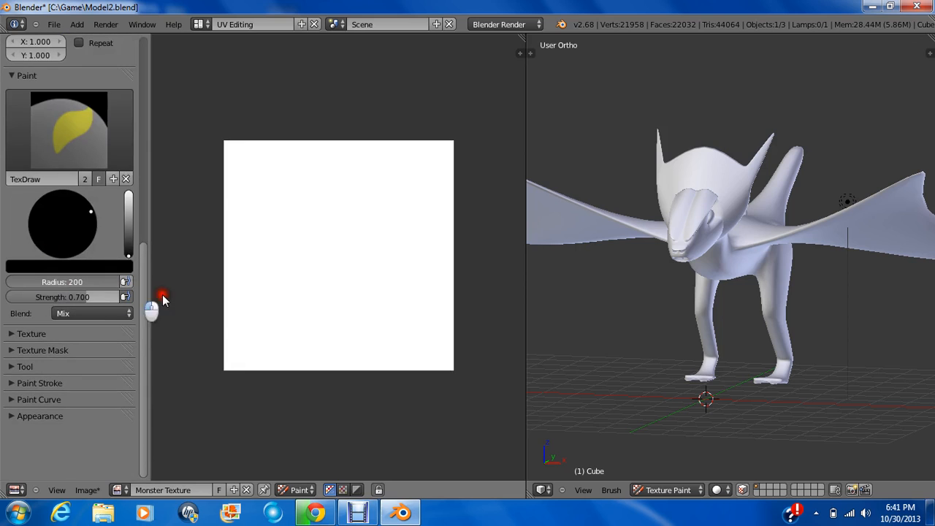
Raise brush strength to 1.000 and paint the whole Monster Texture black
{"action": "left_click_drag", "start_coordinate": [164, 295], "coordinate": [285, 173]}
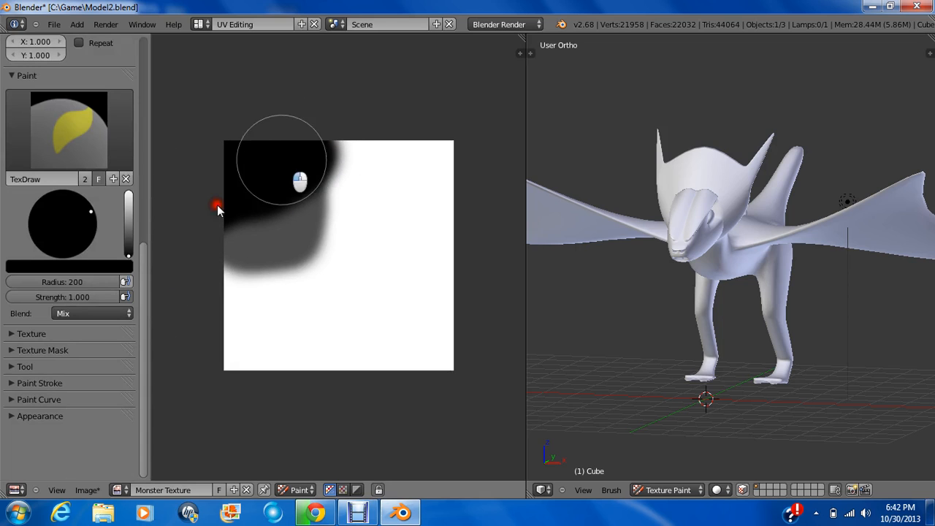
{"action": "left_click_drag", "start_coordinate": [219, 205], "coordinate": [435, 154]}
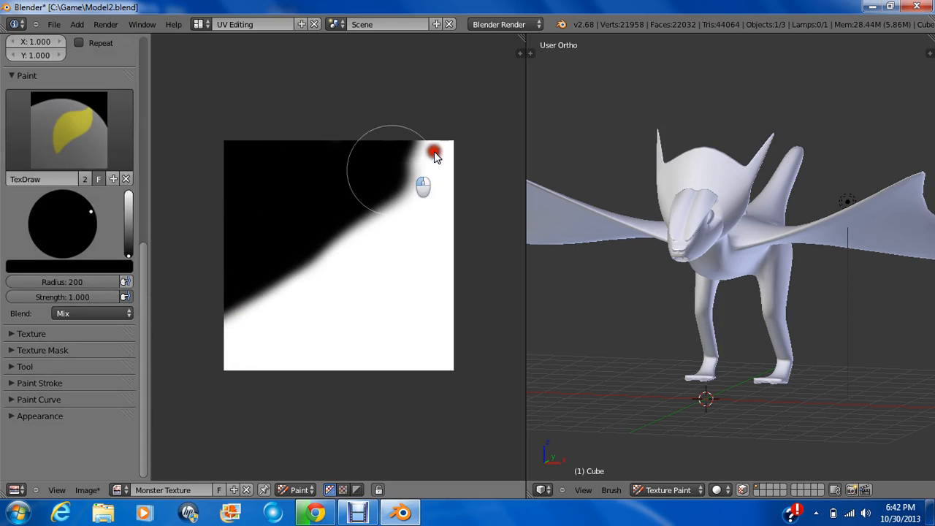
{"action": "left_click_drag", "start_coordinate": [436, 153], "coordinate": [276, 344]}
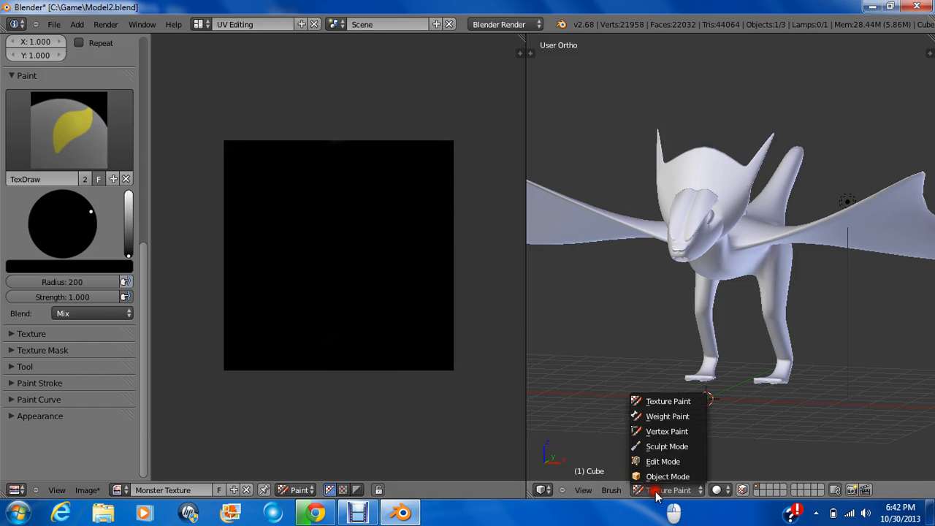
Assign Monster Texture to the dragon's UVs in Edit Mode so the model displays black
{"action": "left_click", "coordinate": [664, 462]}
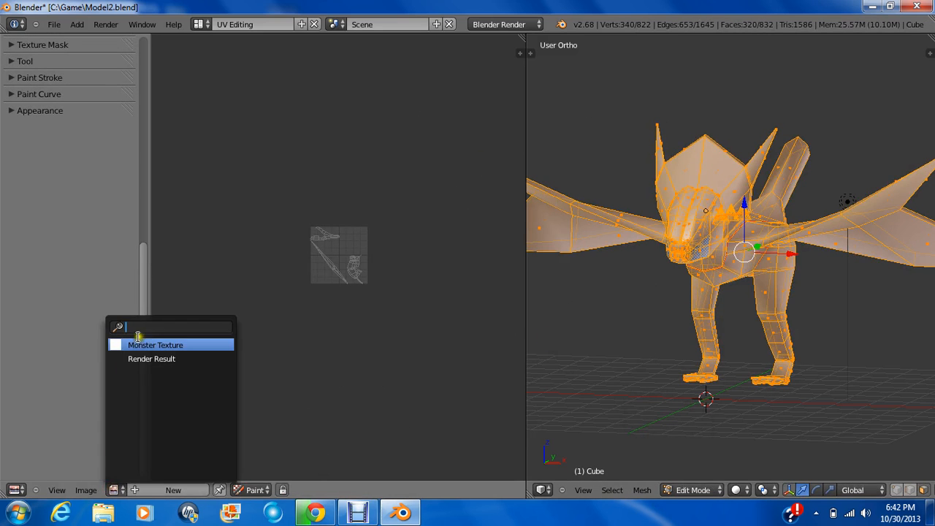
{"action": "left_click", "coordinate": [155, 345]}
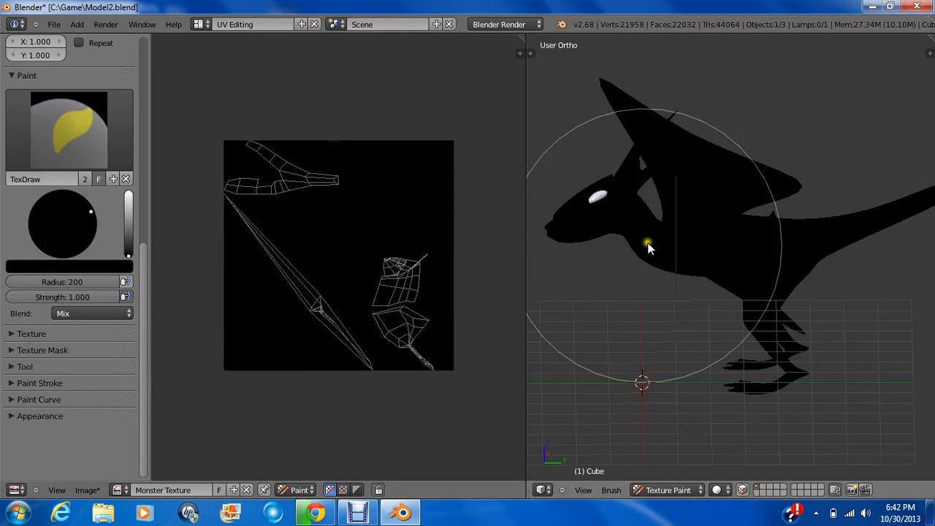
{"action": "left_click_drag", "start_coordinate": [650, 247], "coordinate": [757, 286]}
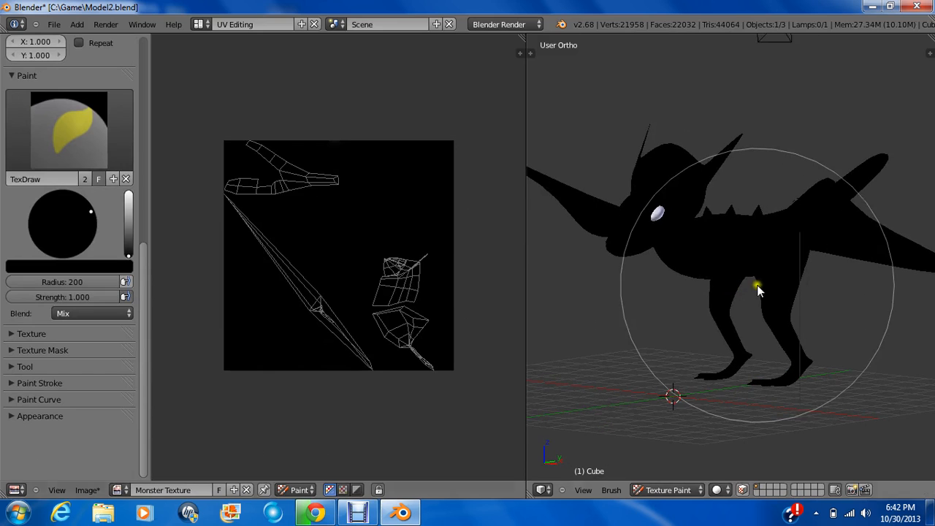
{"action": "mouse_move", "coordinate": [362, 292]}
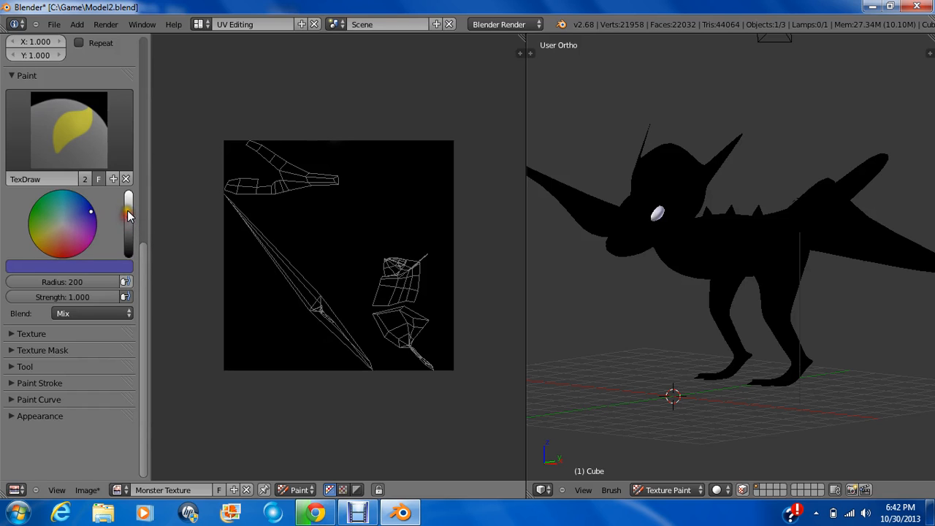
Pick a near-white grey brush colour and paint over the entire texture so the dragon turns grey
{"action": "left_click", "coordinate": [66, 227]}
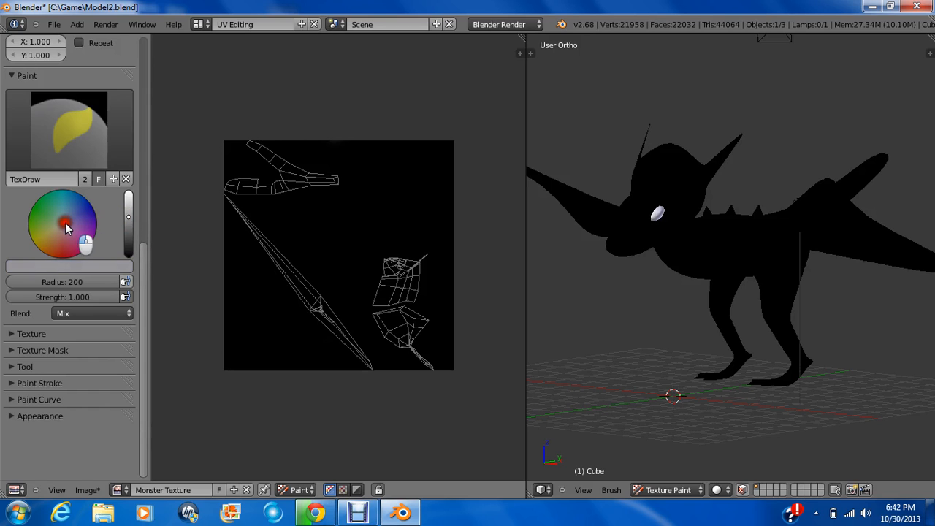
{"action": "left_click", "coordinate": [298, 143]}
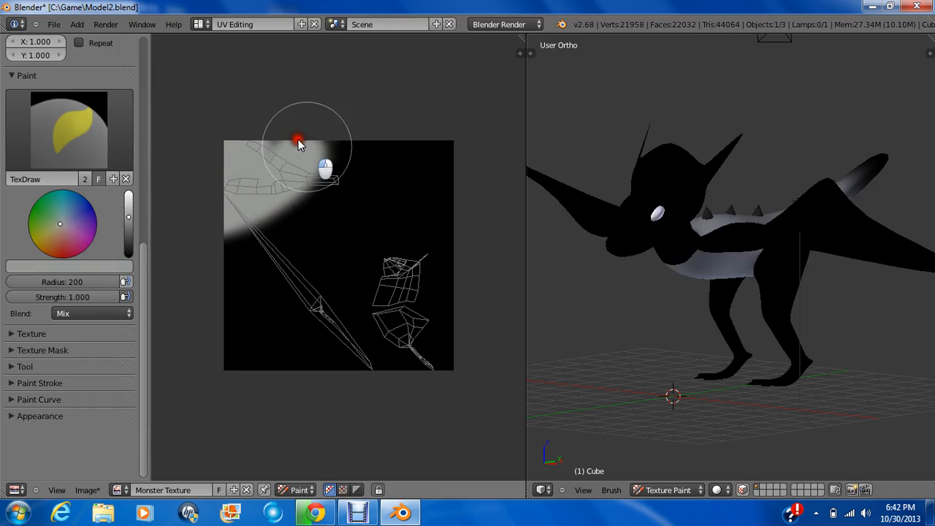
{"action": "left_click_drag", "start_coordinate": [298, 143], "coordinate": [380, 164]}
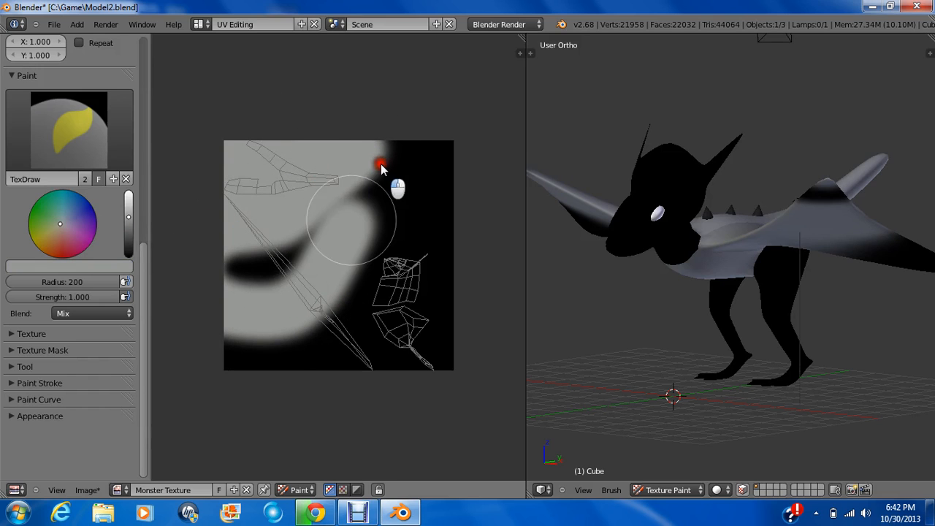
{"action": "left_click_drag", "start_coordinate": [380, 164], "coordinate": [353, 176]}
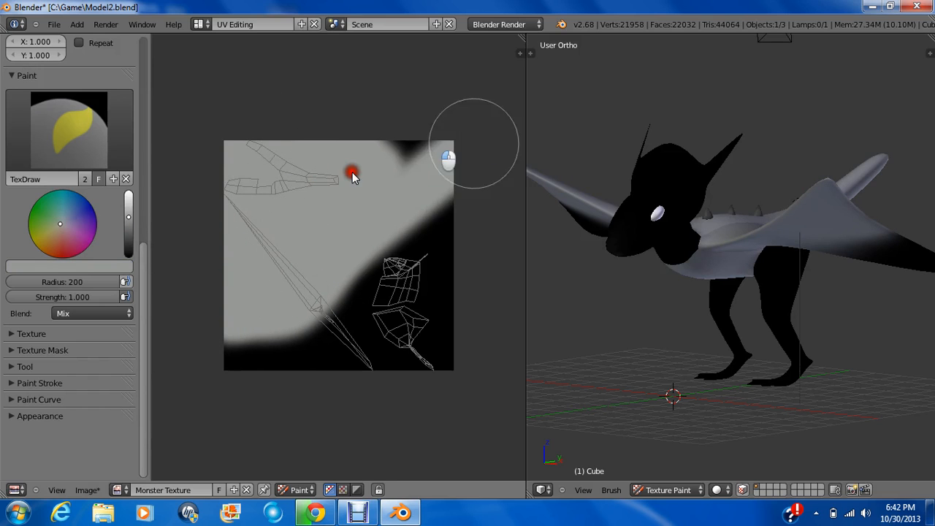
{"action": "left_click_drag", "start_coordinate": [351, 176], "coordinate": [423, 348]}
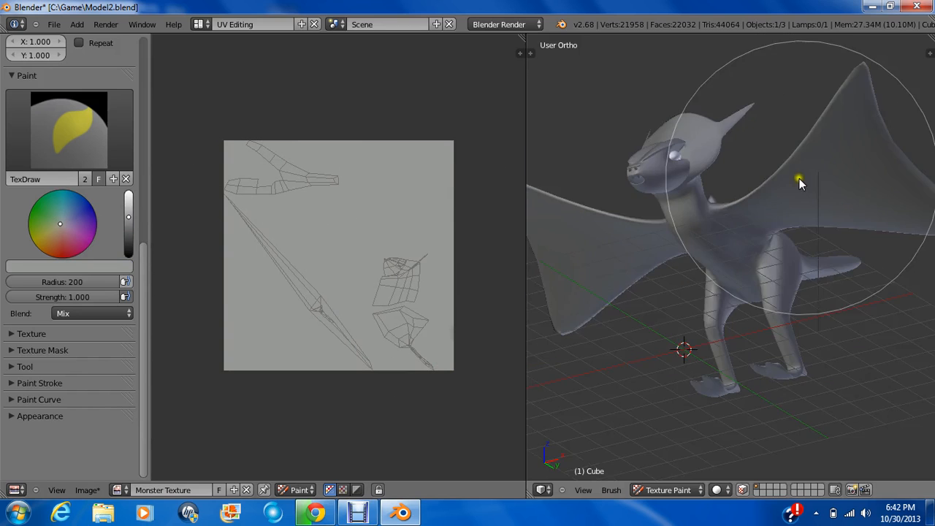
{"action": "left_click_drag", "start_coordinate": [801, 182], "coordinate": [584, 212]}
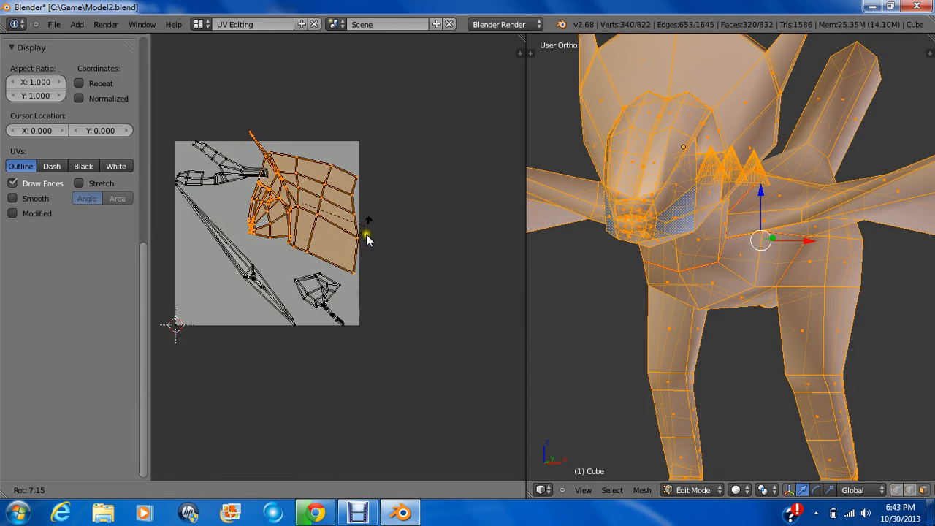
{"action": "mouse_move", "coordinate": [358, 254]}
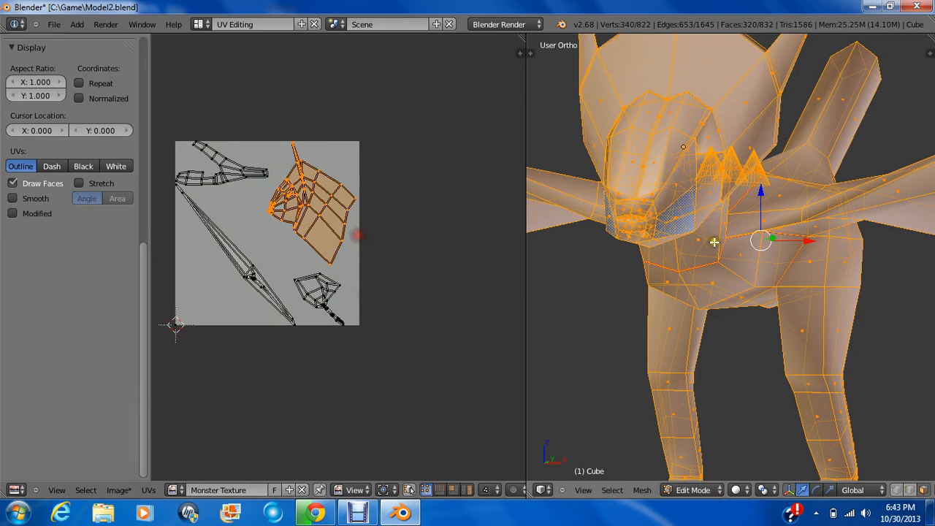
Confirm the scaled and moved head UV island on the grey texture
{"action": "left_click", "coordinate": [690, 490]}
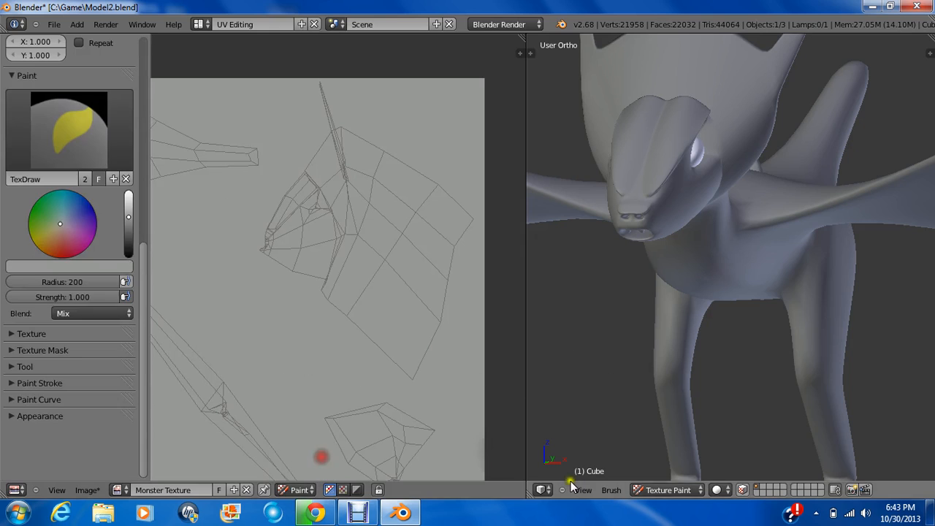
{"action": "mouse_move", "coordinate": [687, 232]}
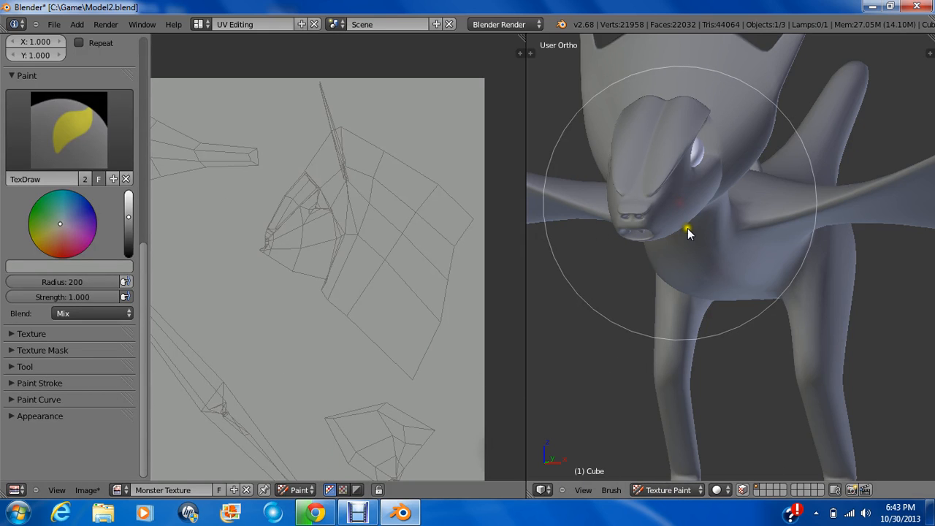
{"action": "mouse_move", "coordinate": [558, 227]}
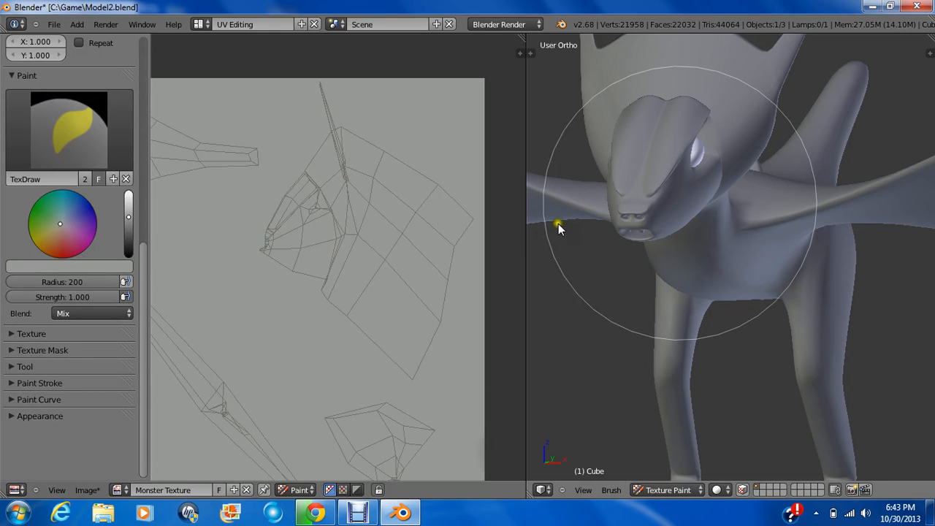
{"action": "mouse_move", "coordinate": [291, 276]}
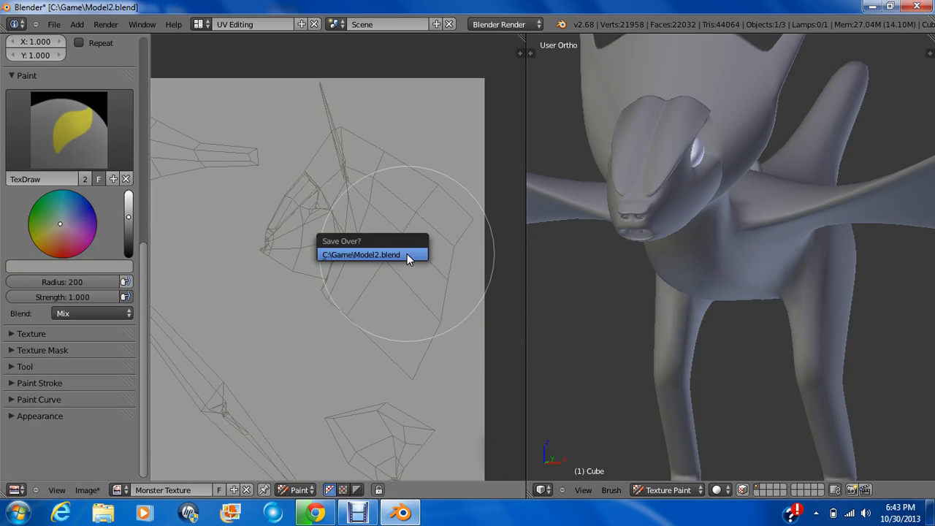
Confirm Save Over for Model2.blend, then paint red across the head and neck UV area
{"action": "left_click", "coordinate": [373, 254]}
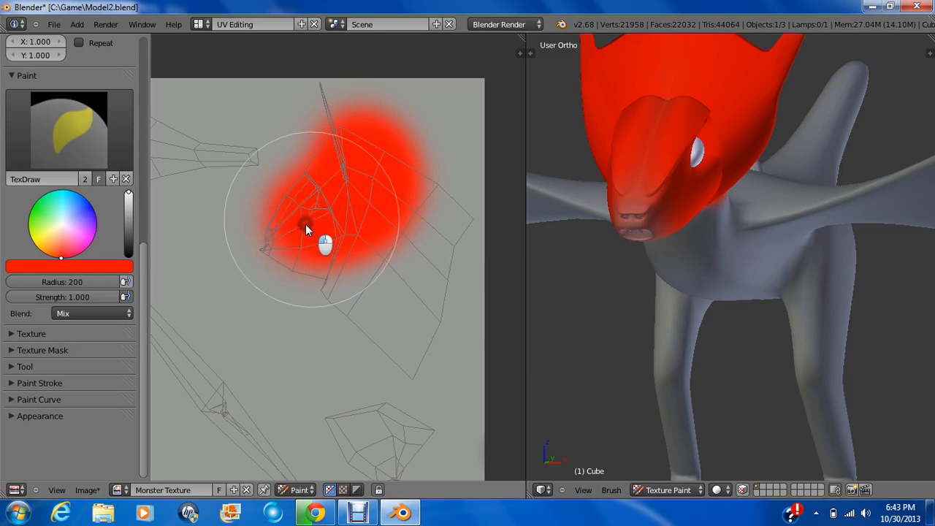
{"action": "left_click_drag", "start_coordinate": [306, 222], "coordinate": [395, 329]}
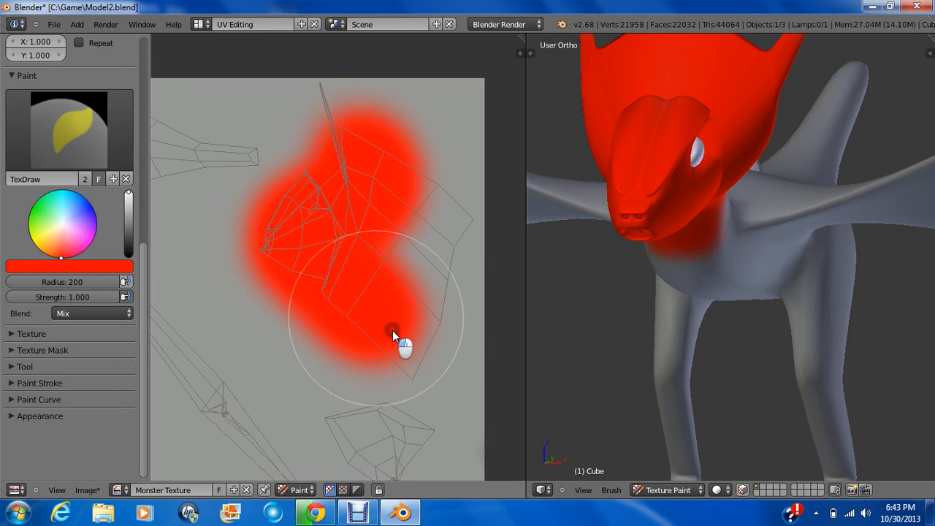
{"action": "left_click_drag", "start_coordinate": [395, 333], "coordinate": [427, 201]}
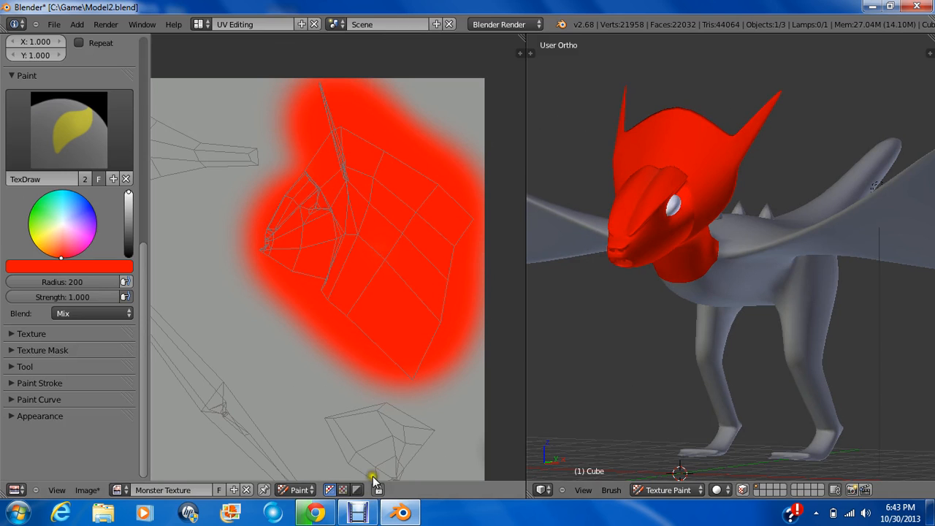
{"action": "mouse_move", "coordinate": [319, 213]}
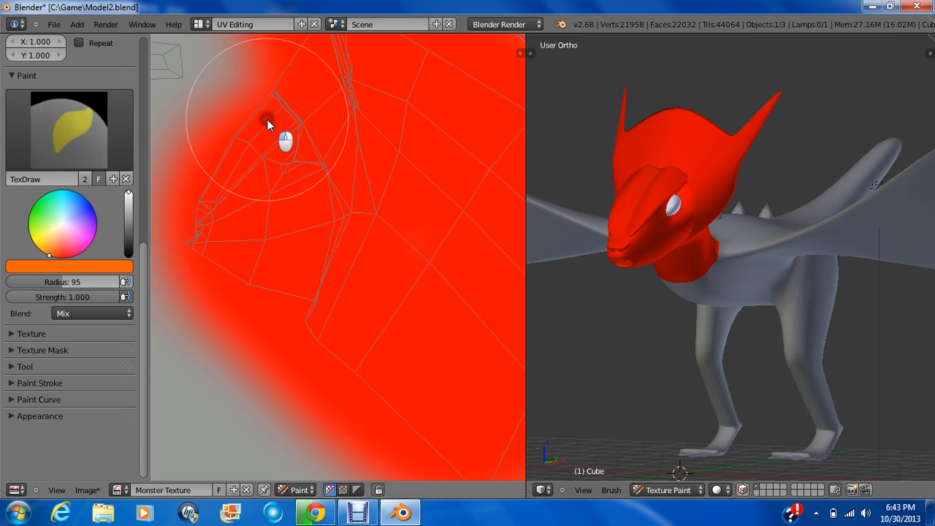
Spread additional red paint across more of the head texture
{"action": "left_click_drag", "start_coordinate": [269, 120], "coordinate": [225, 205]}
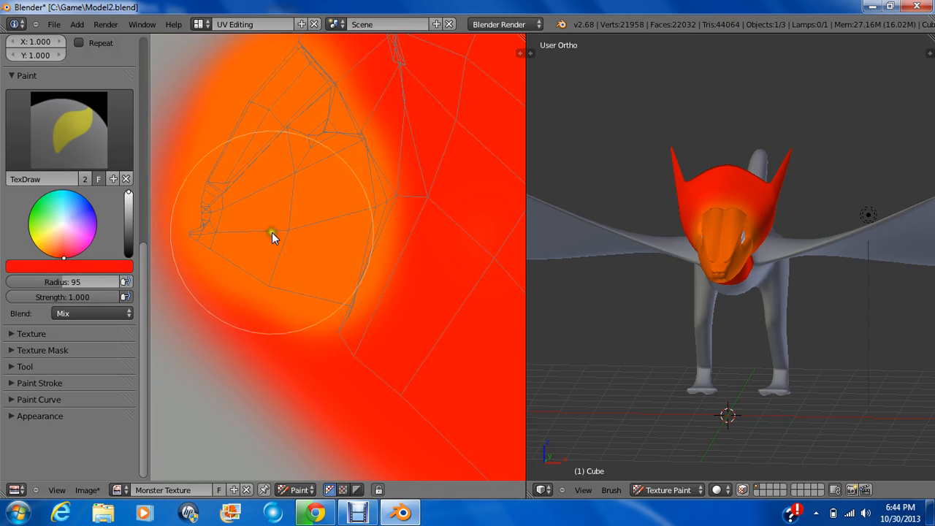
{"action": "mouse_move", "coordinate": [270, 220]}
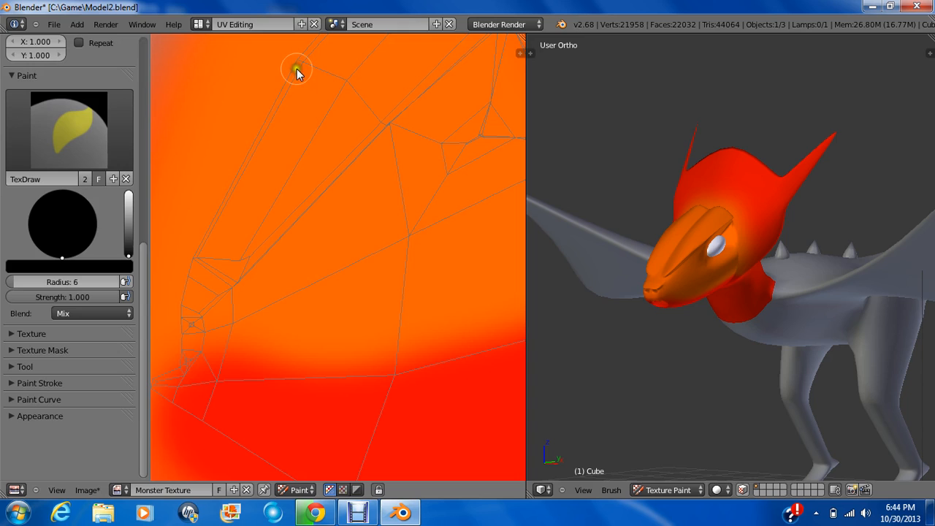
Paint a long black main stripe down the snout area of the texture
{"action": "left_click_drag", "start_coordinate": [295, 70], "coordinate": [236, 190]}
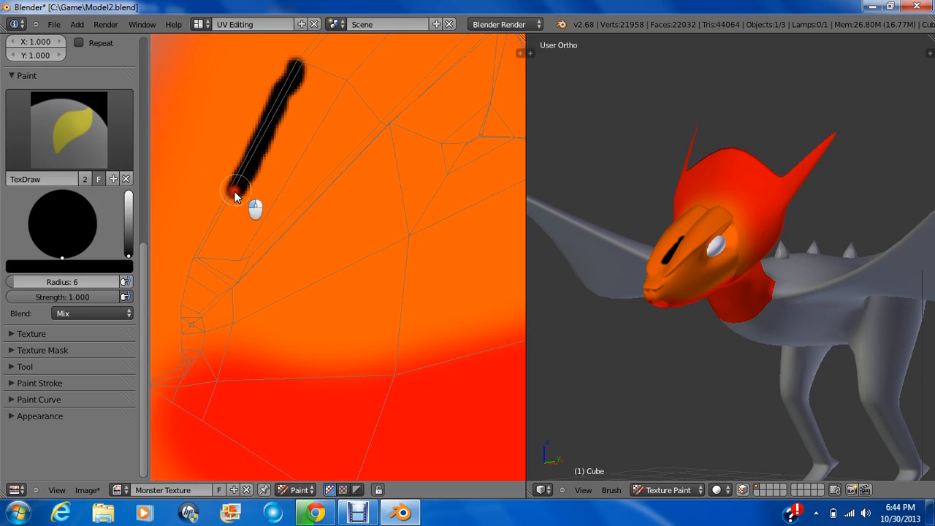
{"action": "left_click_drag", "start_coordinate": [237, 192], "coordinate": [266, 150]}
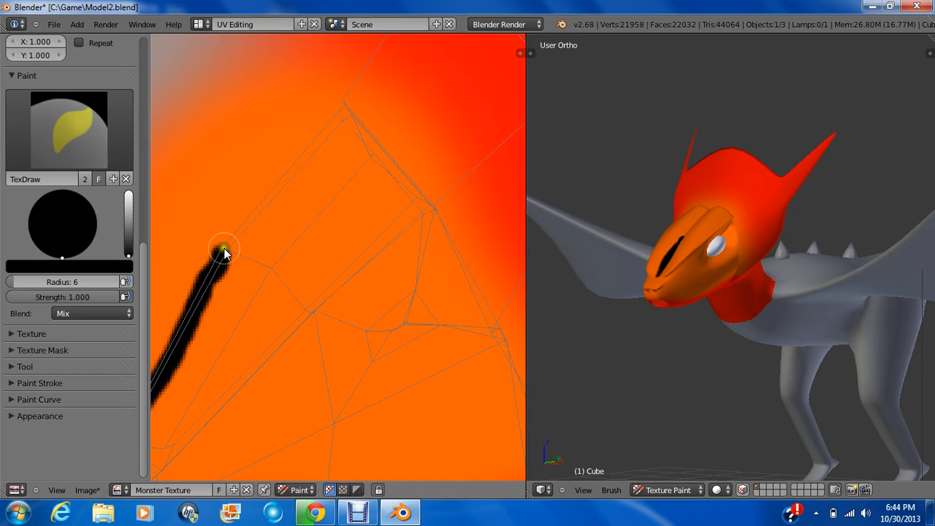
{"action": "left_click_drag", "start_coordinate": [225, 251], "coordinate": [309, 158]}
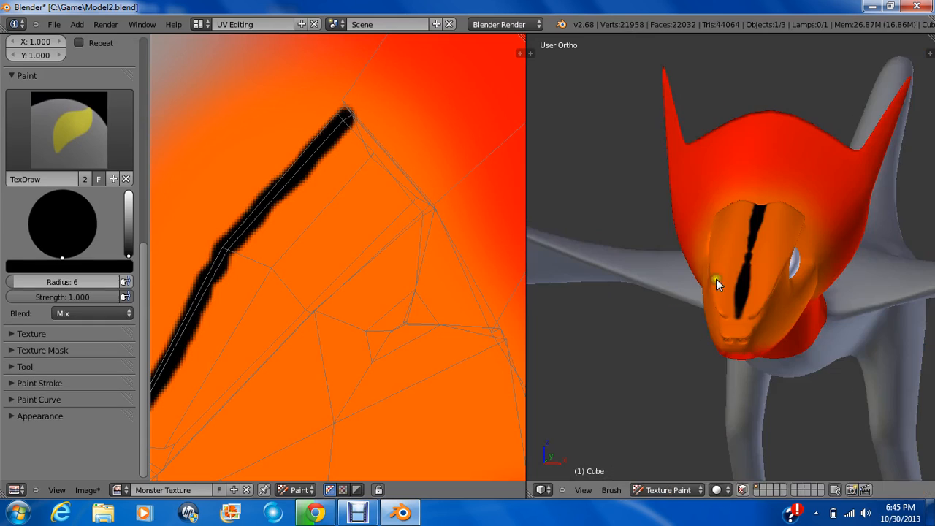
{"action": "mouse_move", "coordinate": [281, 205]}
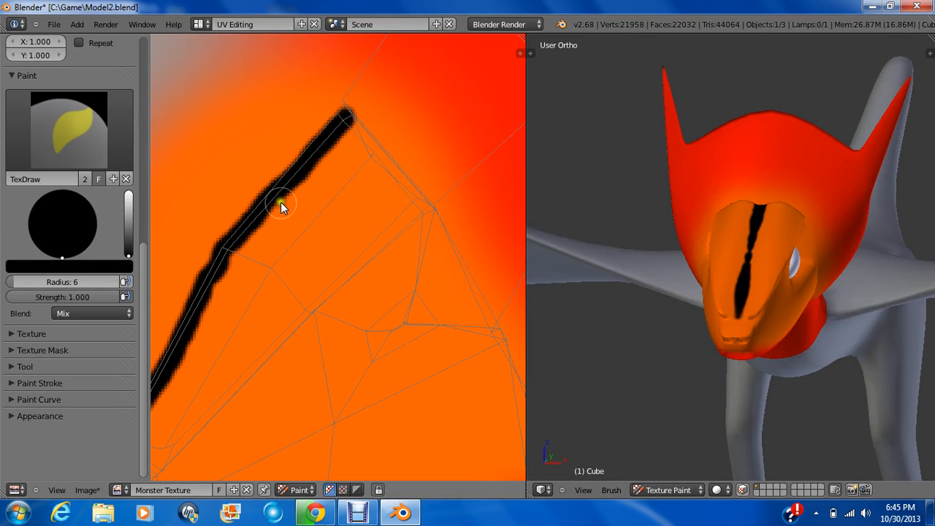
Add several black side branches off the main snout stripe
{"action": "left_click_drag", "start_coordinate": [285, 205], "coordinate": [348, 207]}
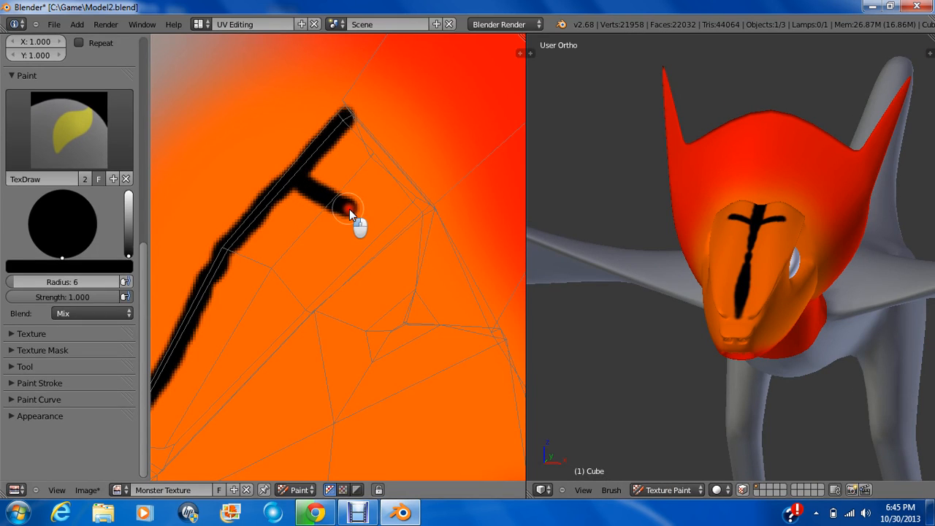
{"action": "left_click_drag", "start_coordinate": [349, 210], "coordinate": [386, 243]}
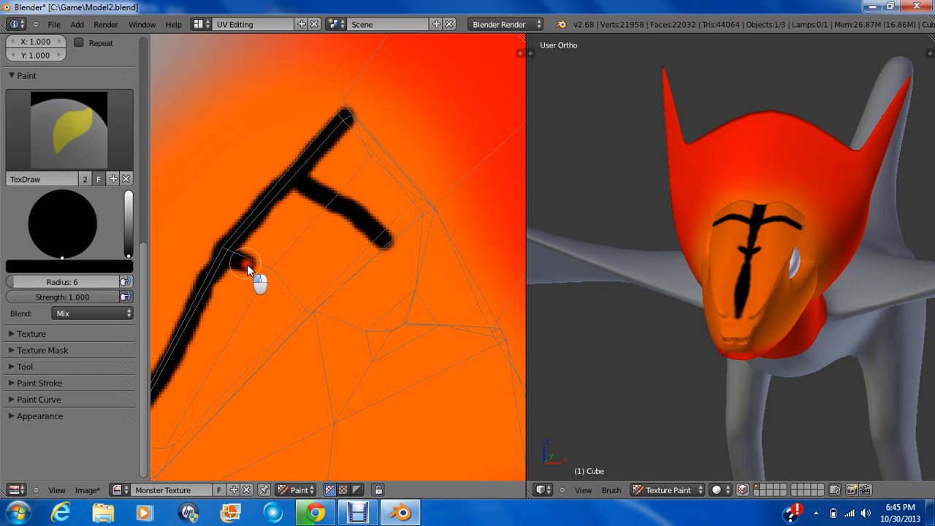
{"action": "left_click_drag", "start_coordinate": [248, 263], "coordinate": [295, 324]}
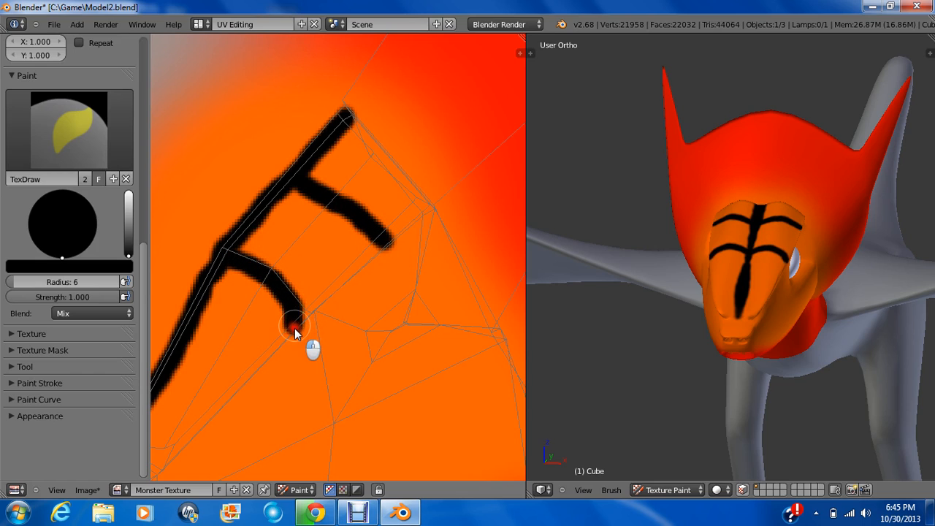
{"action": "left_click_drag", "start_coordinate": [296, 325], "coordinate": [189, 371]}
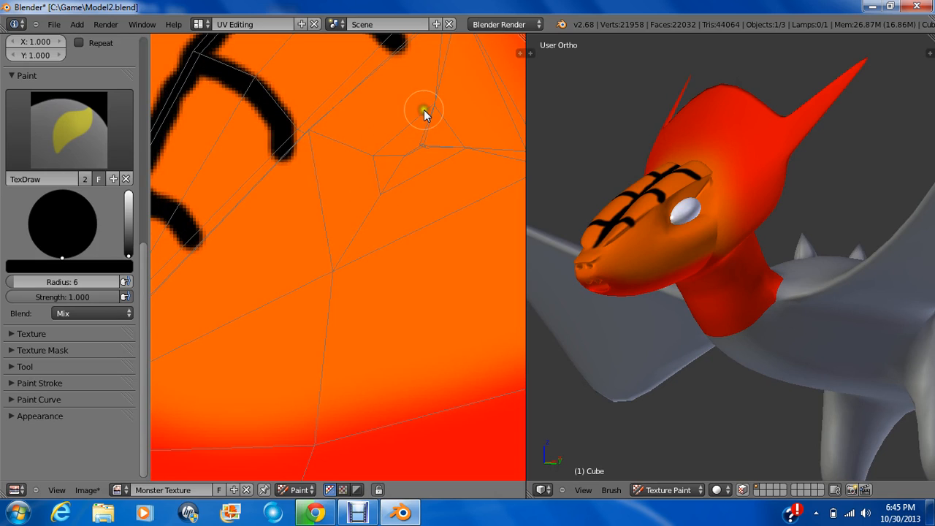
Outline and fill a solid black patch around the dragon's eye UVs
{"action": "left_click_drag", "start_coordinate": [422, 114], "coordinate": [374, 144]}
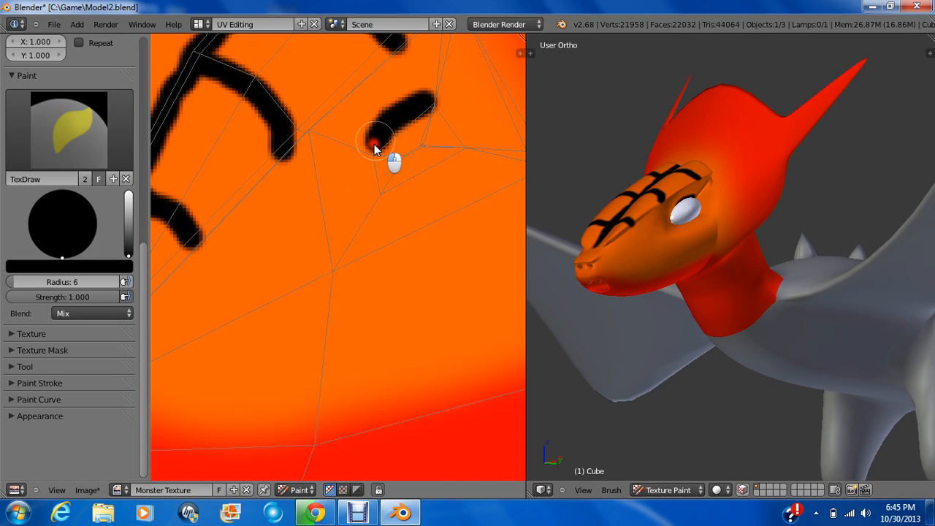
{"action": "left_click_drag", "start_coordinate": [373, 143], "coordinate": [451, 164]}
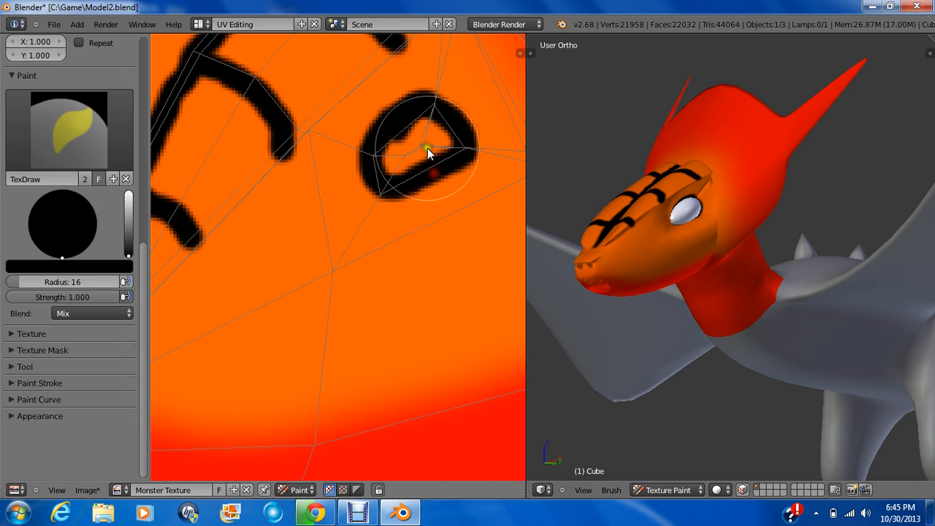
{"action": "left_click_drag", "start_coordinate": [427, 154], "coordinate": [380, 158]}
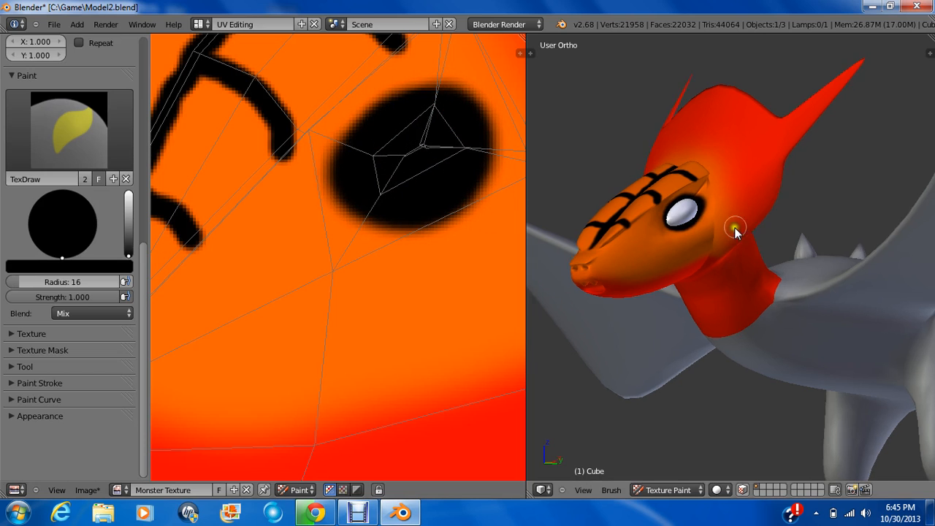
{"action": "left_click_drag", "start_coordinate": [737, 232], "coordinate": [782, 252]}
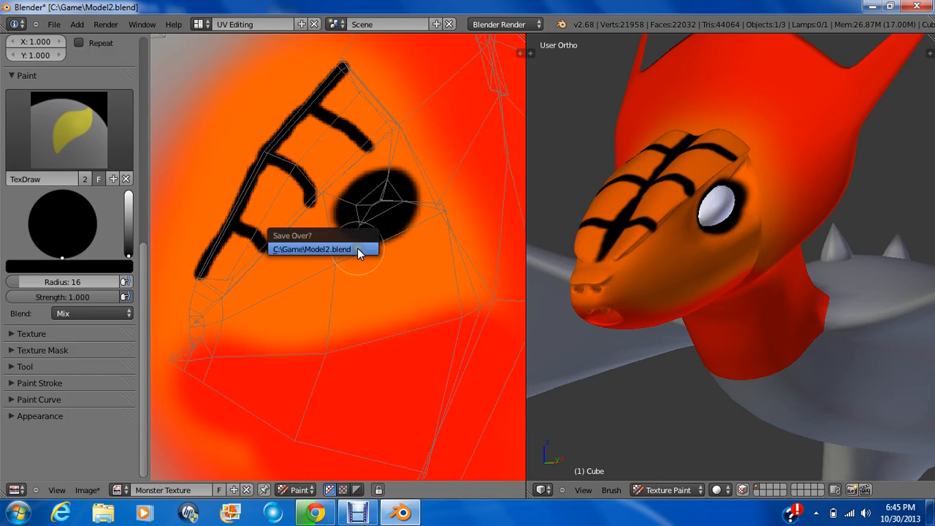
Save over the blend file, then save the painted Monster Texture out as a new PNG image
{"action": "left_click", "coordinate": [310, 248]}
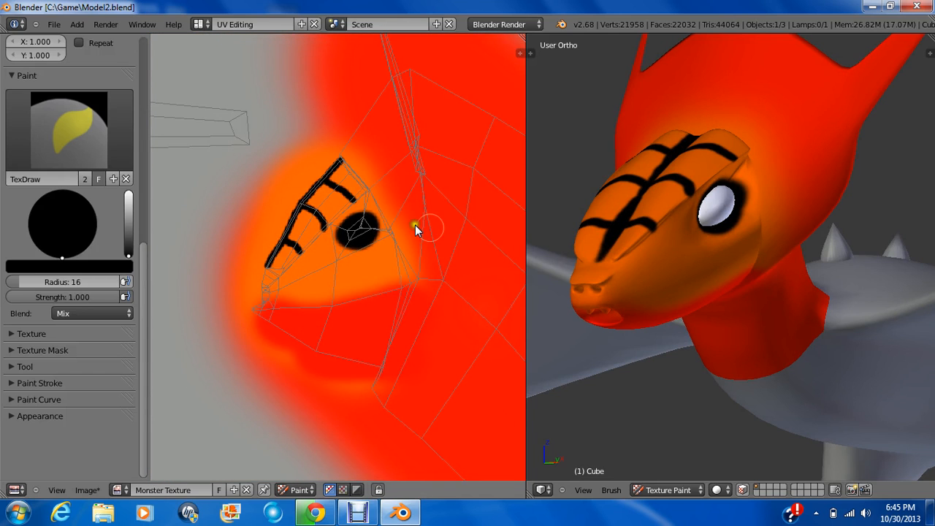
{"action": "mouse_move", "coordinate": [183, 424]}
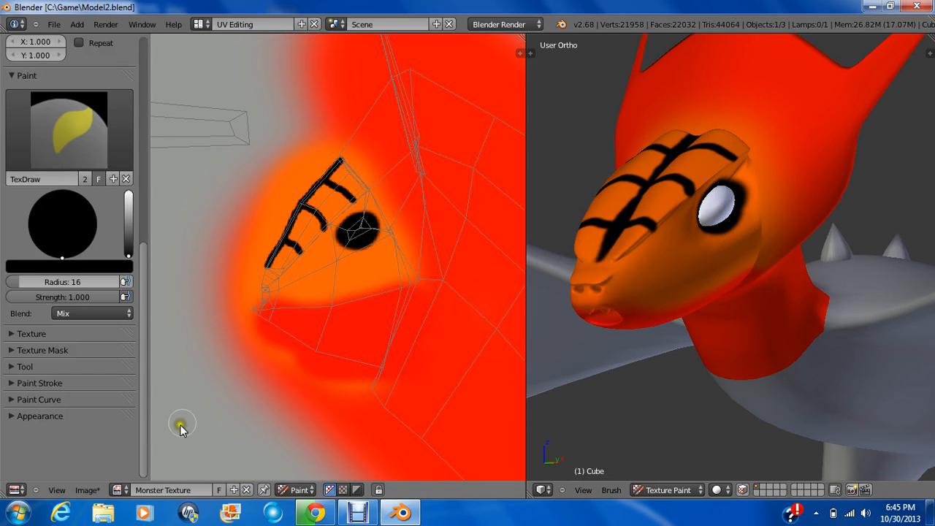
{"action": "left_click", "coordinate": [88, 491]}
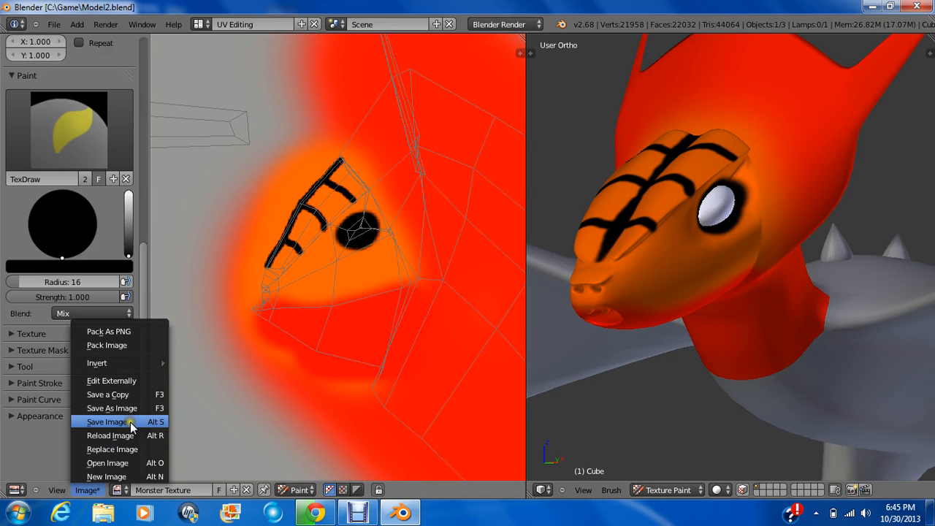
{"action": "left_click", "coordinate": [108, 421]}
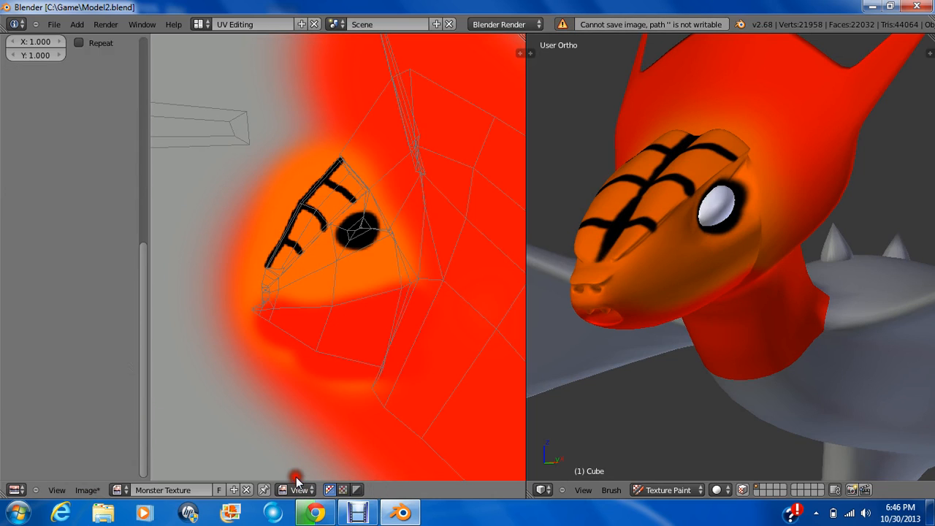
{"action": "left_click", "coordinate": [86, 489]}
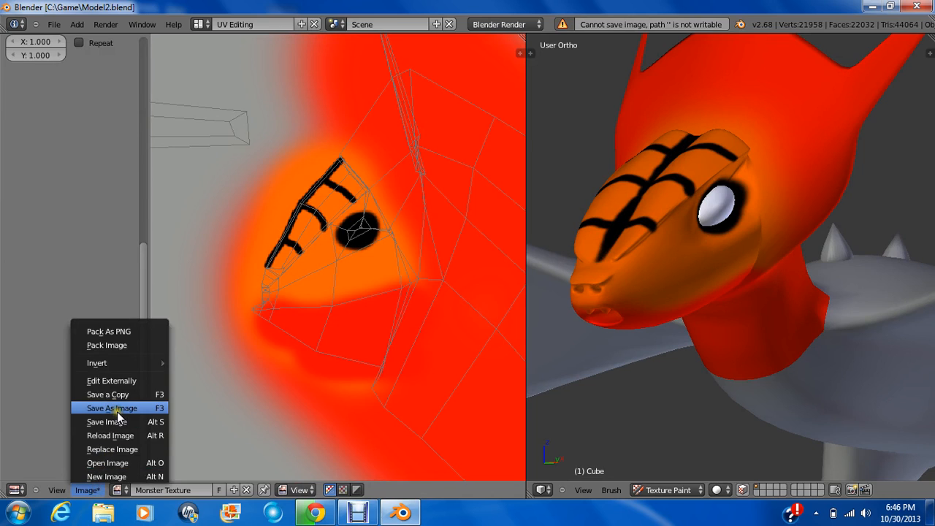
{"action": "left_click", "coordinate": [111, 407]}
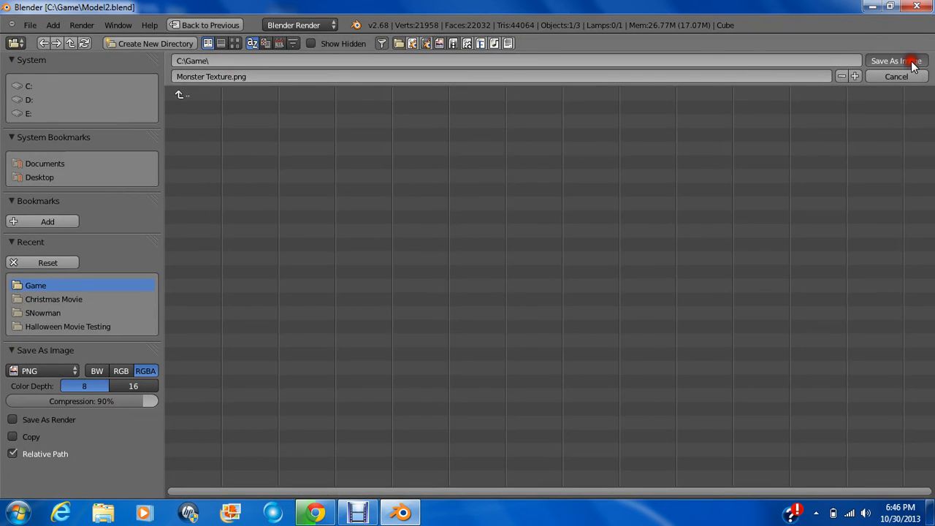
Set the UV/Image Editor mode to Paint so the texture can be painted directly
{"action": "left_click", "coordinate": [886, 61]}
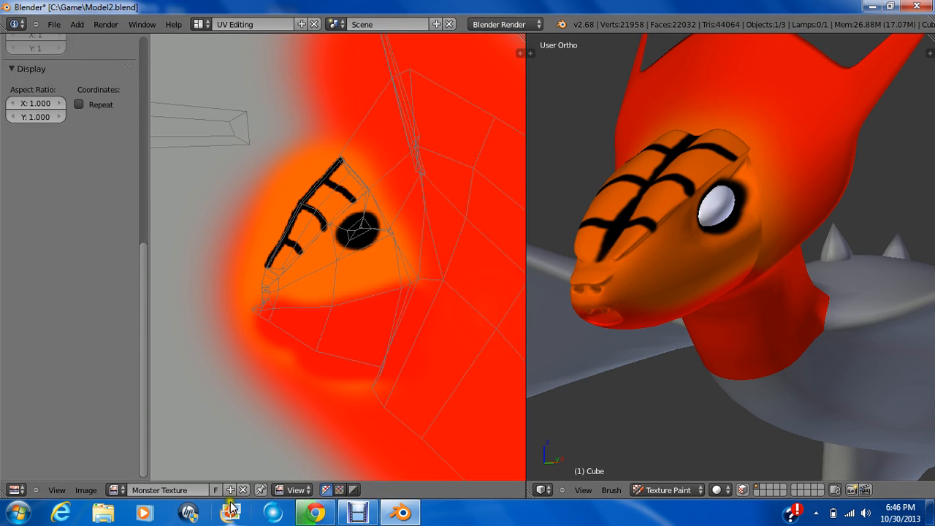
{"action": "left_click", "coordinate": [295, 489]}
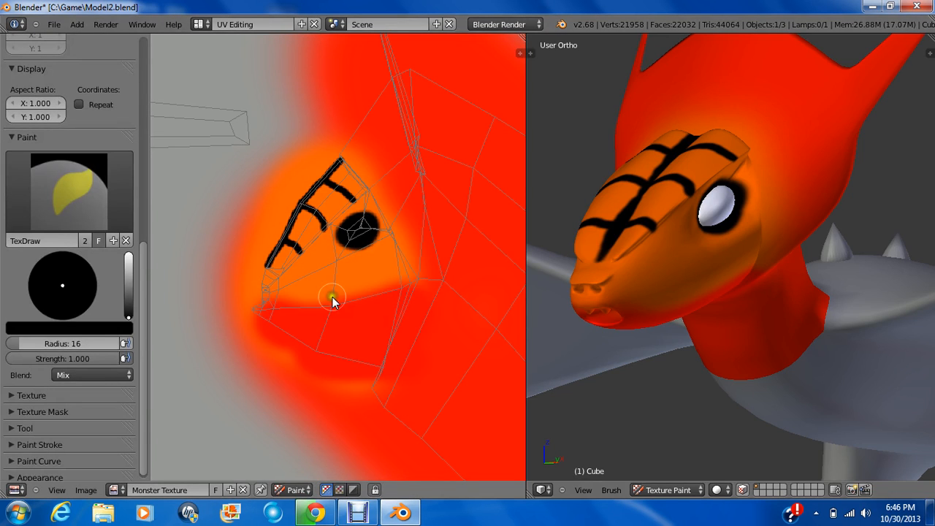
{"action": "mouse_move", "coordinate": [343, 260]}
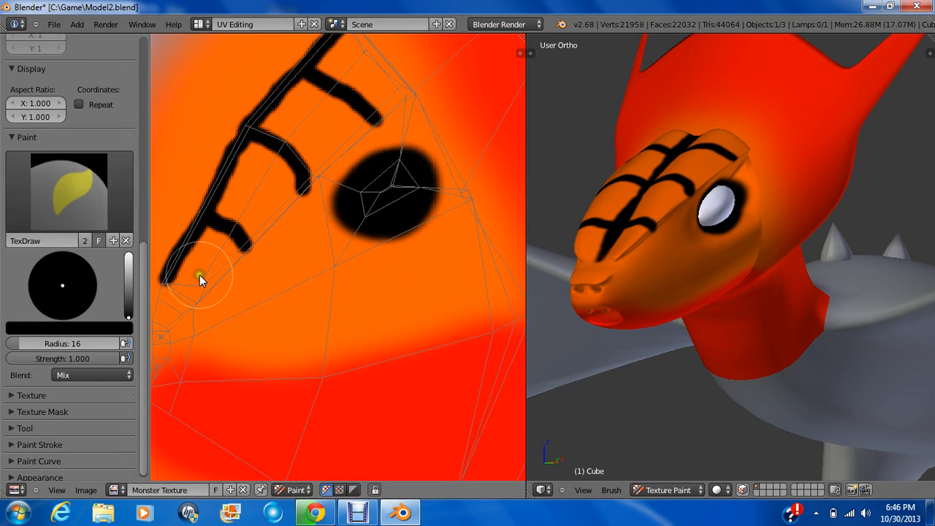
Paint a broad black mask over the eye and snout region of the Monster Texture
{"action": "left_click_drag", "start_coordinate": [203, 281], "coordinate": [260, 241]}
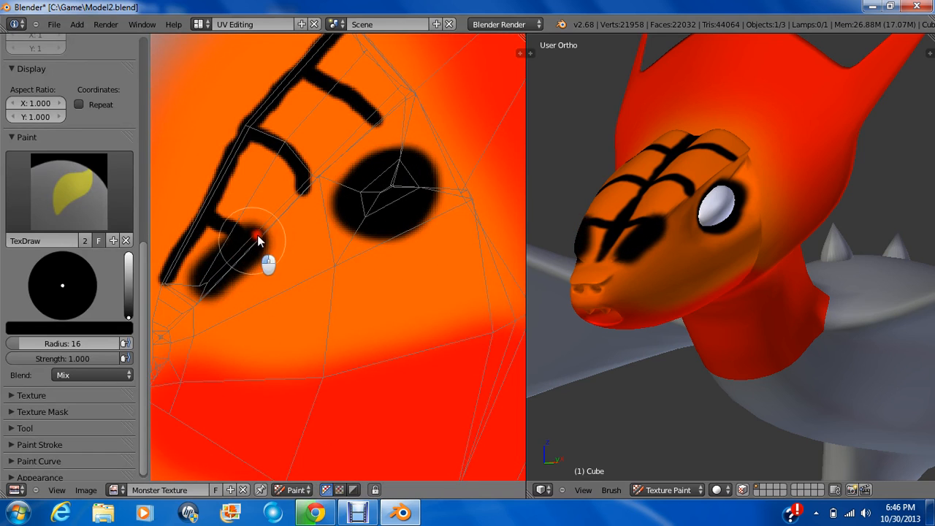
{"action": "left_click_drag", "start_coordinate": [260, 241], "coordinate": [410, 110]}
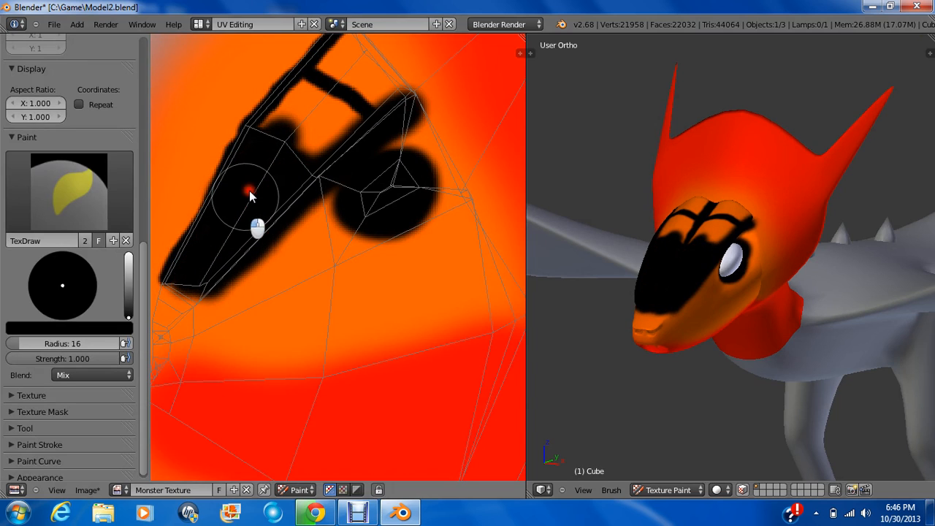
{"action": "left_click_drag", "start_coordinate": [251, 196], "coordinate": [362, 102]}
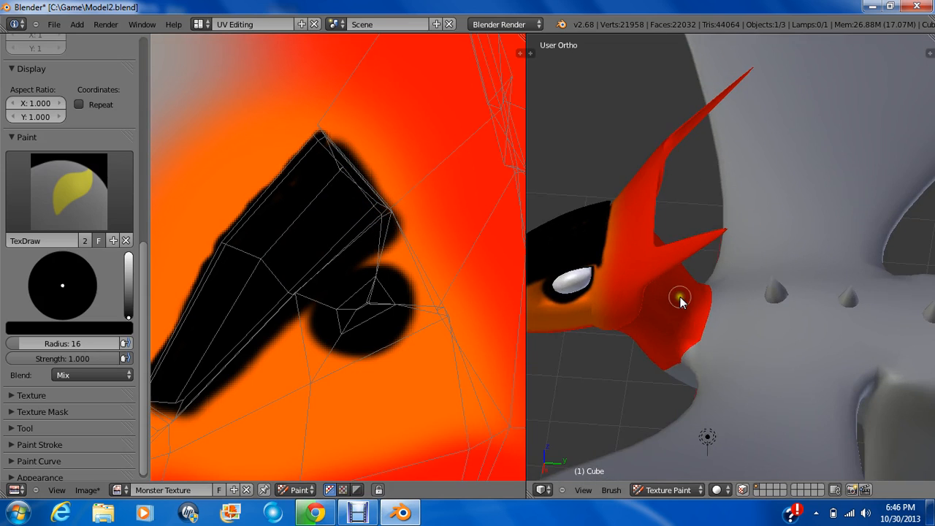
{"action": "left_click_drag", "start_coordinate": [680, 299], "coordinate": [576, 225]}
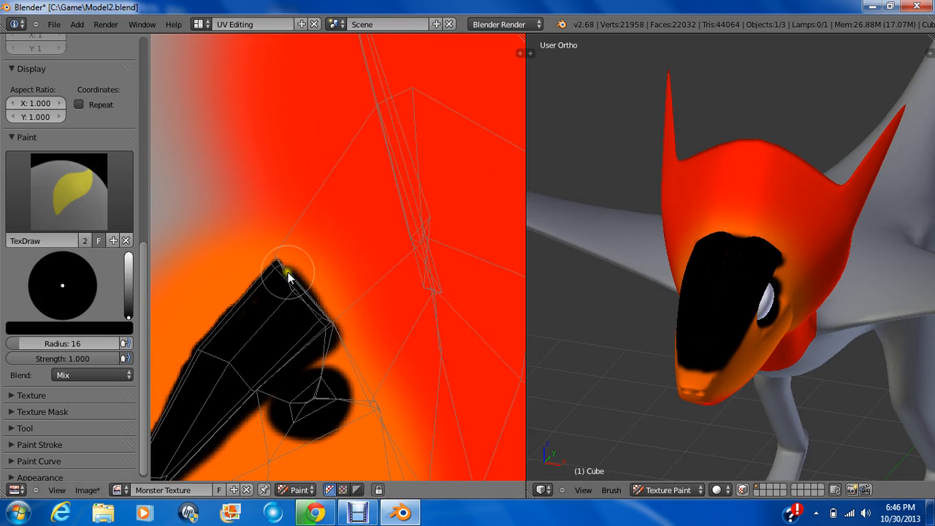
Paint a black stripe up the dragon's forehead and more black across its face
{"action": "left_click_drag", "start_coordinate": [290, 275], "coordinate": [348, 176]}
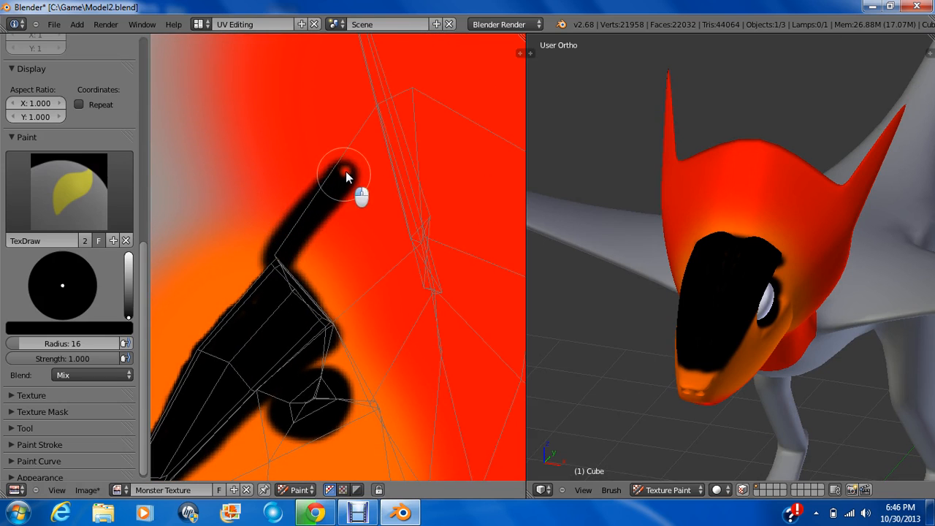
{"action": "left_click_drag", "start_coordinate": [348, 175], "coordinate": [368, 219]}
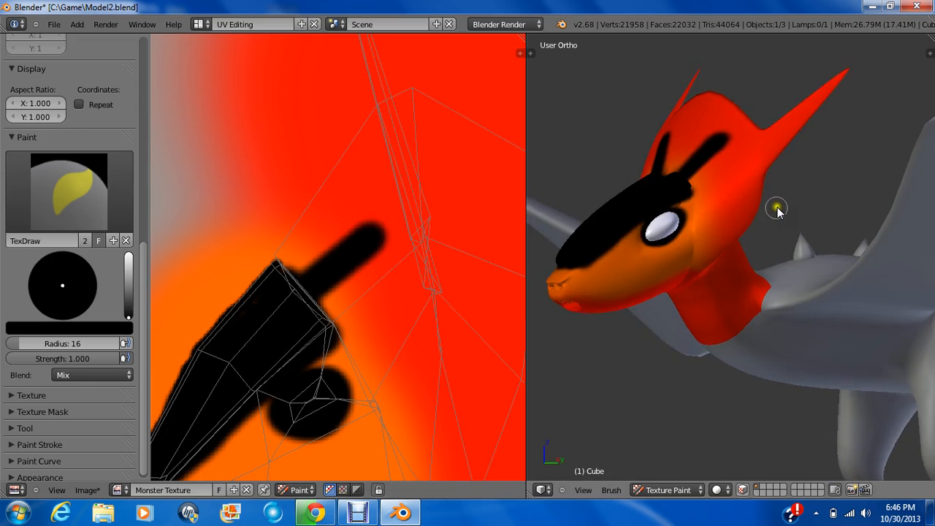
{"action": "left_click_drag", "start_coordinate": [778, 208], "coordinate": [757, 270]}
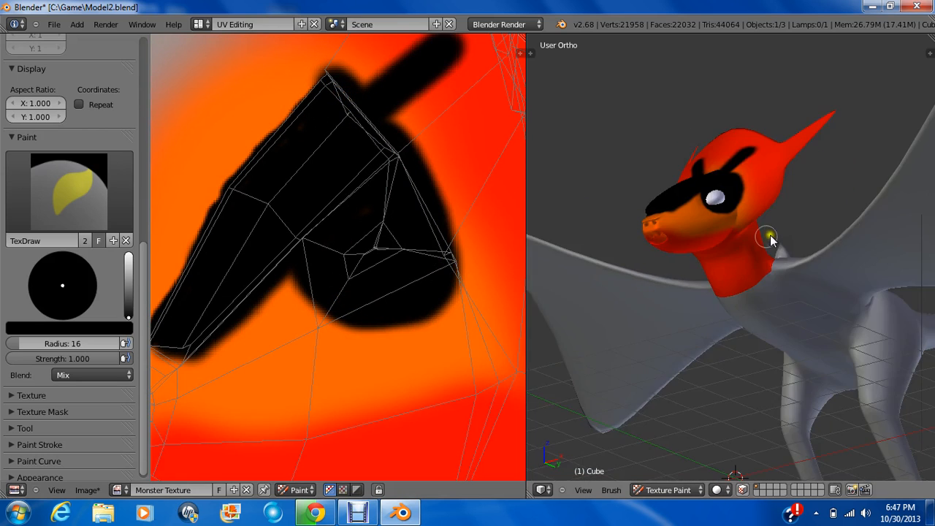
{"action": "left_click_drag", "start_coordinate": [772, 239], "coordinate": [801, 299]}
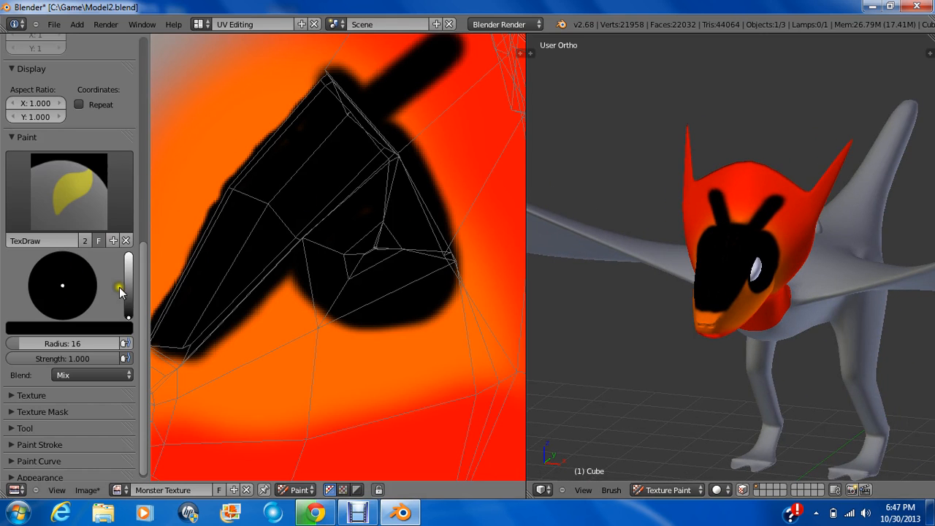
Change the brush colour from black to red and face the dragon front-on for the red stripes
{"action": "left_click", "coordinate": [61, 285]}
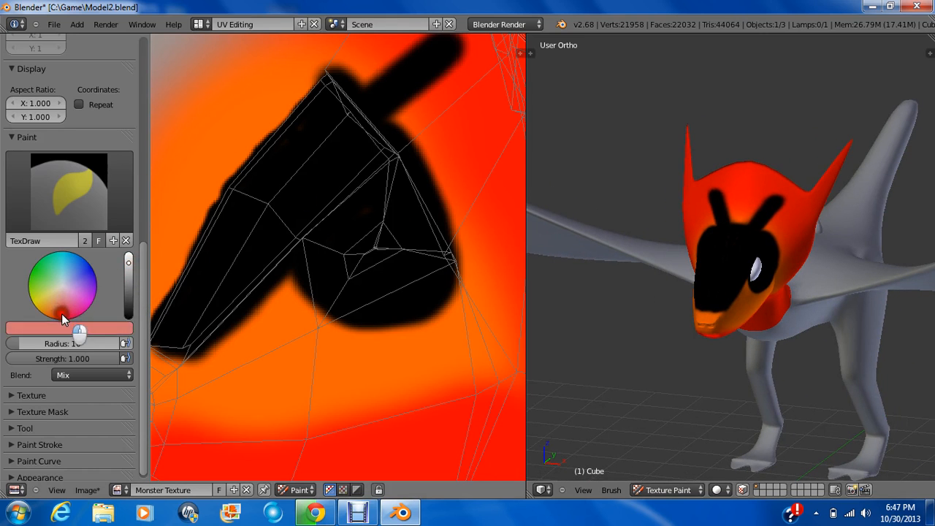
{"action": "left_click", "coordinate": [70, 328]}
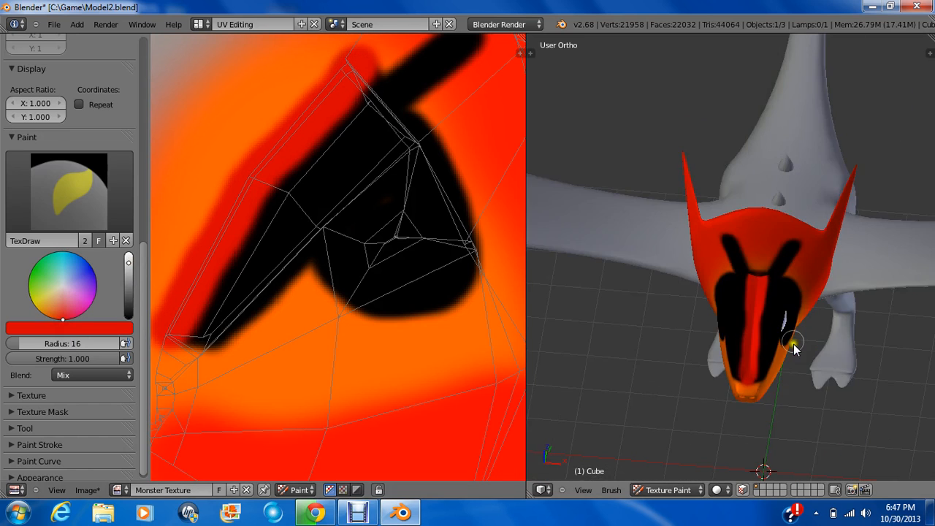
{"action": "left_click_drag", "start_coordinate": [792, 344], "coordinate": [782, 285]}
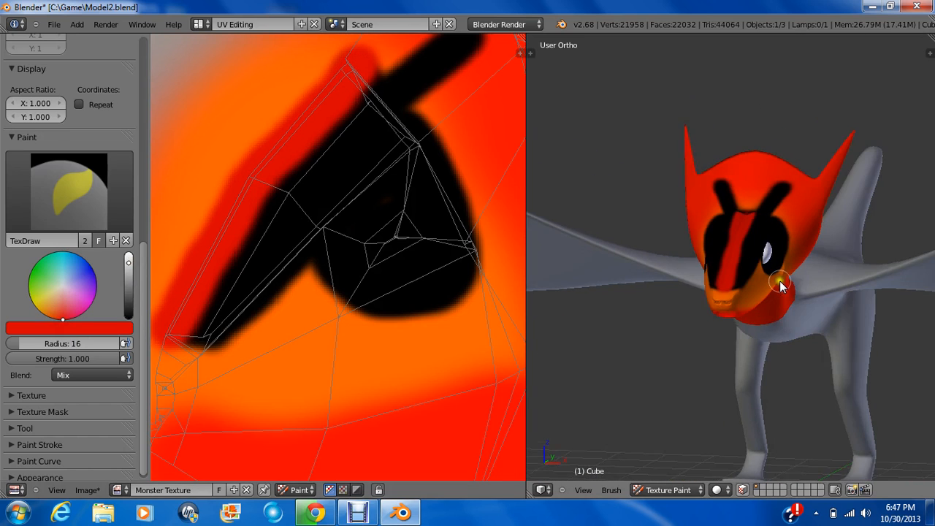
{"action": "scroll", "scroll_direction": "up", "scroll_amount": 3}
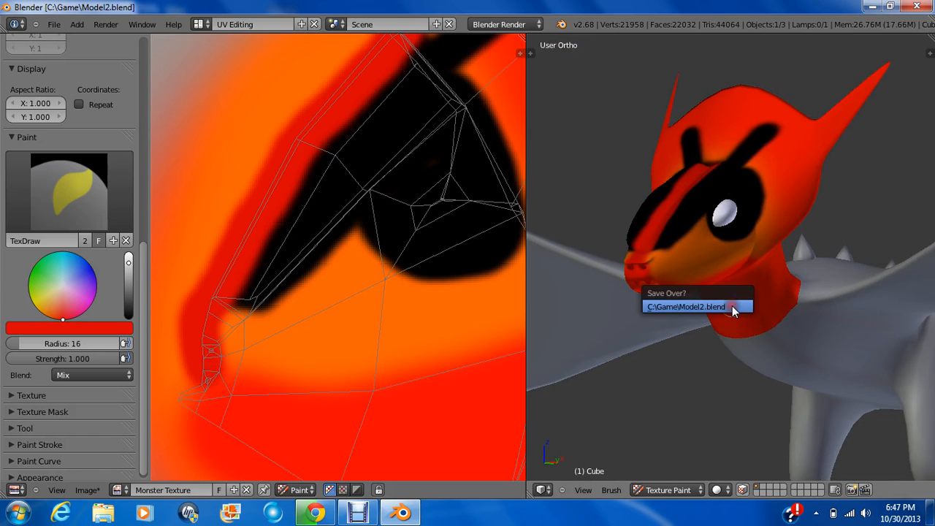
Confirm saving over Model2.blend and turn the view around the dragon's head
{"action": "left_click", "coordinate": [685, 307]}
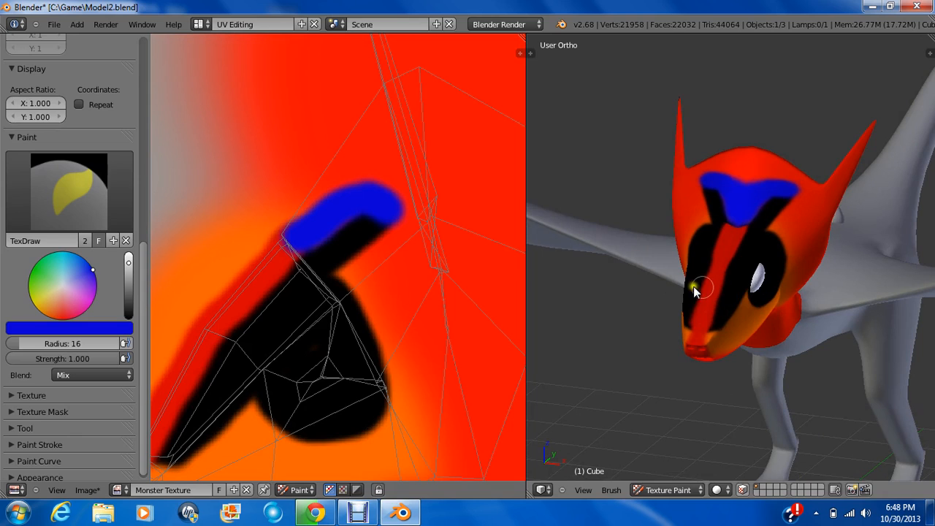
{"action": "mouse_move", "coordinate": [512, 262]}
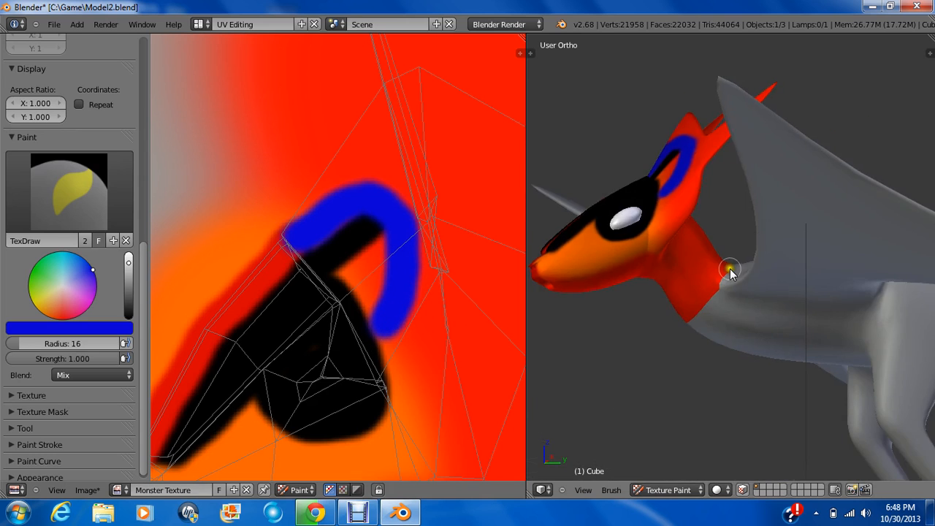
{"action": "left_click_drag", "start_coordinate": [730, 273], "coordinate": [802, 303]}
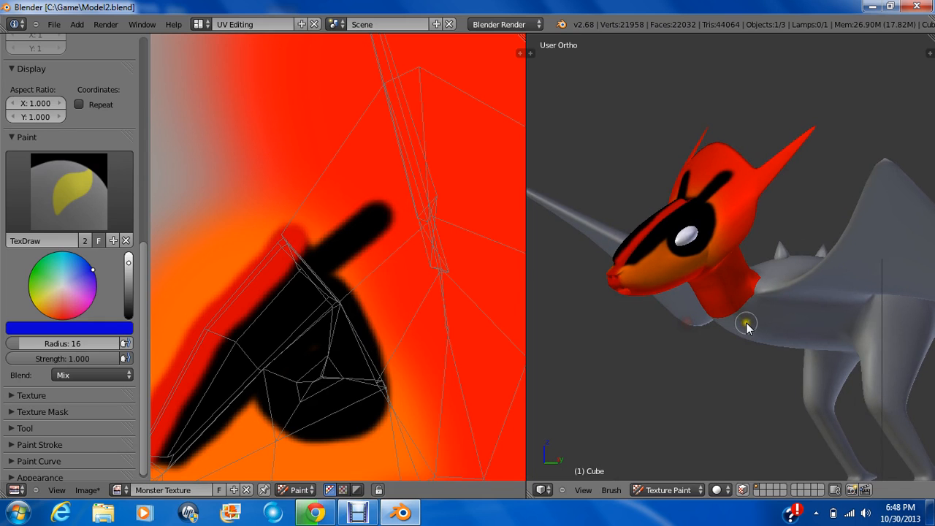
{"action": "left_click_drag", "start_coordinate": [747, 324], "coordinate": [819, 190]}
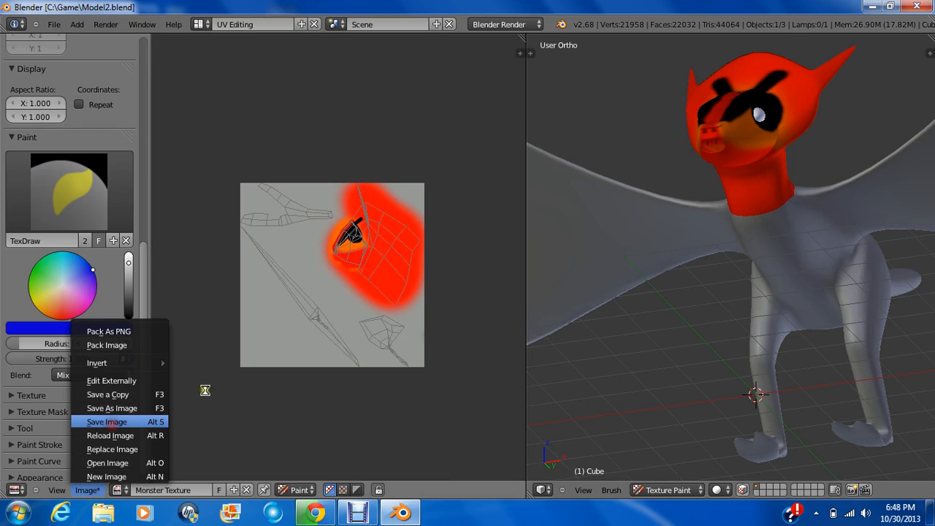
Save the painted Monster Texture image via Image > Save Image
{"action": "left_click", "coordinate": [107, 421]}
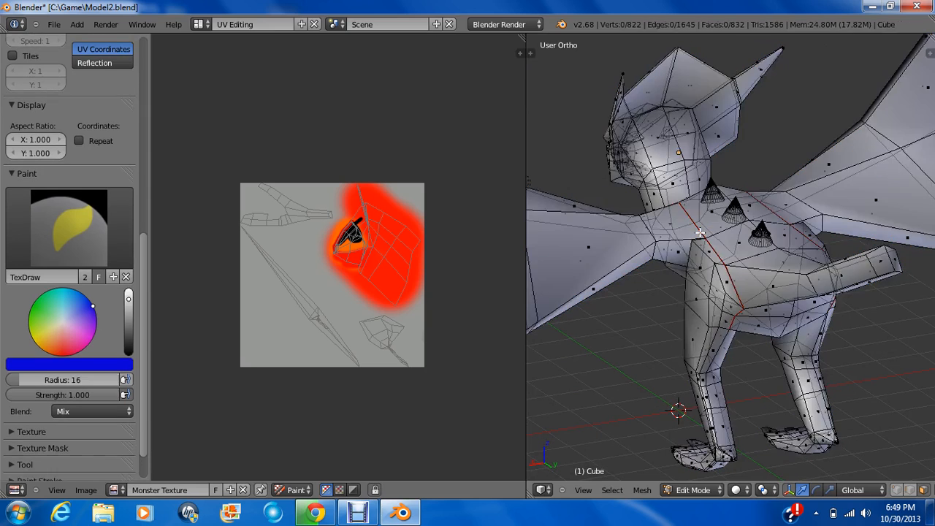
Unwrap the selected body faces and return the image editor to View mode
{"action": "left_click", "coordinate": [752, 256]}
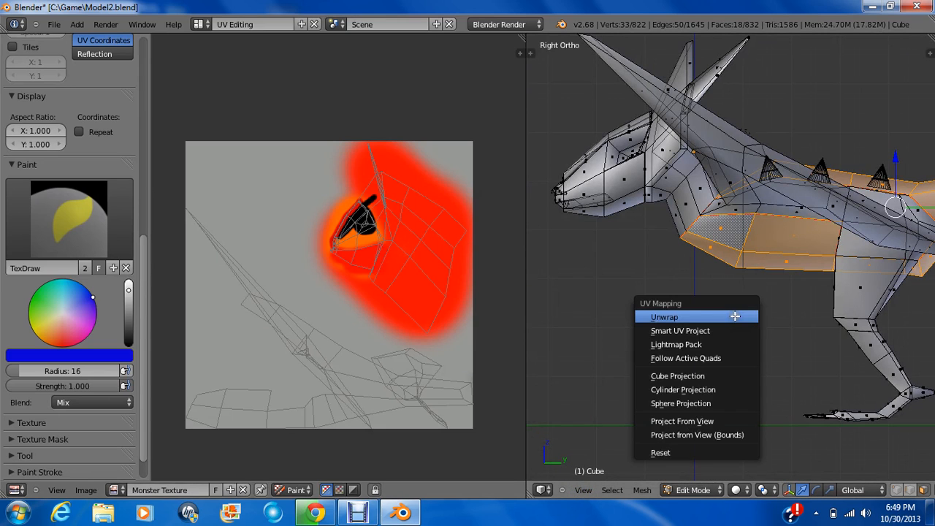
{"action": "left_click", "coordinate": [664, 316]}
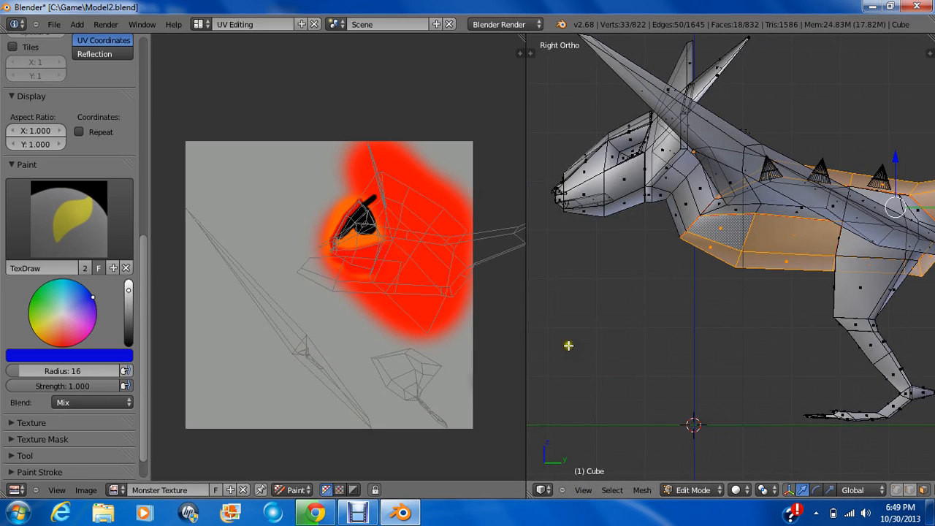
{"action": "mouse_move", "coordinate": [743, 292]}
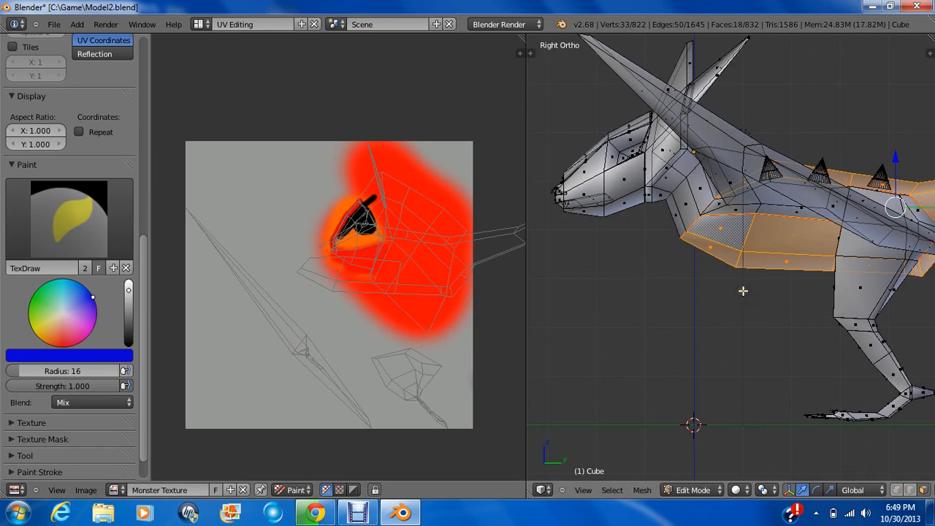
{"action": "left_click", "coordinate": [295, 489]}
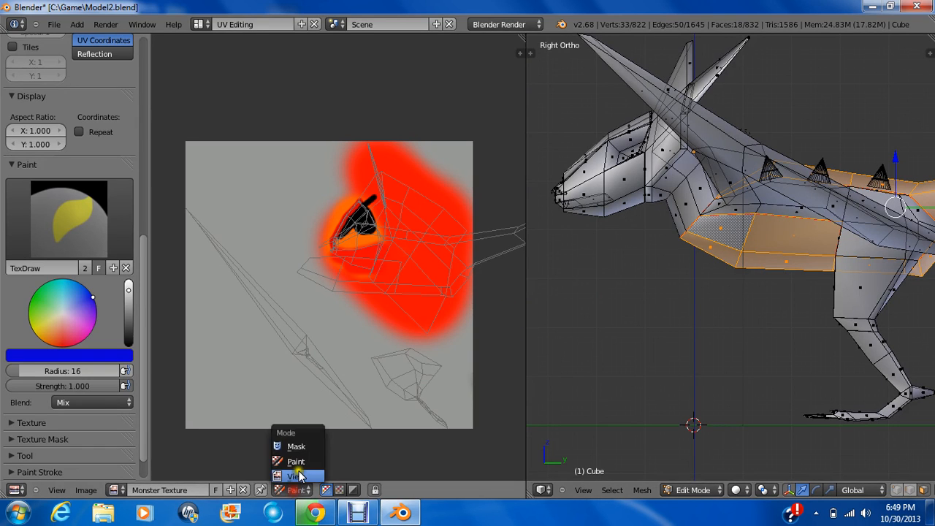
{"action": "left_click", "coordinate": [295, 477]}
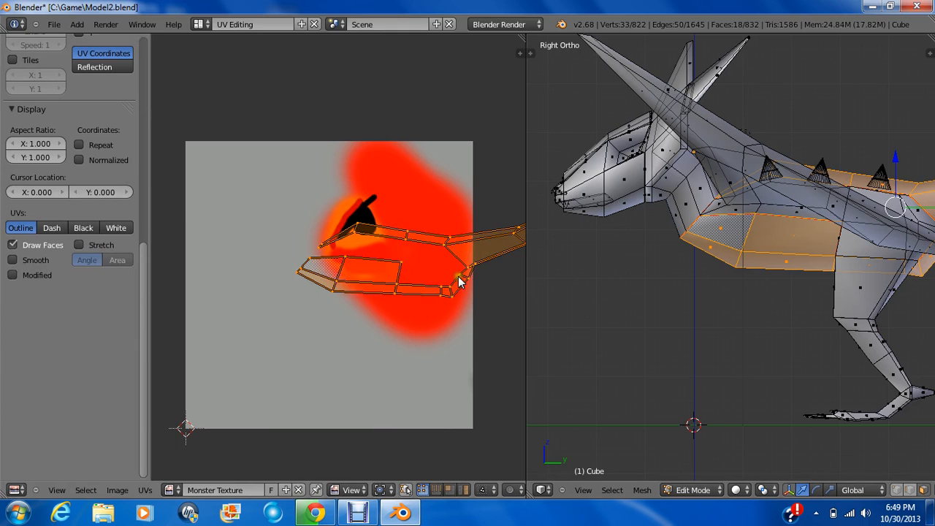
Move the new UV island into the empty upper-left grey area of the texture
{"action": "left_click_drag", "start_coordinate": [461, 280], "coordinate": [435, 401]}
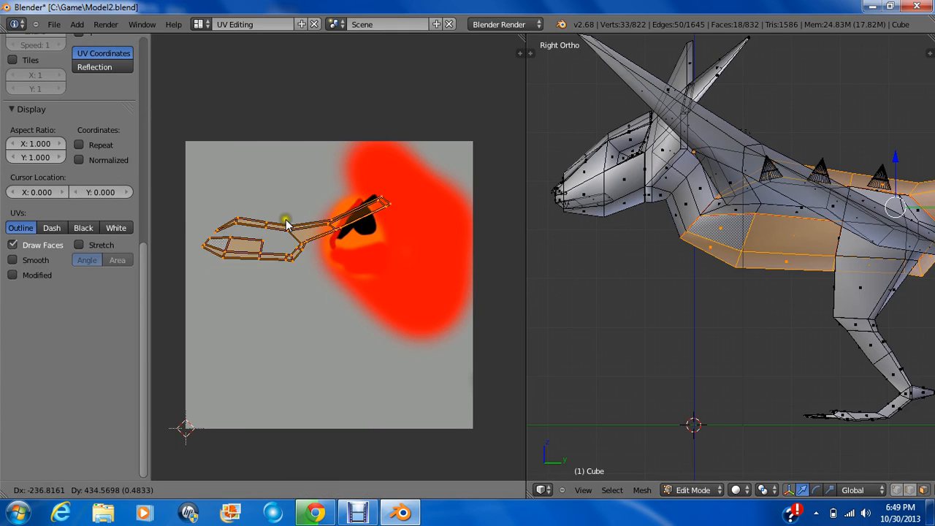
{"action": "left_click_drag", "start_coordinate": [285, 222], "coordinate": [348, 211]}
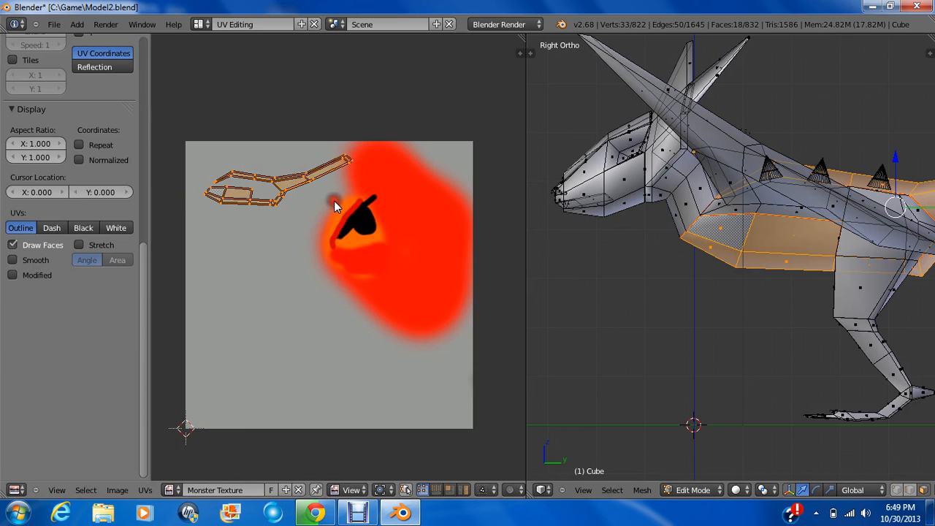
{"action": "left_click_drag", "start_coordinate": [336, 204], "coordinate": [324, 204]}
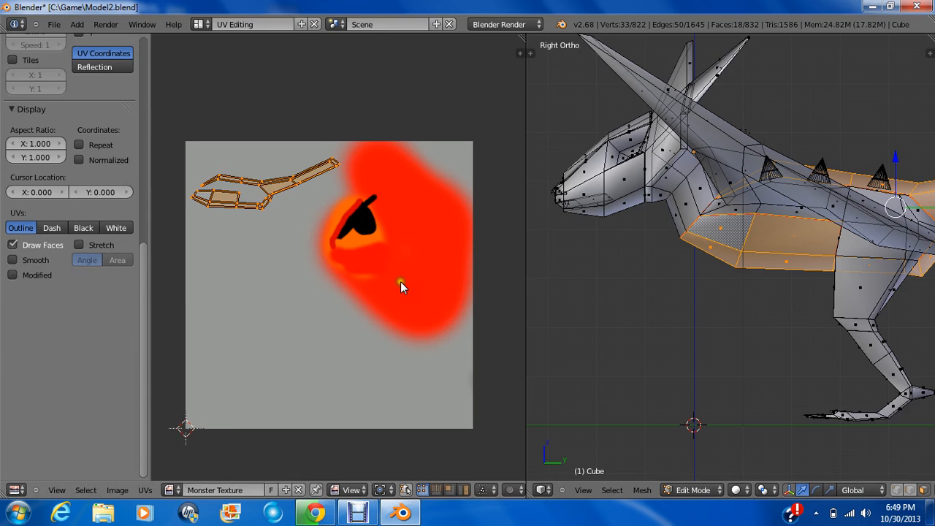
{"action": "left_click", "coordinate": [691, 489]}
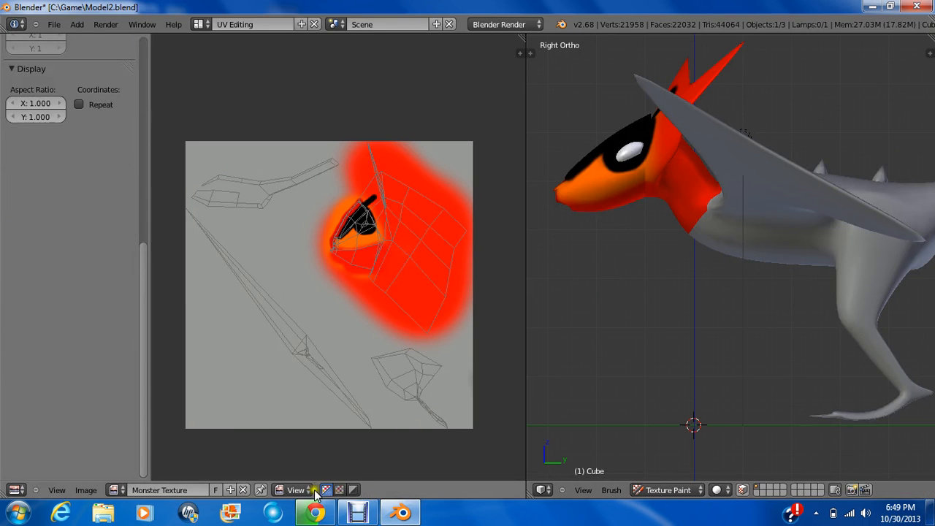
In Paint mode with the red TexDraw brush, cover the dragon's chest, torso and neck underside in red
{"action": "left_click", "coordinate": [296, 491]}
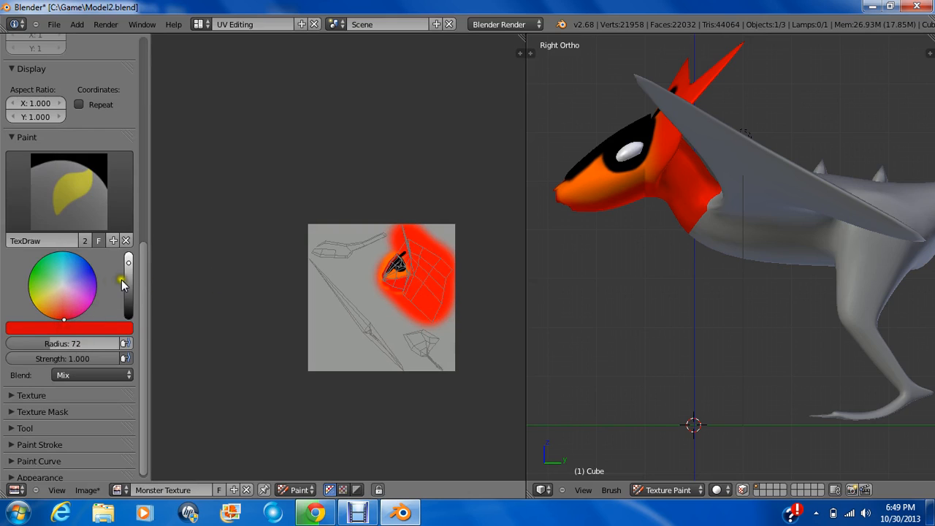
{"action": "mouse_move", "coordinate": [488, 295]}
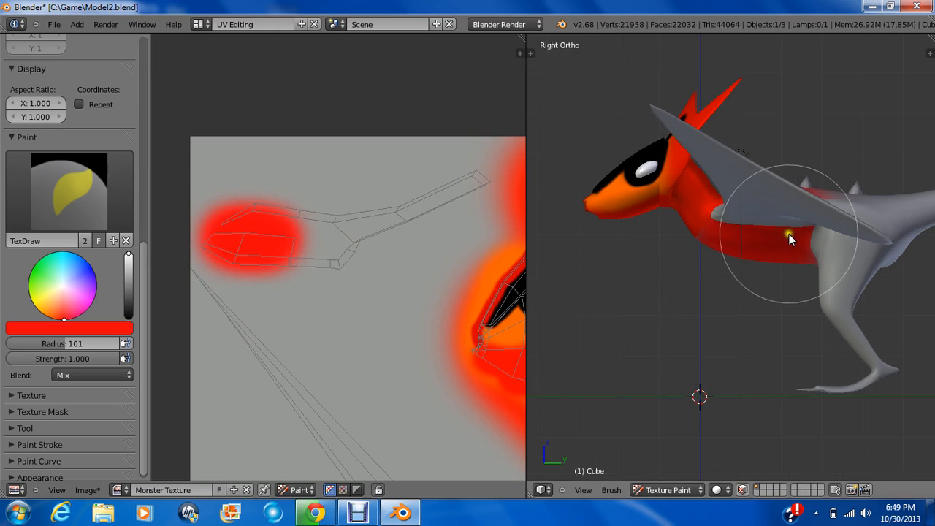
{"action": "left_click_drag", "start_coordinate": [790, 241], "coordinate": [830, 187]}
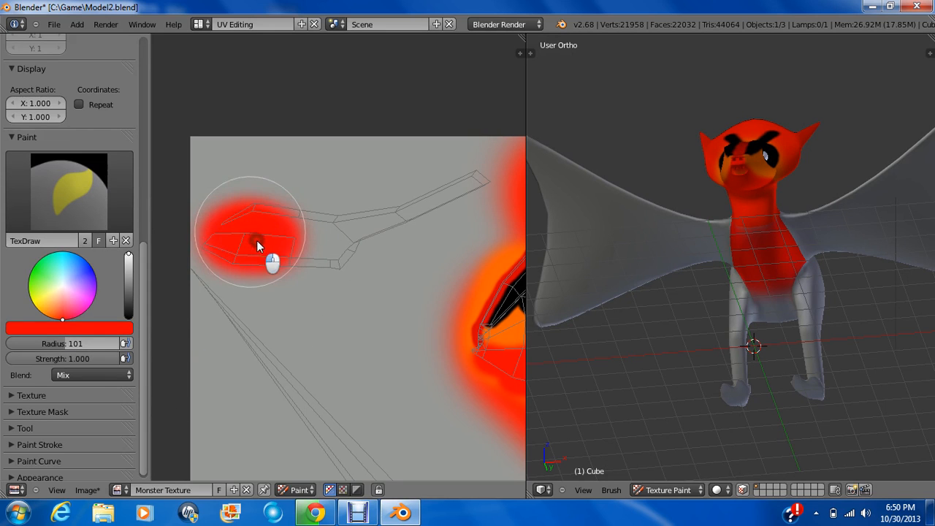
{"action": "left_click_drag", "start_coordinate": [260, 246], "coordinate": [333, 246]}
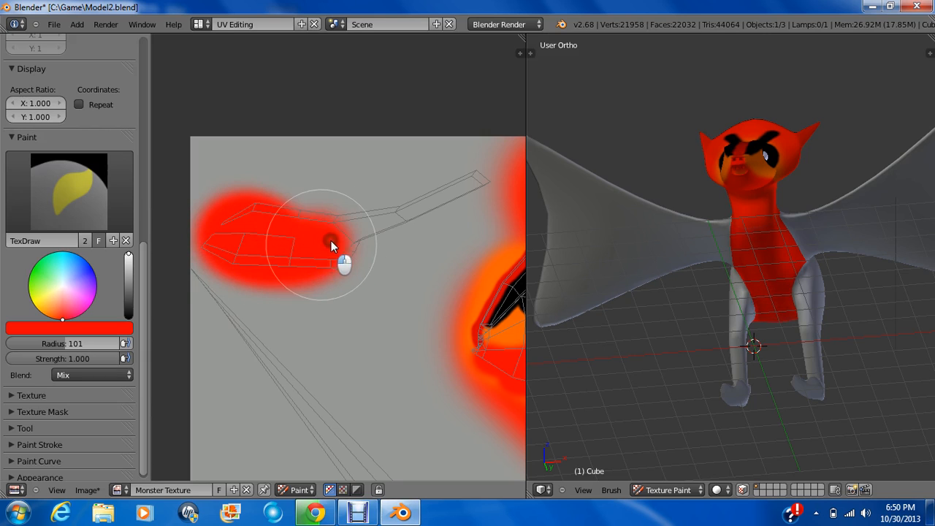
{"action": "left_click_drag", "start_coordinate": [329, 245], "coordinate": [417, 205]}
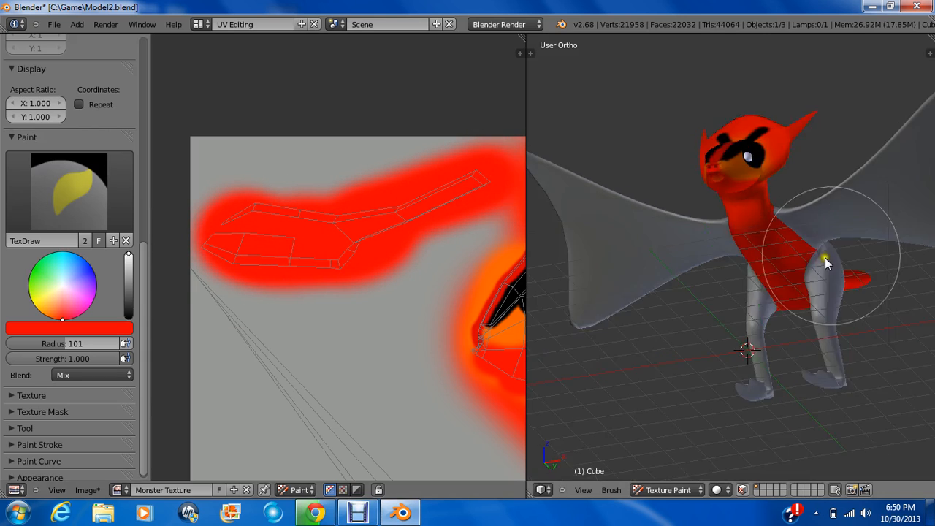
{"action": "left_click_drag", "start_coordinate": [826, 263], "coordinate": [699, 281]}
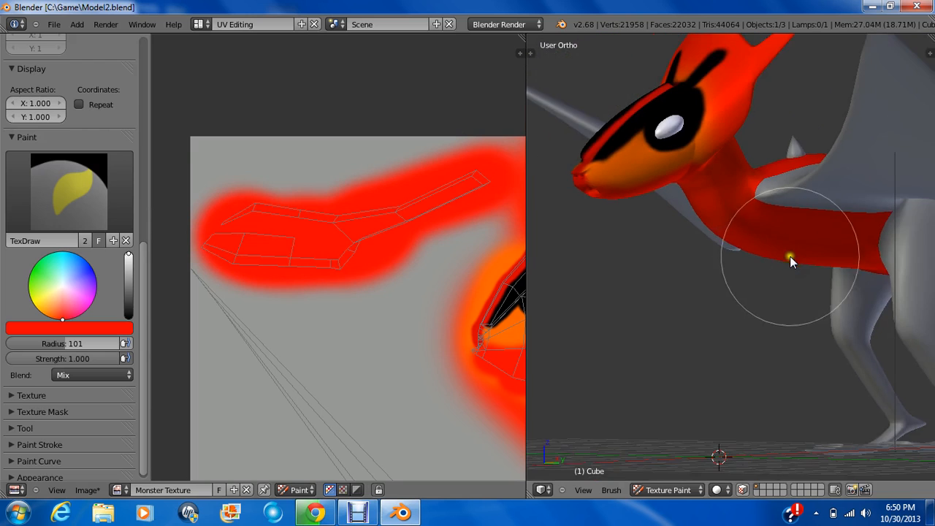
{"action": "left_click_drag", "start_coordinate": [792, 262], "coordinate": [790, 281]}
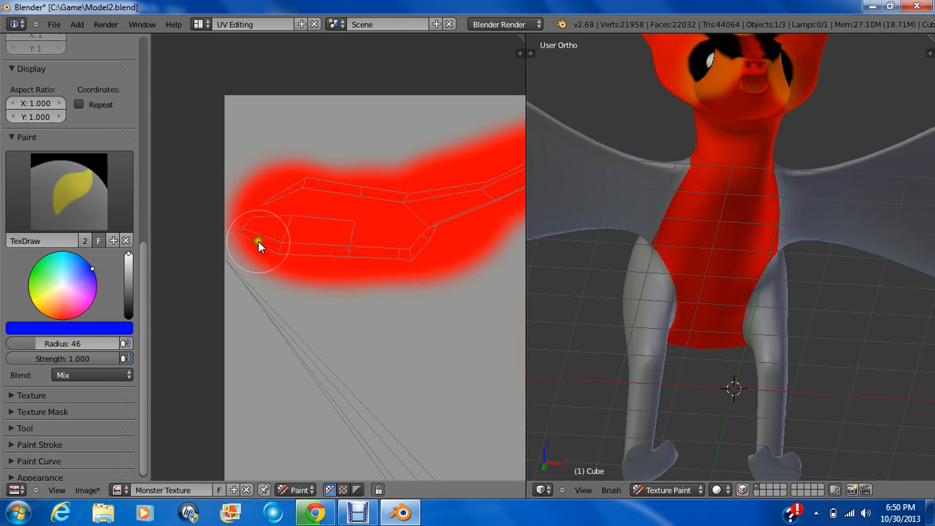
{"action": "mouse_move", "coordinate": [284, 260]}
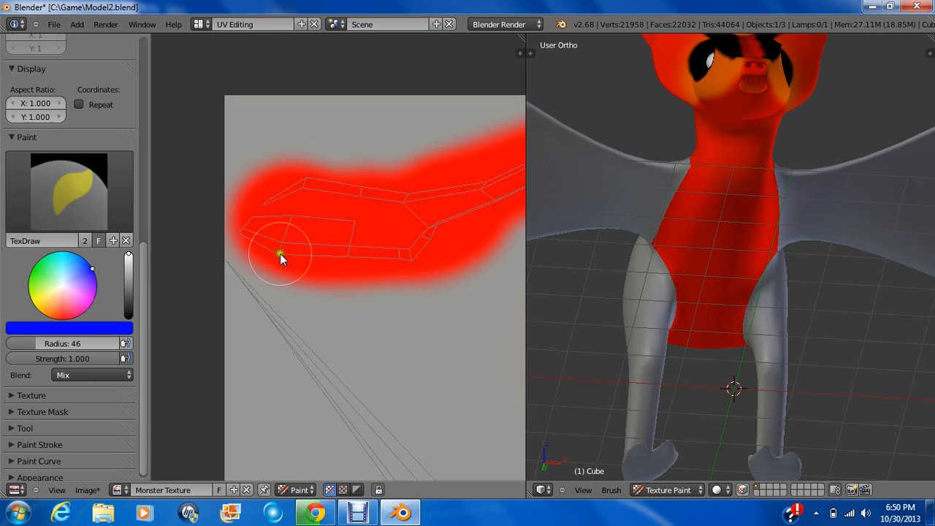
{"action": "mouse_move", "coordinate": [291, 262]}
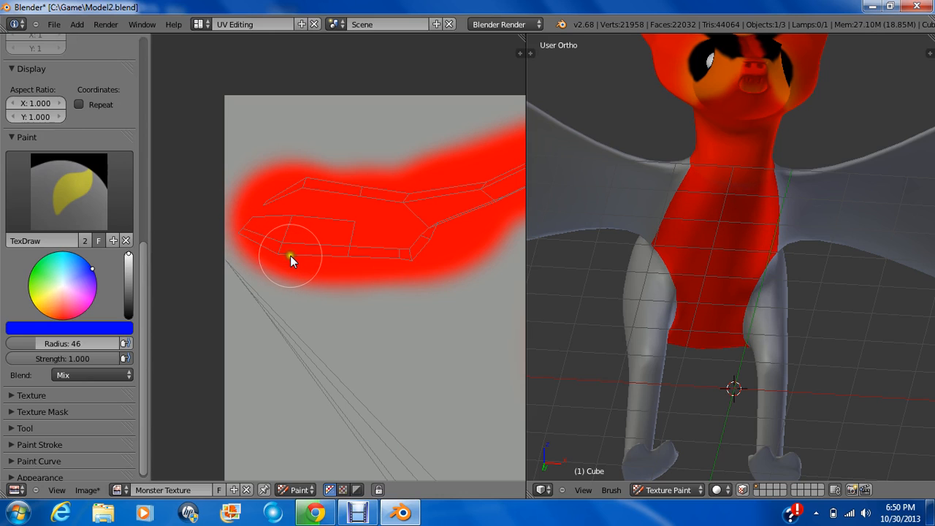
Paint a blue patch down the dragon's belly and underside over the red
{"action": "left_click", "coordinate": [325, 260]}
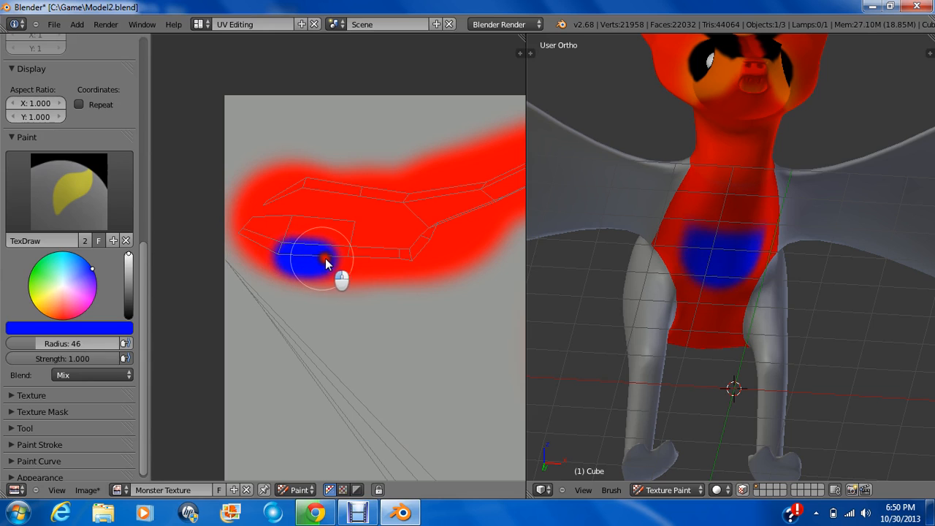
{"action": "left_click_drag", "start_coordinate": [324, 261], "coordinate": [387, 265]}
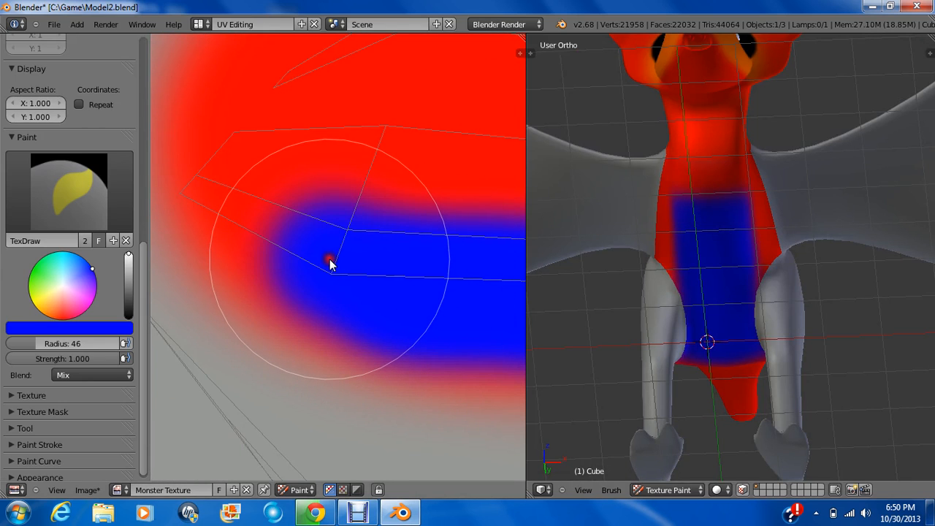
{"action": "left_click", "coordinate": [329, 269]}
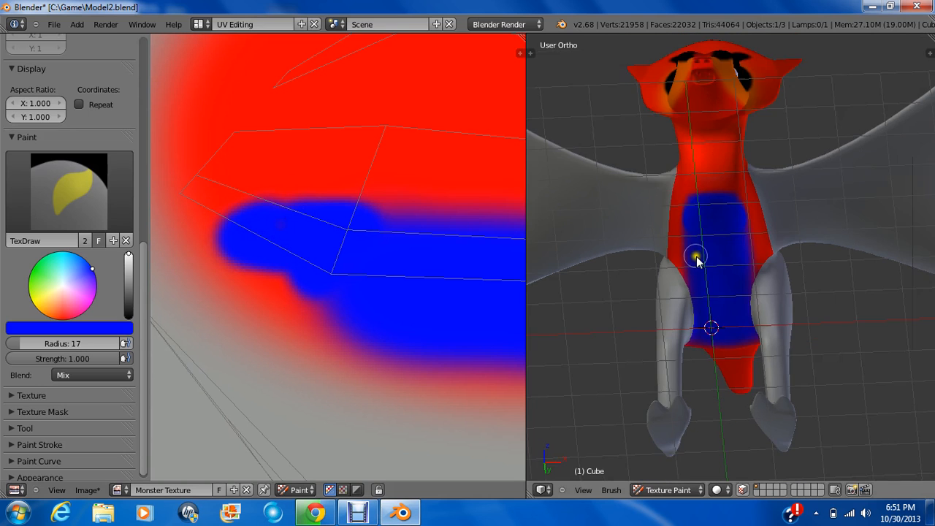
{"action": "left_click_drag", "start_coordinate": [694, 260], "coordinate": [629, 329]}
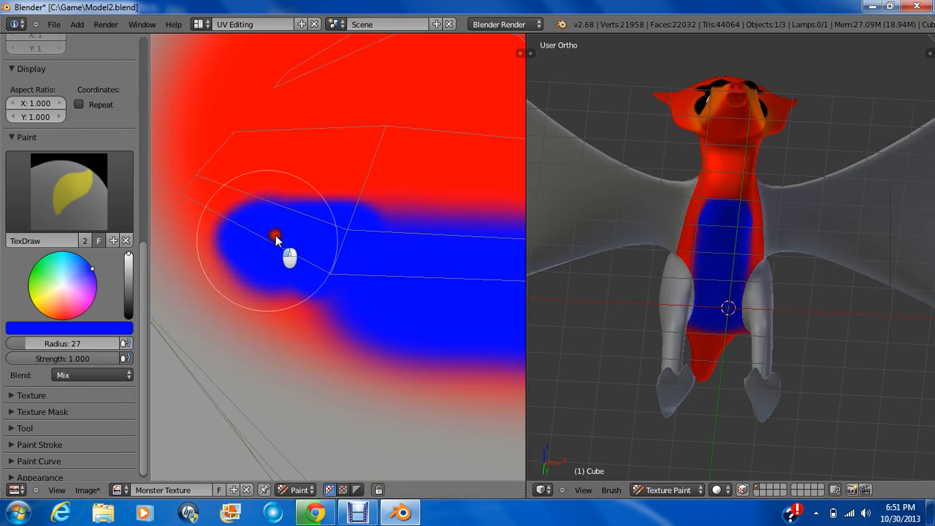
{"action": "left_click_drag", "start_coordinate": [276, 241], "coordinate": [398, 280]}
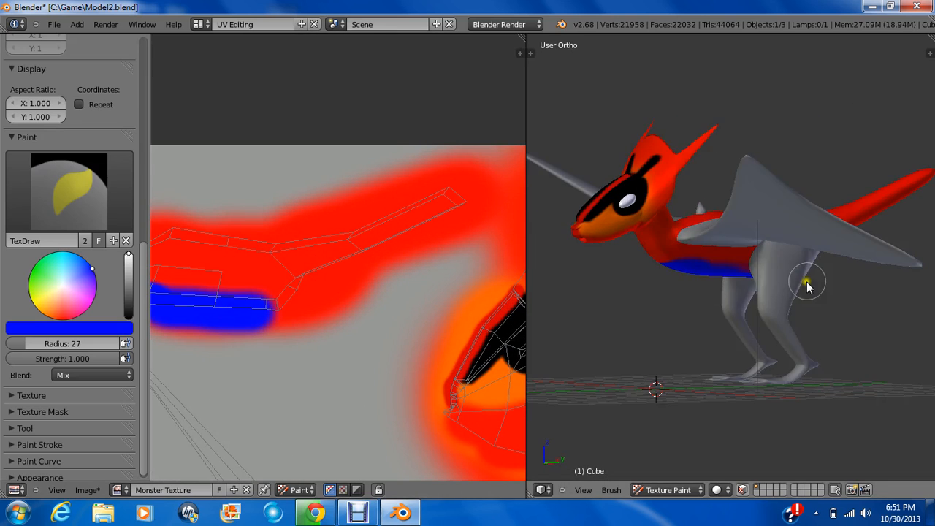
Paint three thin blue bands across the red tail with a radius-9 brush, checking from several angles
{"action": "left_click_drag", "start_coordinate": [806, 285], "coordinate": [694, 310]}
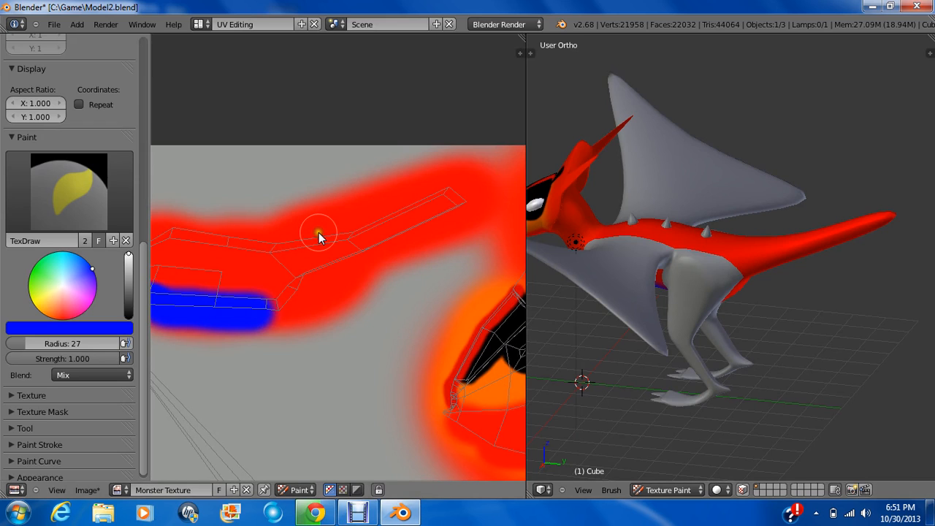
{"action": "left_click_drag", "start_coordinate": [319, 232], "coordinate": [350, 301]}
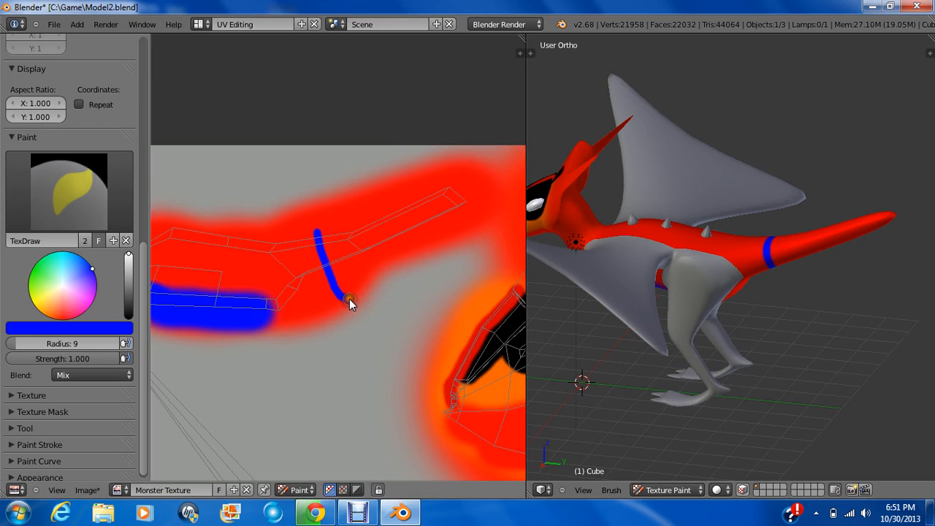
{"action": "left_click_drag", "start_coordinate": [350, 302], "coordinate": [395, 263]}
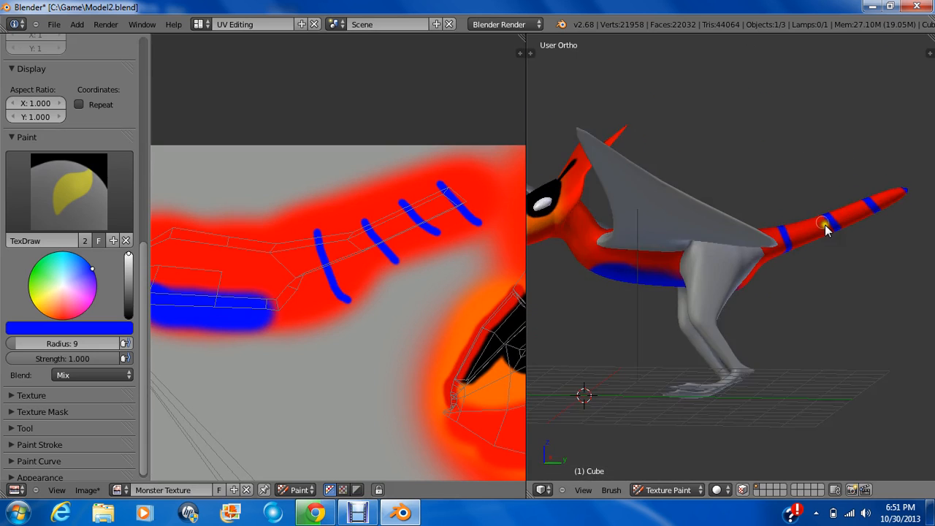
{"action": "left_click_drag", "start_coordinate": [826, 231], "coordinate": [899, 251]}
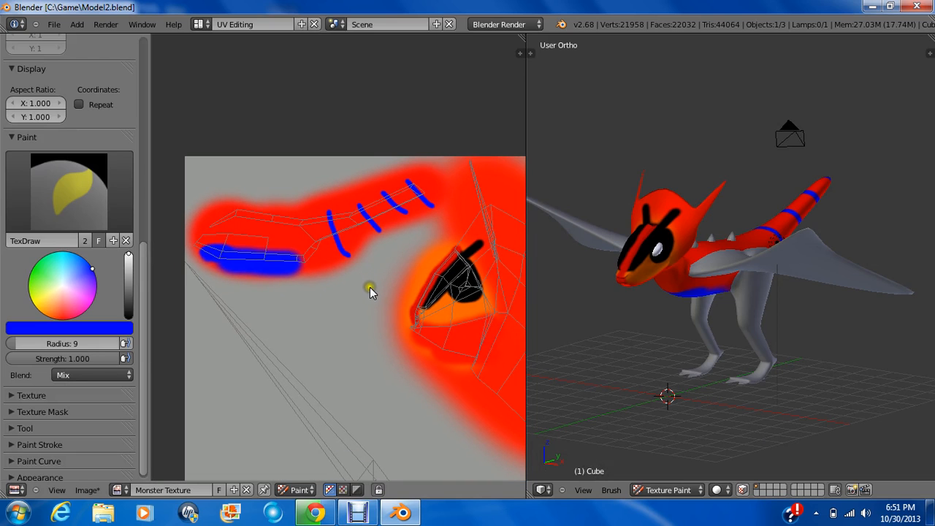
{"action": "mouse_move", "coordinate": [754, 310]}
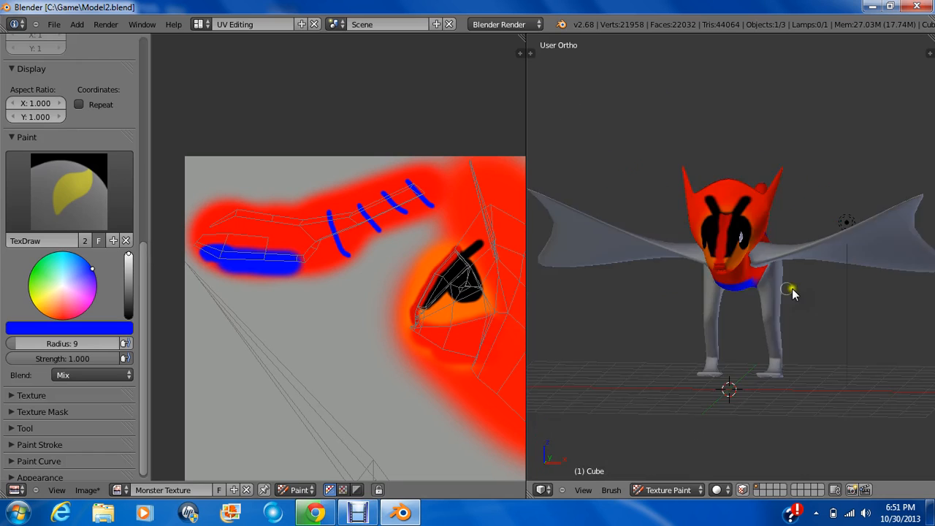
{"action": "left_click_drag", "start_coordinate": [792, 293], "coordinate": [699, 292]}
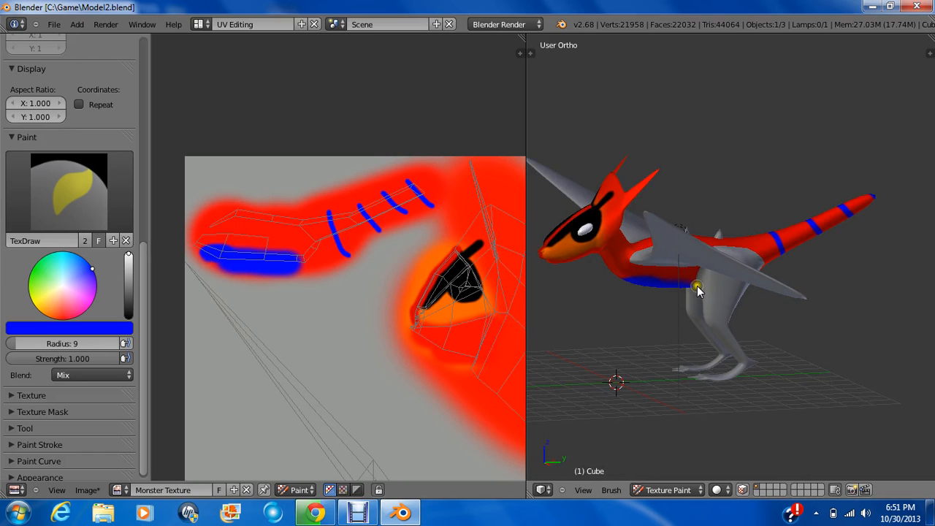
{"action": "mouse_move", "coordinate": [693, 279]}
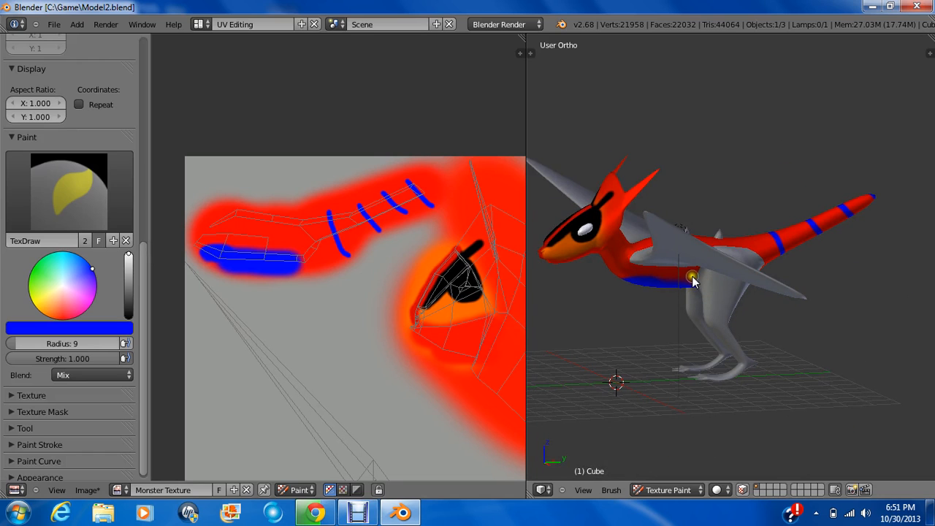
{"action": "left_click_drag", "start_coordinate": [694, 281], "coordinate": [600, 456]}
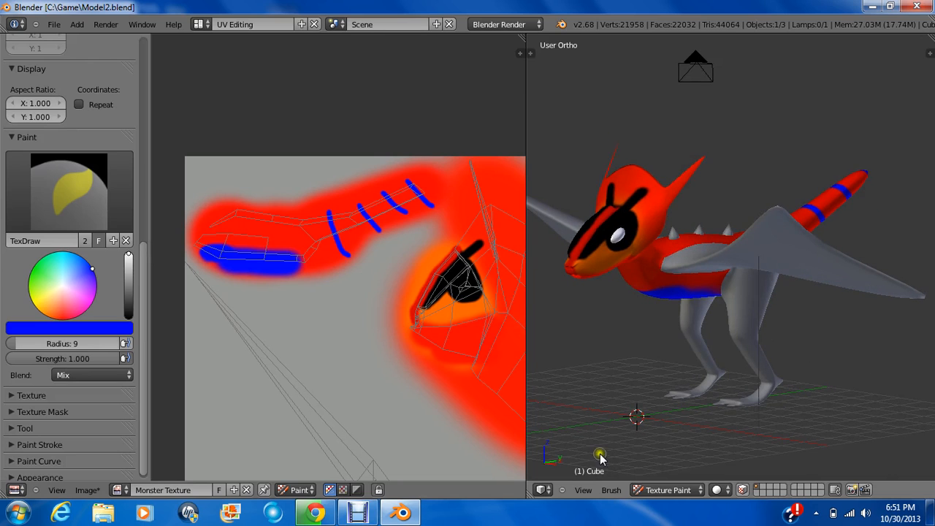
{"action": "left_click", "coordinate": [582, 490]}
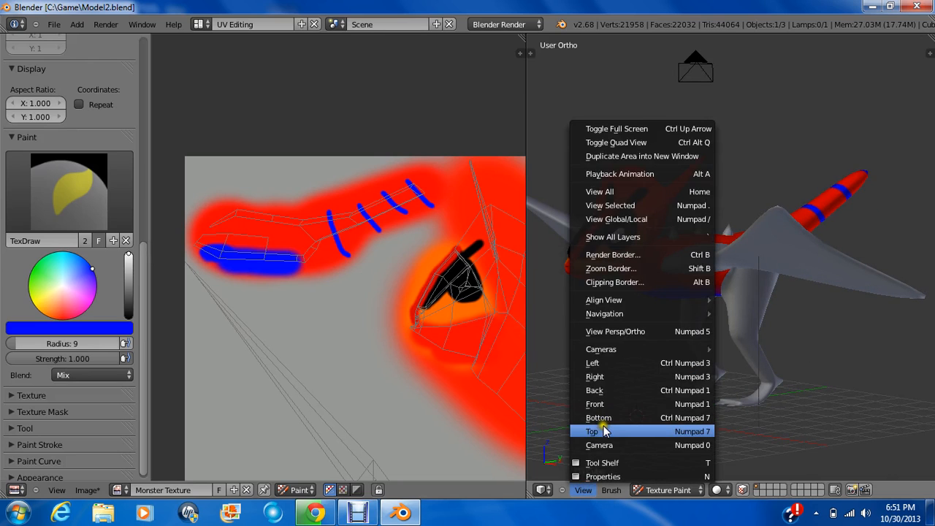
From top and front views, select the wing faces and unwrap them into their own UV island
{"action": "left_click", "coordinate": [595, 403]}
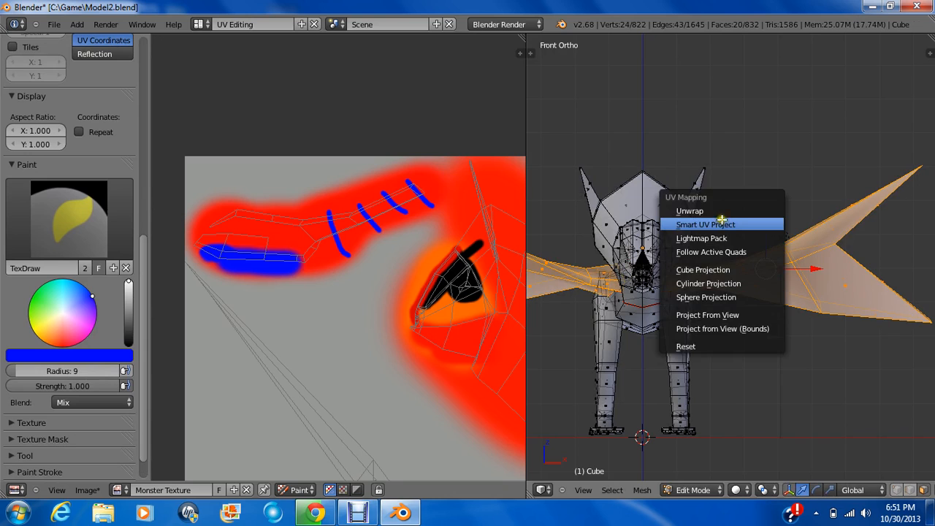
{"action": "left_click", "coordinate": [704, 225]}
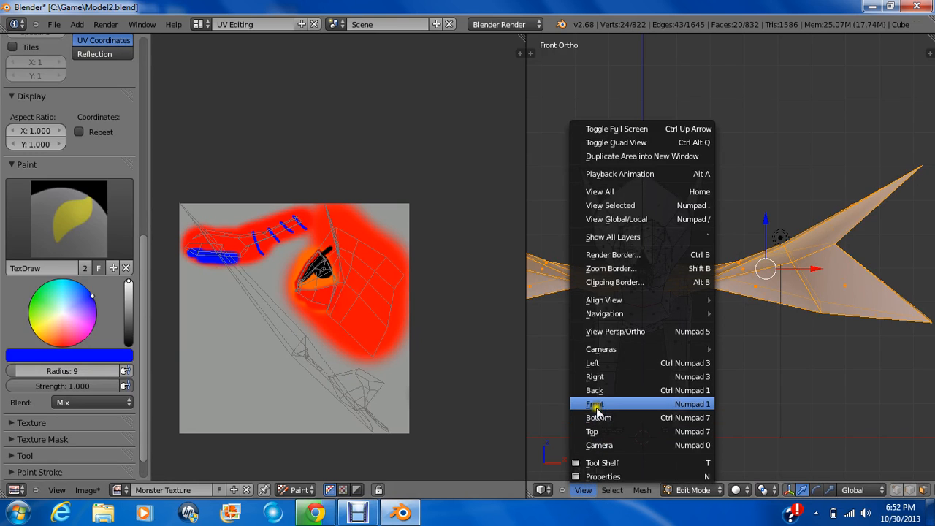
{"action": "left_click", "coordinate": [595, 404]}
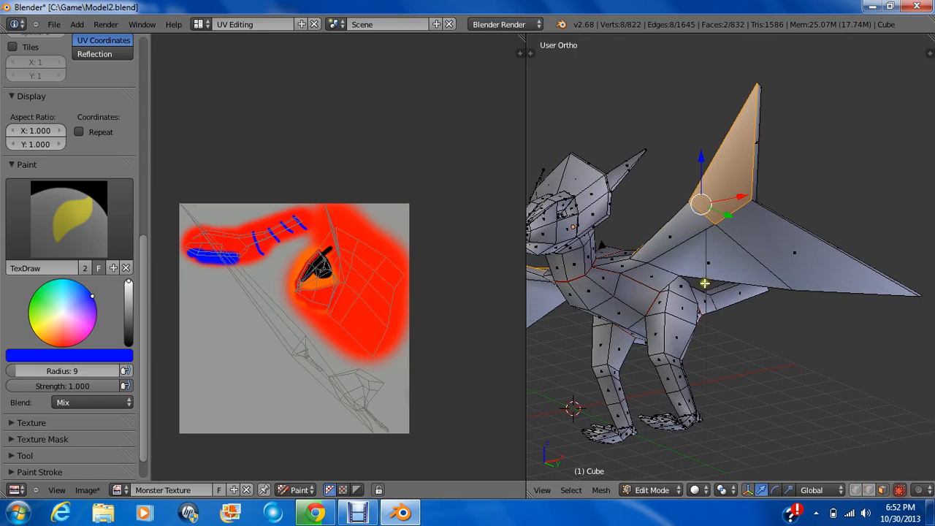
{"action": "left_click", "coordinate": [690, 254]}
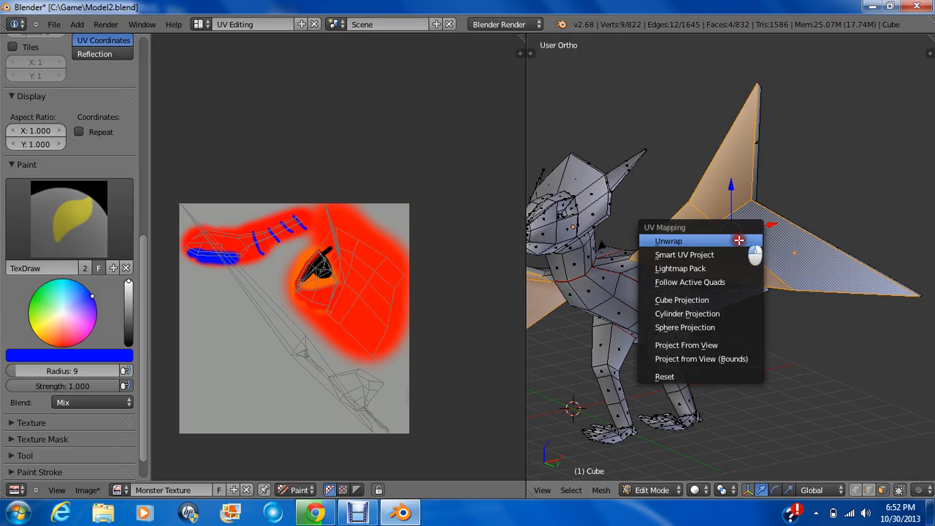
{"action": "left_click", "coordinate": [668, 240]}
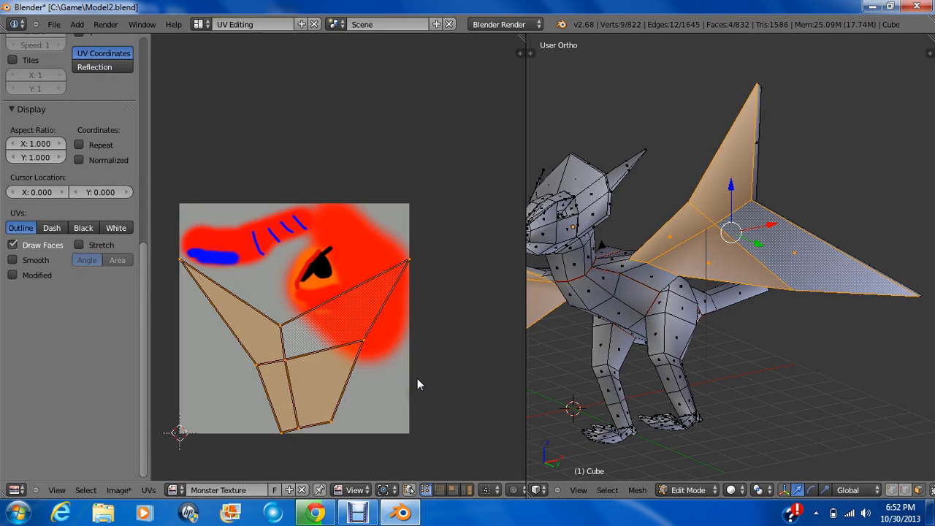
Shrink the wing UV island, unwrap the wing faces and move their island below the painted head
{"action": "left_click_drag", "start_coordinate": [299, 337], "coordinate": [227, 394]}
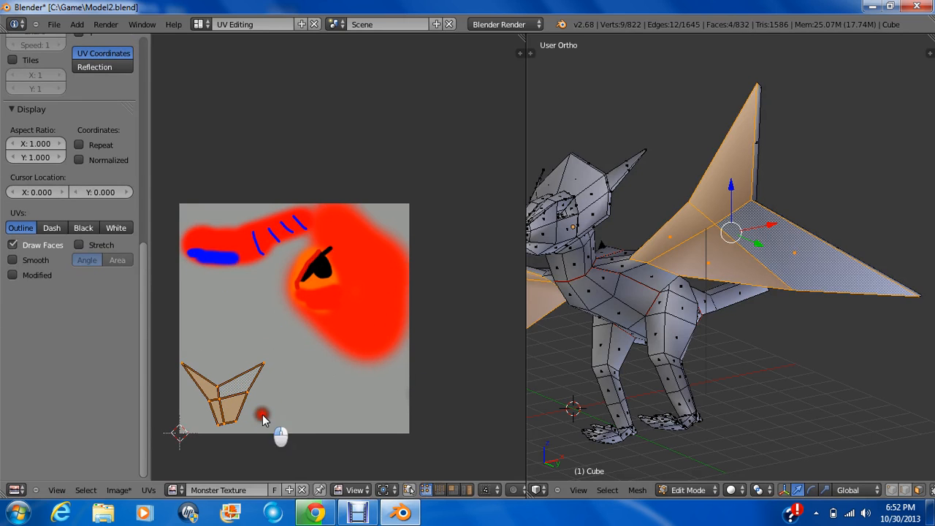
{"action": "key", "text": "a"}
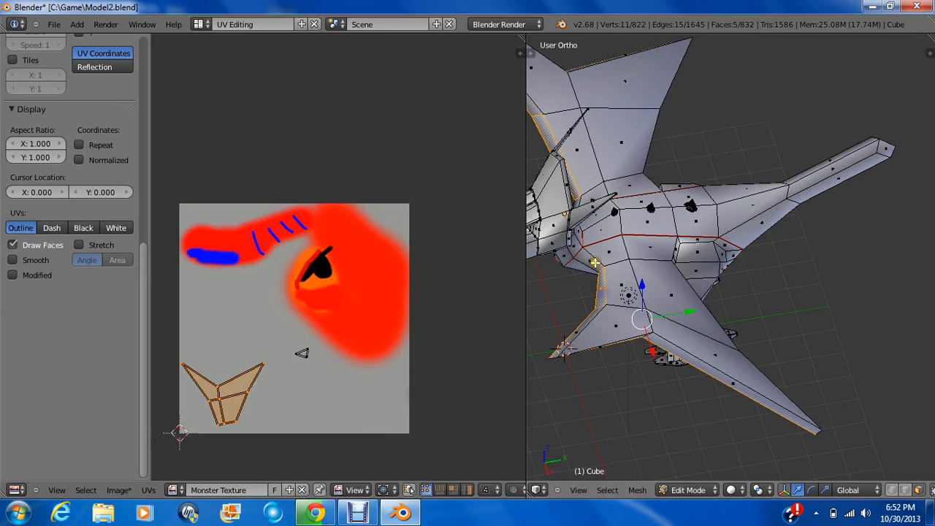
{"action": "key", "text": "a"}
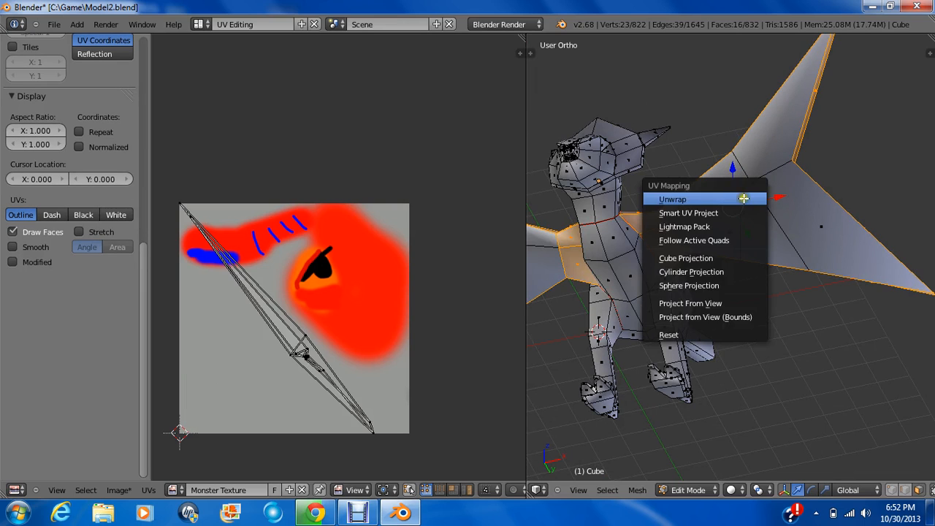
{"action": "left_click", "coordinate": [672, 198]}
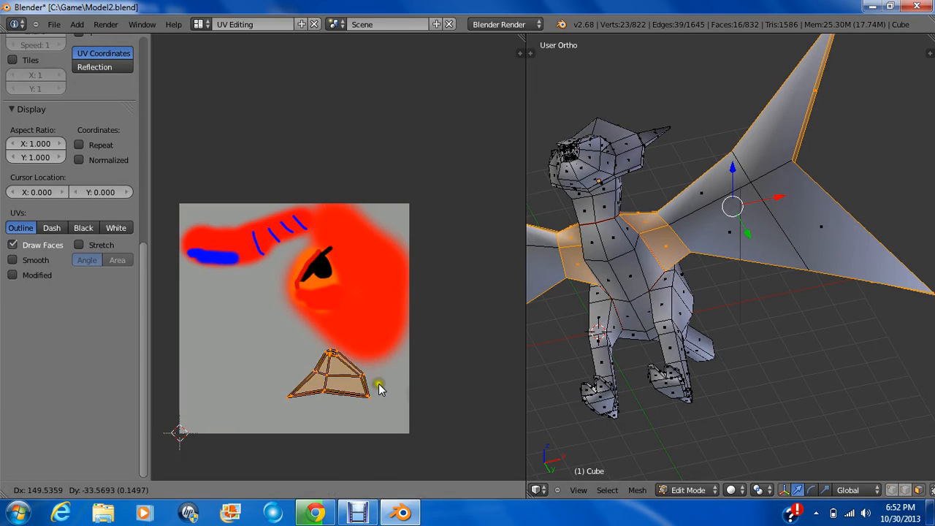
{"action": "left_click_drag", "start_coordinate": [380, 387], "coordinate": [397, 412]}
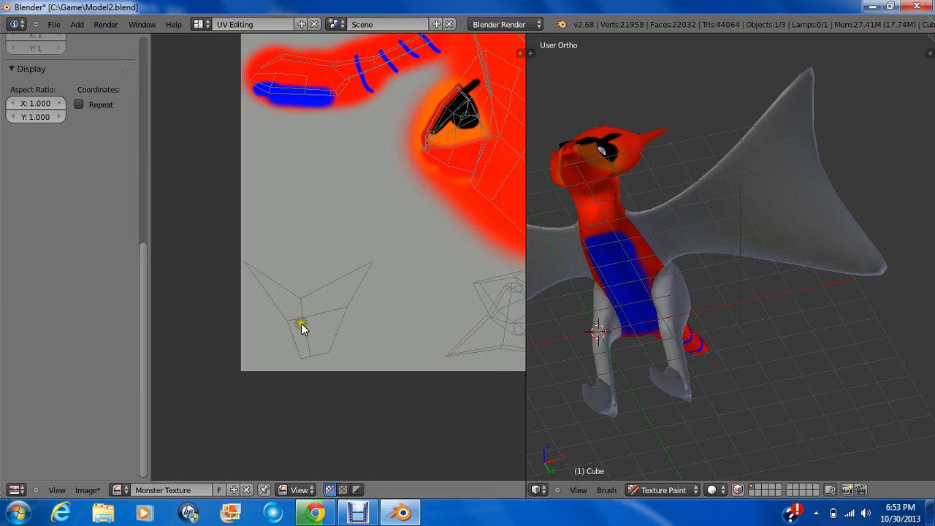
Switch the image editor to Paint, set the brush to pure red and paint across the wing island
{"action": "left_click", "coordinate": [299, 490]}
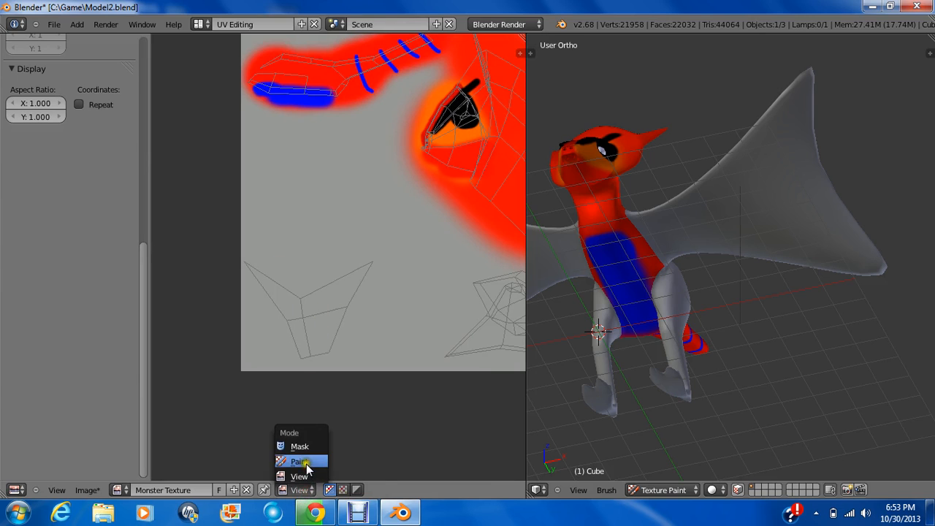
{"action": "left_click", "coordinate": [298, 462]}
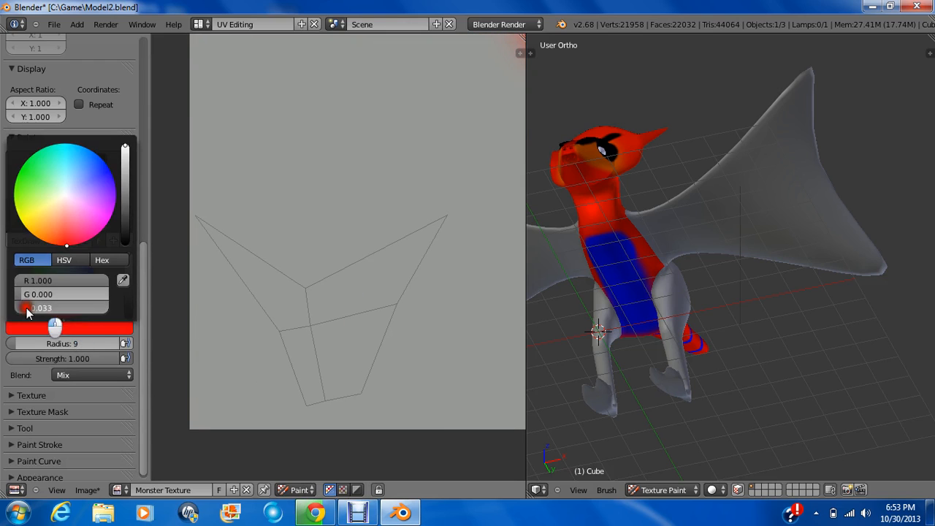
{"action": "left_click", "coordinate": [248, 302]}
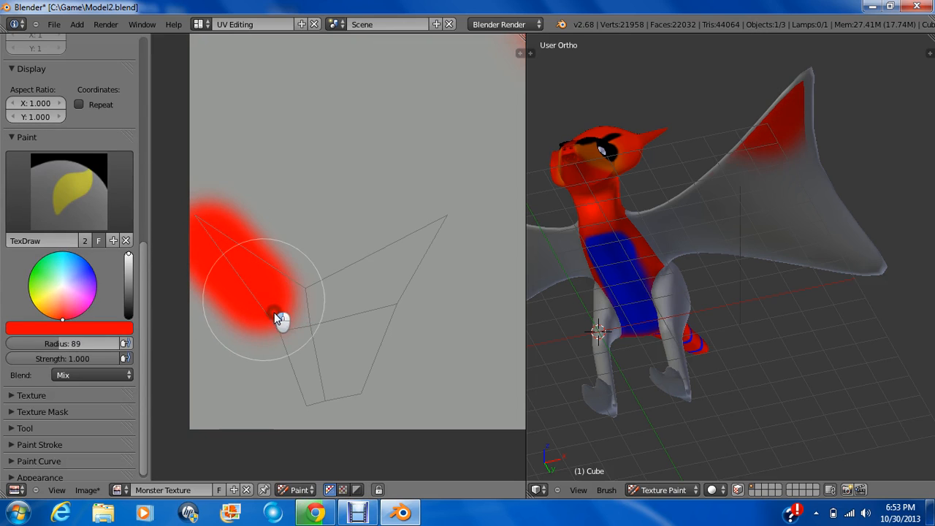
{"action": "left_click_drag", "start_coordinate": [281, 319], "coordinate": [380, 295]}
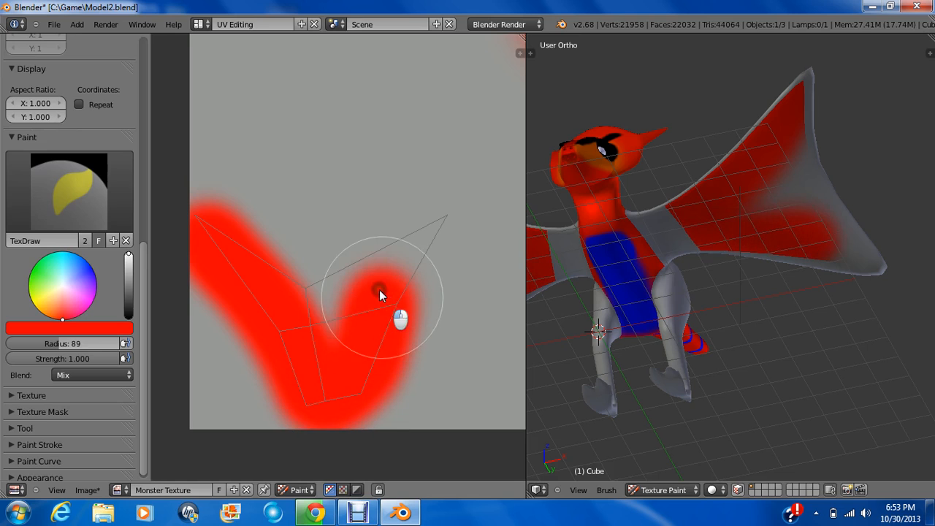
{"action": "left_click_drag", "start_coordinate": [380, 292], "coordinate": [400, 333]}
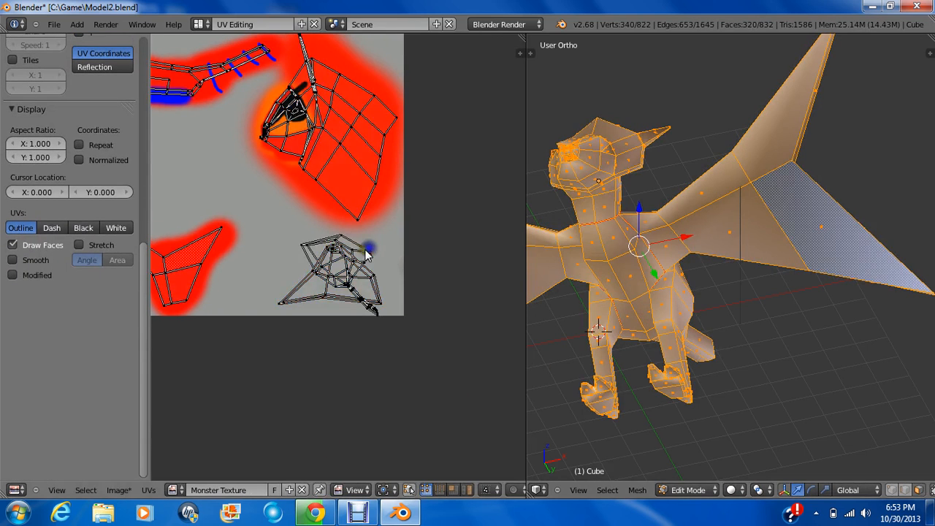
Reposition another UV island, then paint the rest of the wing island solid red
{"action": "left_click_drag", "start_coordinate": [337, 271], "coordinate": [208, 157]}
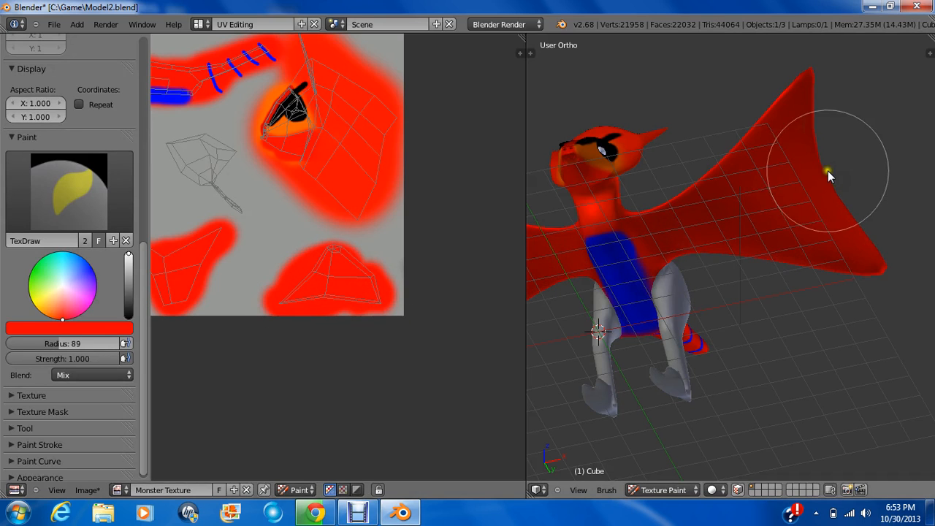
{"action": "left_click_drag", "start_coordinate": [830, 175], "coordinate": [845, 256]}
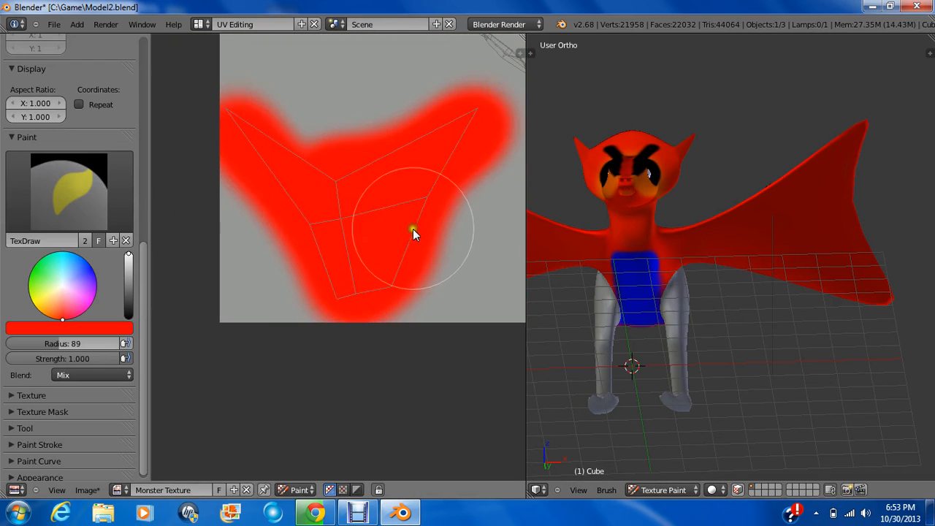
With a yellow brush, draw a triangular membrane outline inside the red wing and begin filling it
{"action": "left_click", "coordinate": [41, 301]}
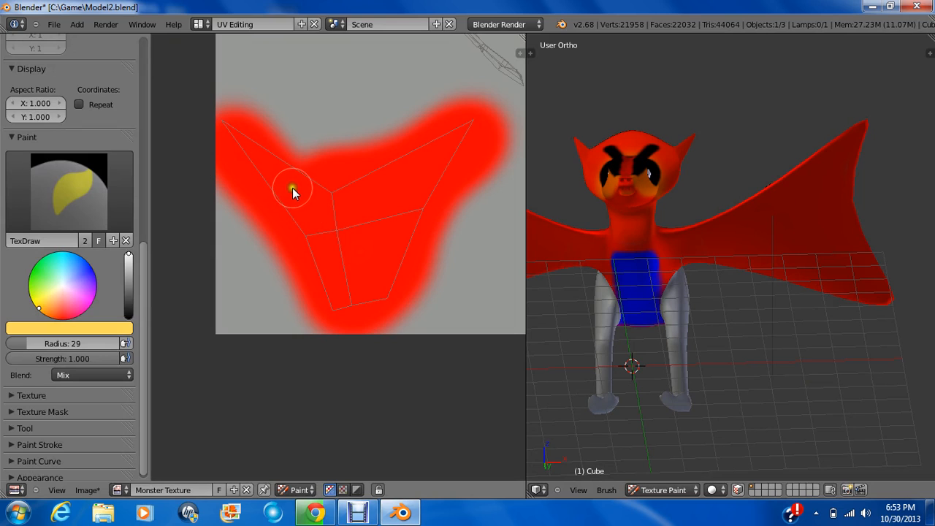
{"action": "left_click_drag", "start_coordinate": [293, 190], "coordinate": [329, 241]}
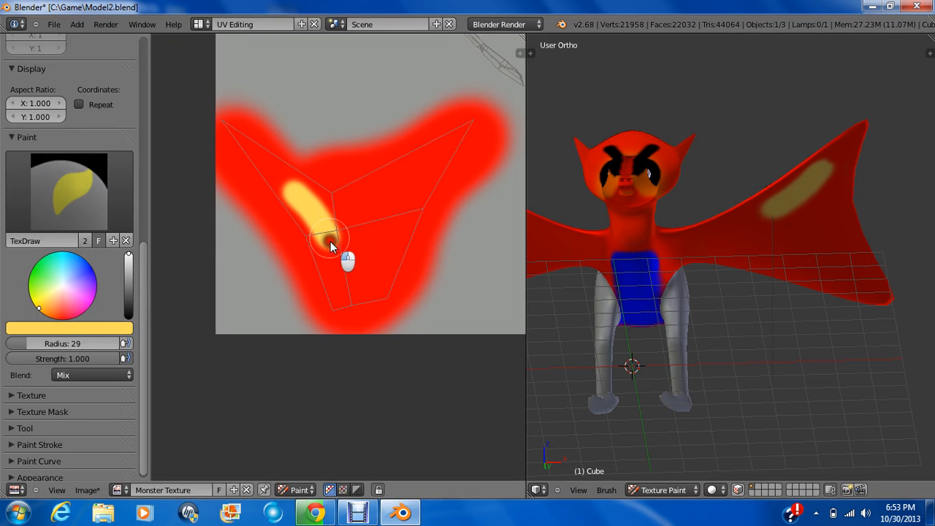
{"action": "left_click_drag", "start_coordinate": [329, 241], "coordinate": [365, 289]}
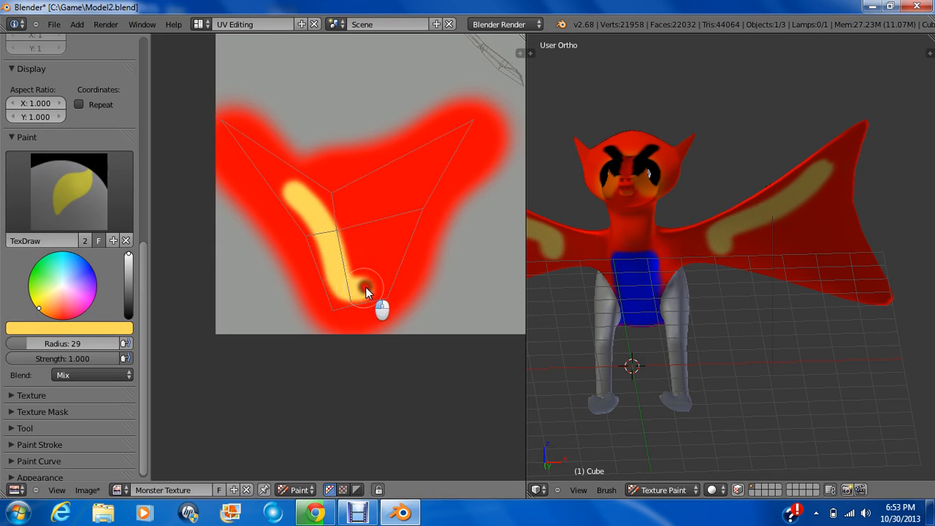
{"action": "left_click_drag", "start_coordinate": [365, 292], "coordinate": [392, 227]}
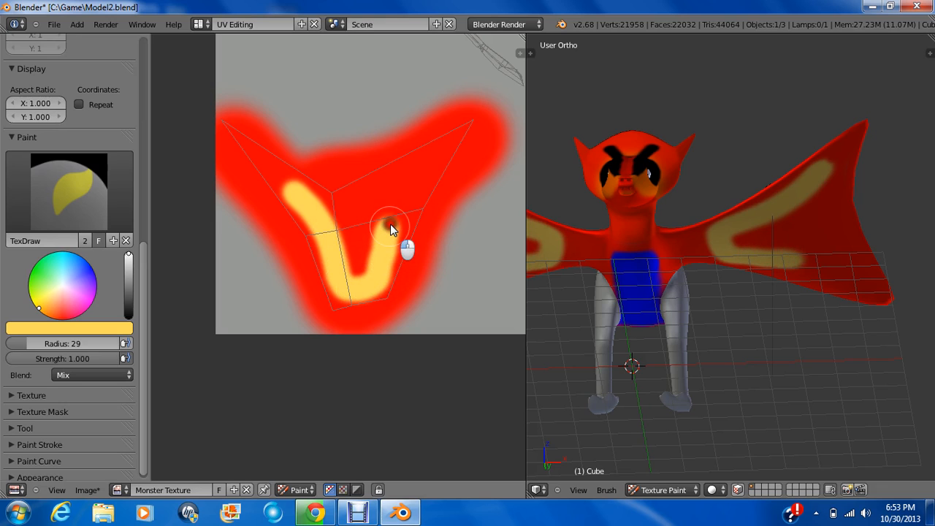
{"action": "left_click_drag", "start_coordinate": [392, 227], "coordinate": [421, 164]}
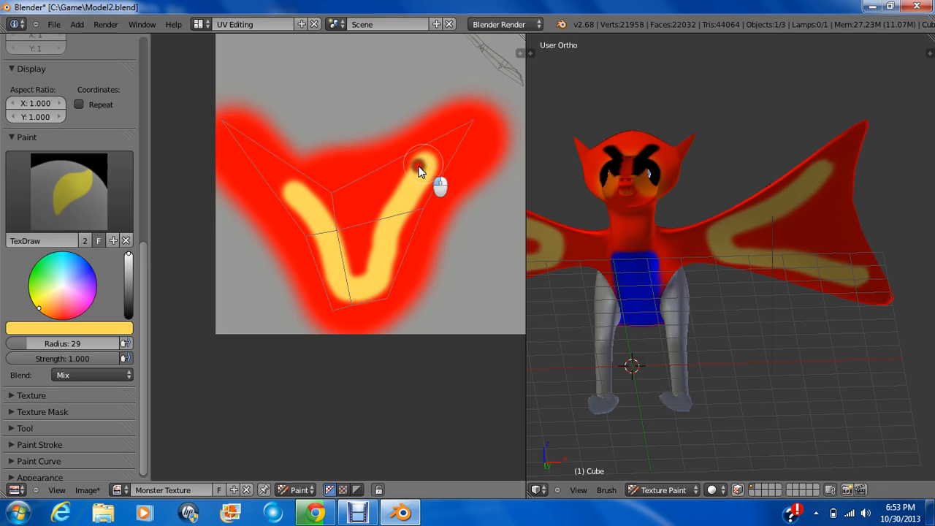
{"action": "left_click_drag", "start_coordinate": [423, 161], "coordinate": [318, 204]}
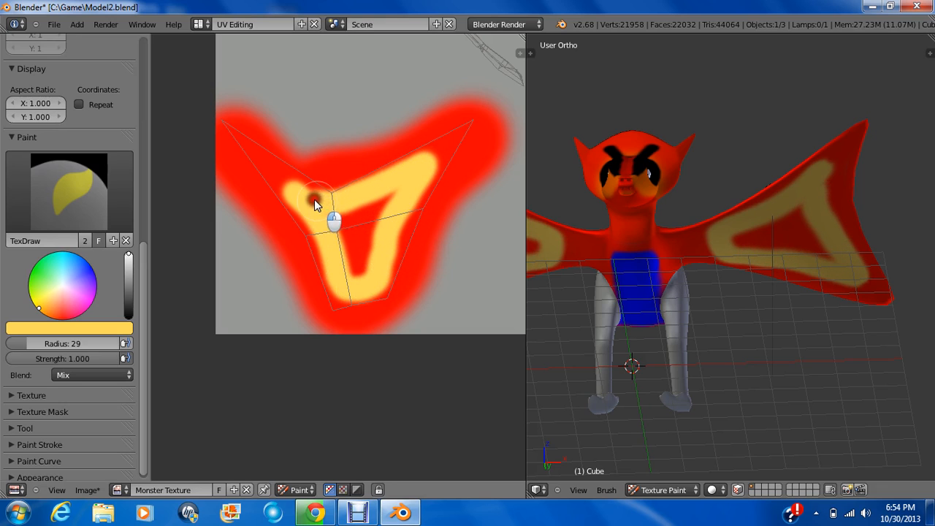
{"action": "left_click_drag", "start_coordinate": [314, 205], "coordinate": [329, 227]}
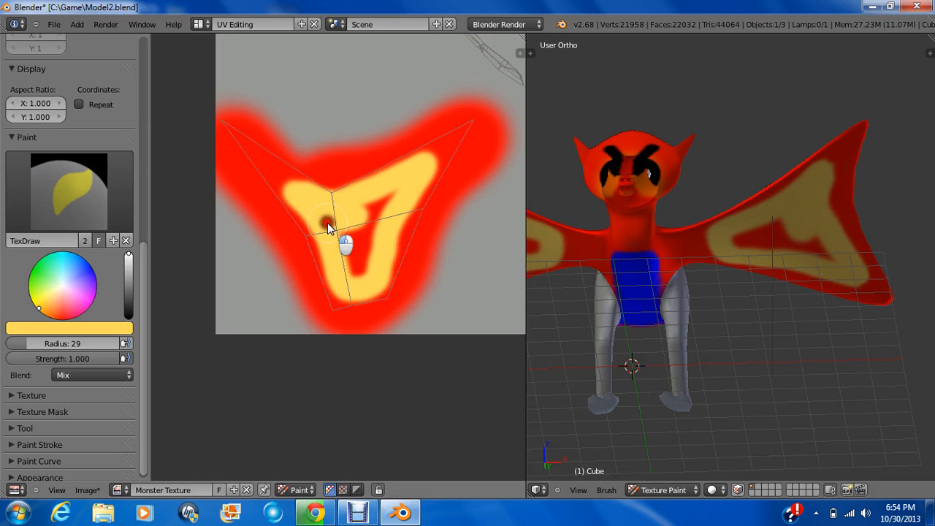
{"action": "left_click_drag", "start_coordinate": [328, 226], "coordinate": [377, 237]}
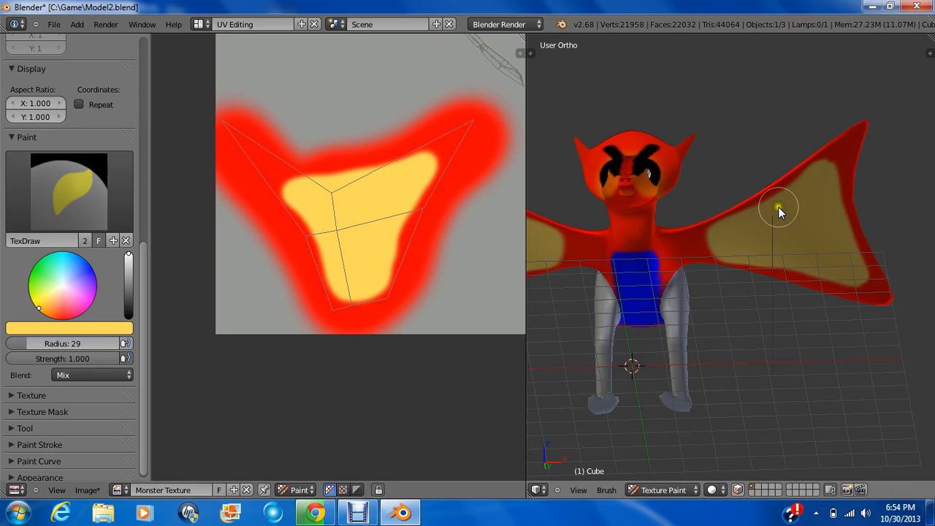
Fill the wing membrane solid yellow and inspect the painted wings on the model
{"action": "left_click_drag", "start_coordinate": [778, 207], "coordinate": [672, 281]}
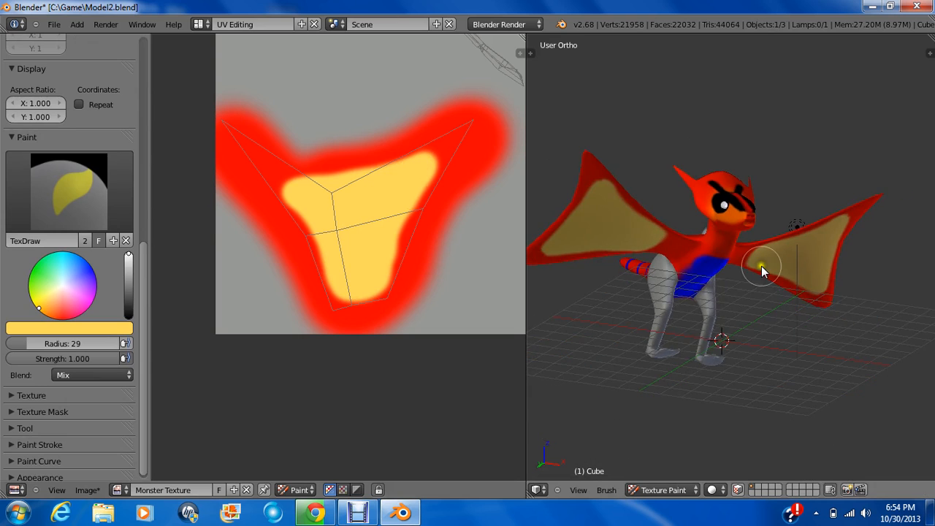
{"action": "left_click_drag", "start_coordinate": [763, 266], "coordinate": [801, 310]}
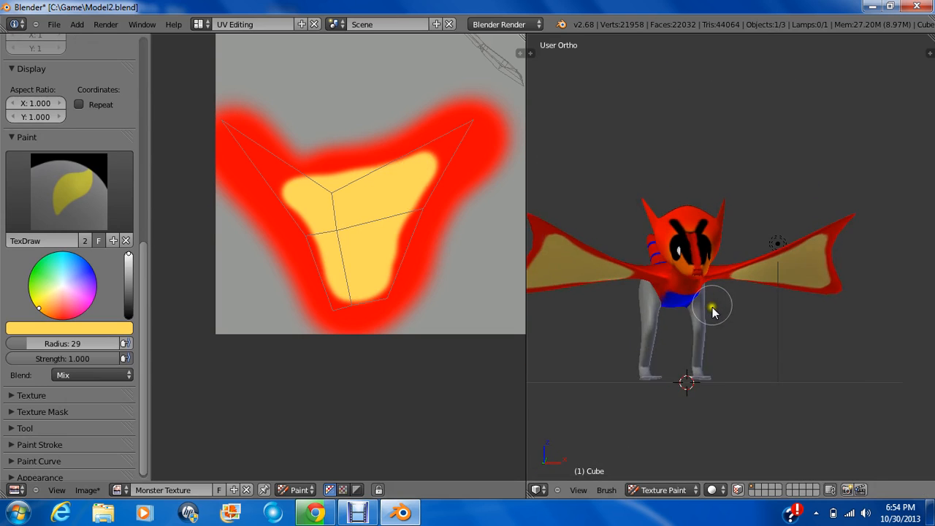
{"action": "left_click_drag", "start_coordinate": [713, 307], "coordinate": [621, 307]}
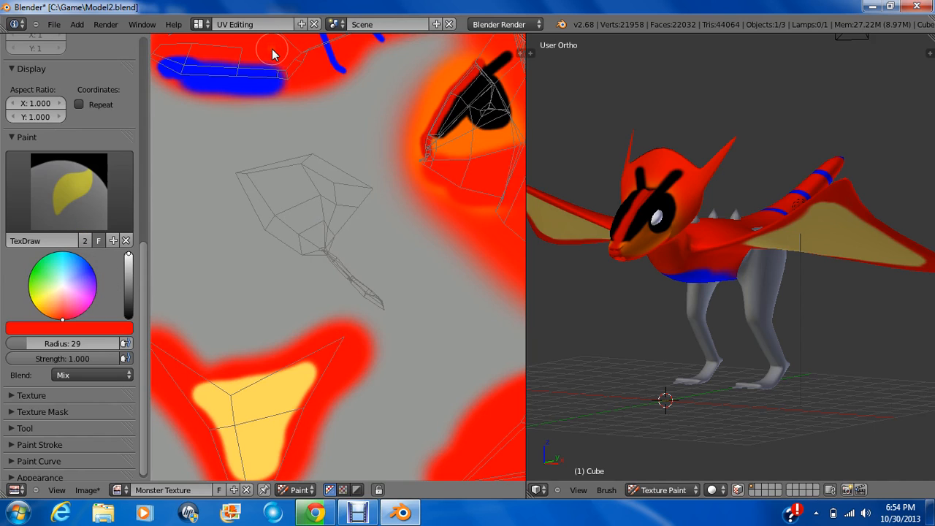
{"action": "mouse_move", "coordinate": [482, 184]}
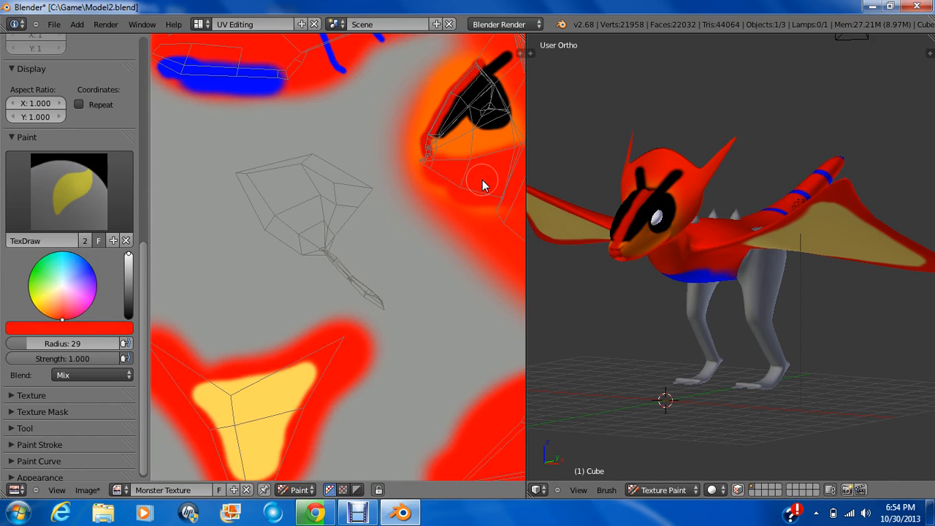
{"action": "mouse_move", "coordinate": [480, 189]}
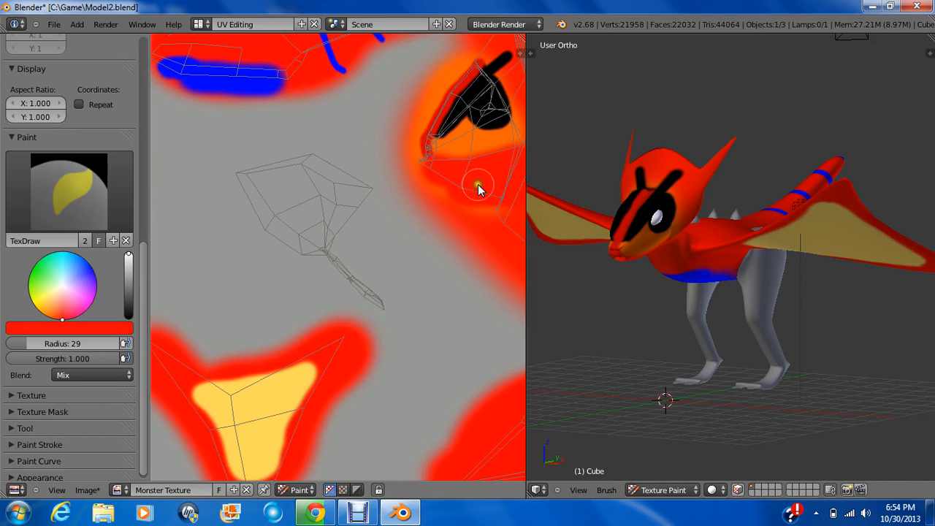
{"action": "mouse_move", "coordinate": [272, 57]}
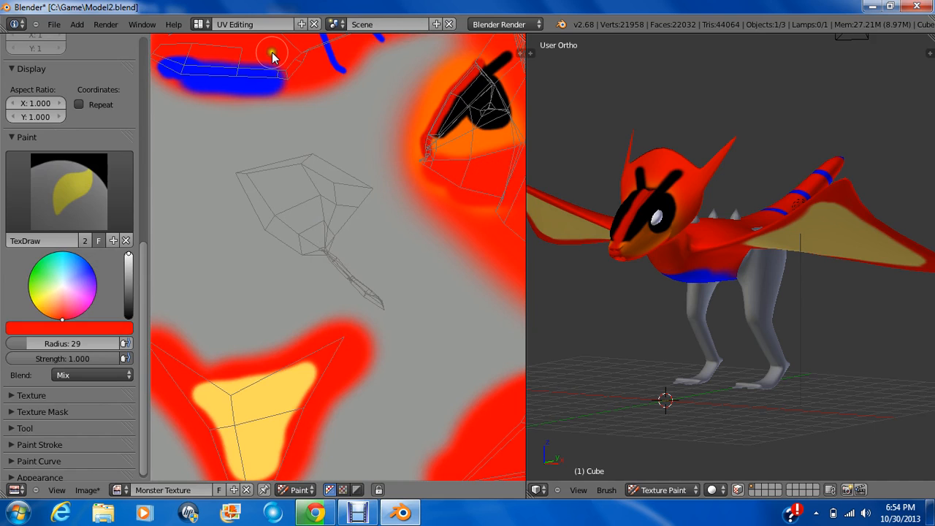
{"action": "mouse_move", "coordinate": [114, 225]}
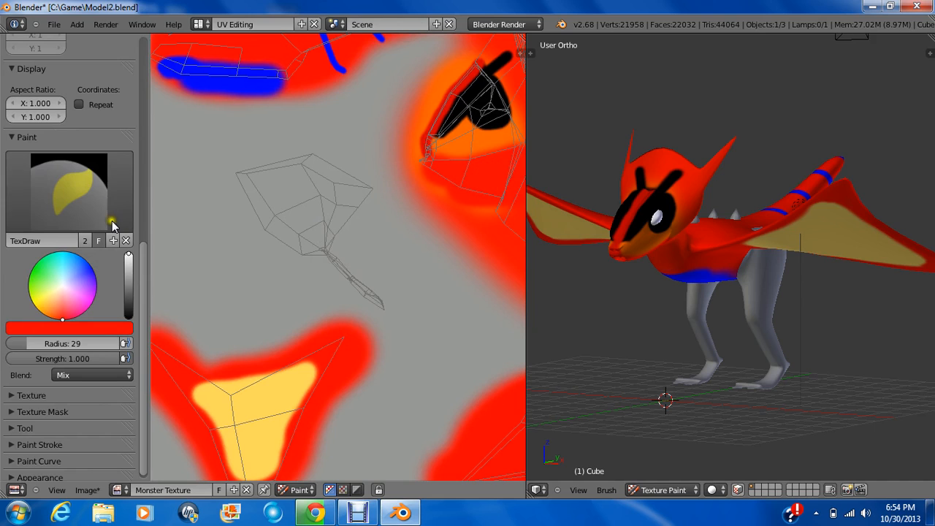
Try a bright blue brush on the leg area, undo it, and switch the enlarged brush back to red
{"action": "left_click", "coordinate": [96, 265]}
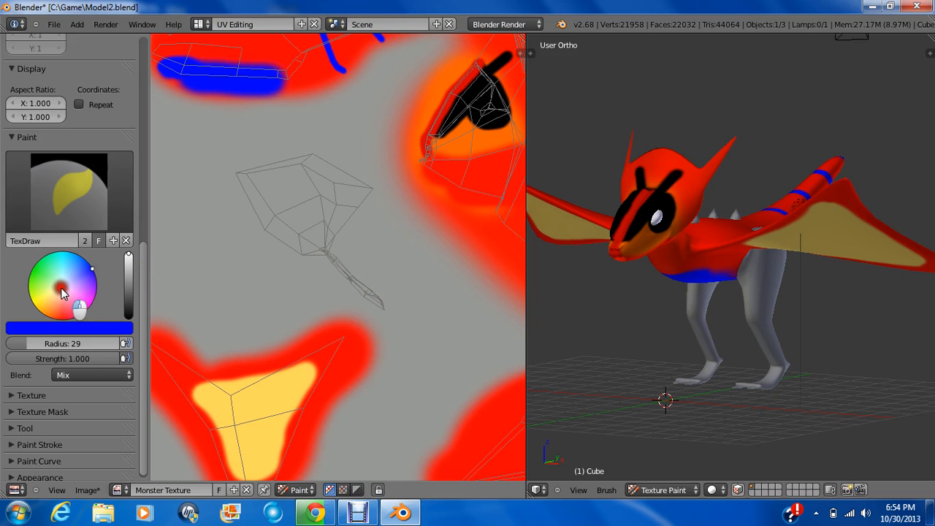
{"action": "left_click", "coordinate": [61, 287]}
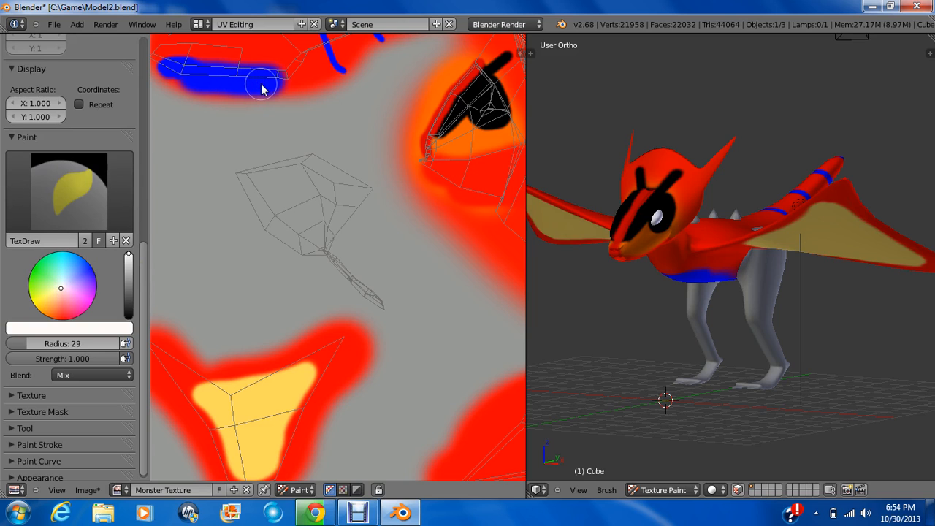
{"action": "left_click", "coordinate": [114, 263]}
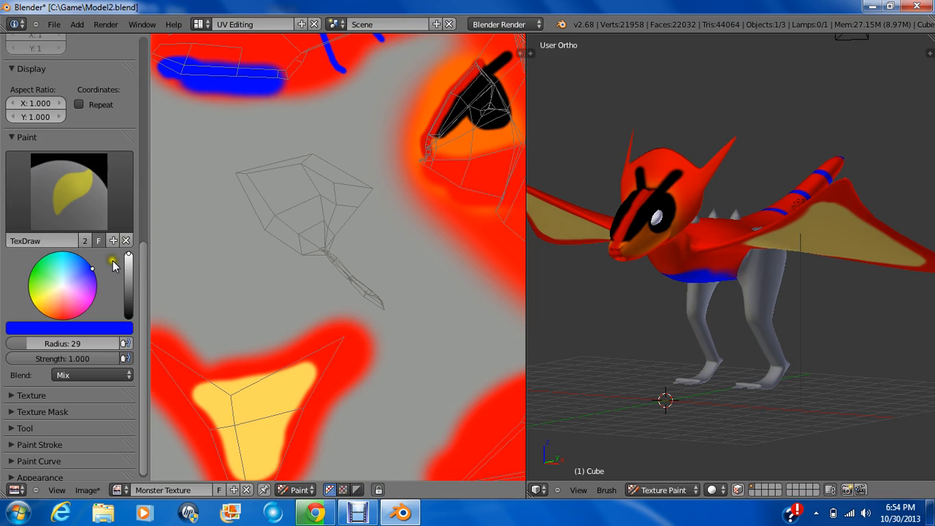
{"action": "left_click", "coordinate": [249, 187]}
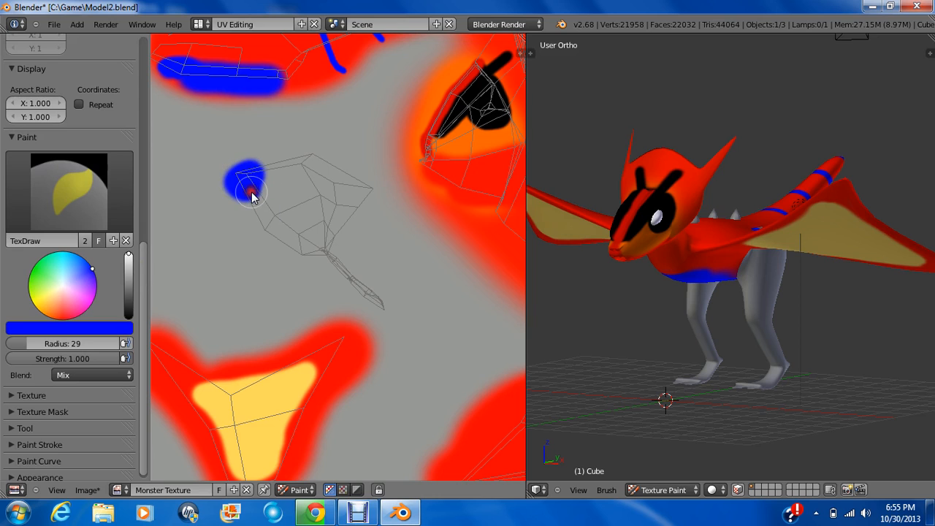
{"action": "left_click", "coordinate": [285, 198]}
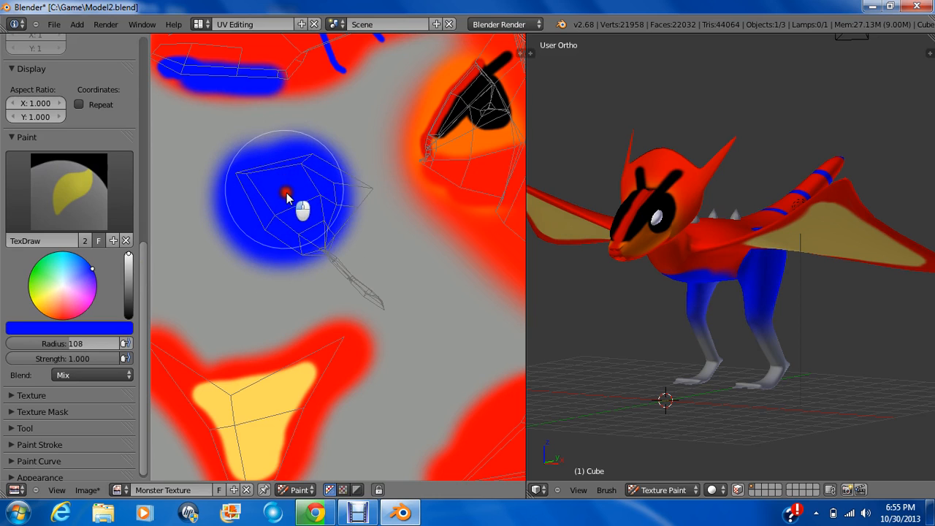
{"action": "left_click", "coordinate": [293, 211]}
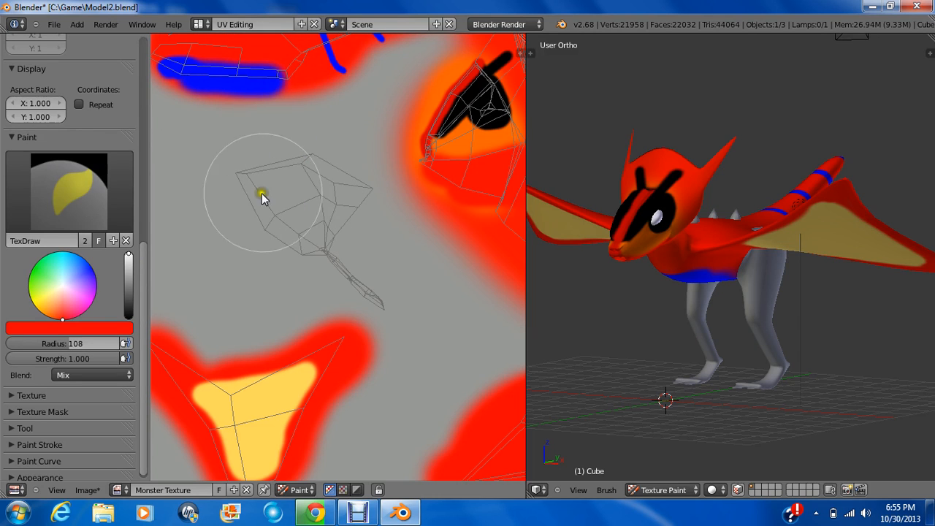
{"action": "left_click_drag", "start_coordinate": [264, 198], "coordinate": [377, 300]}
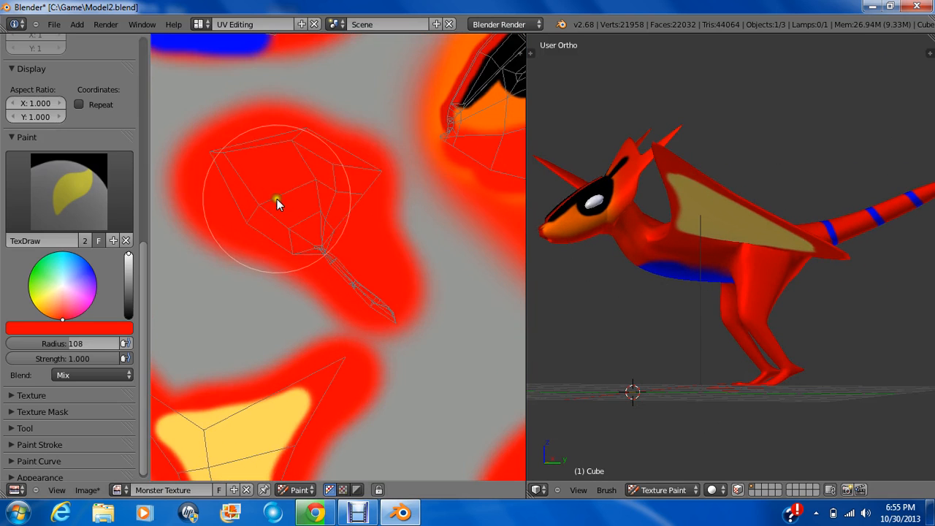
{"action": "mouse_move", "coordinate": [162, 216]}
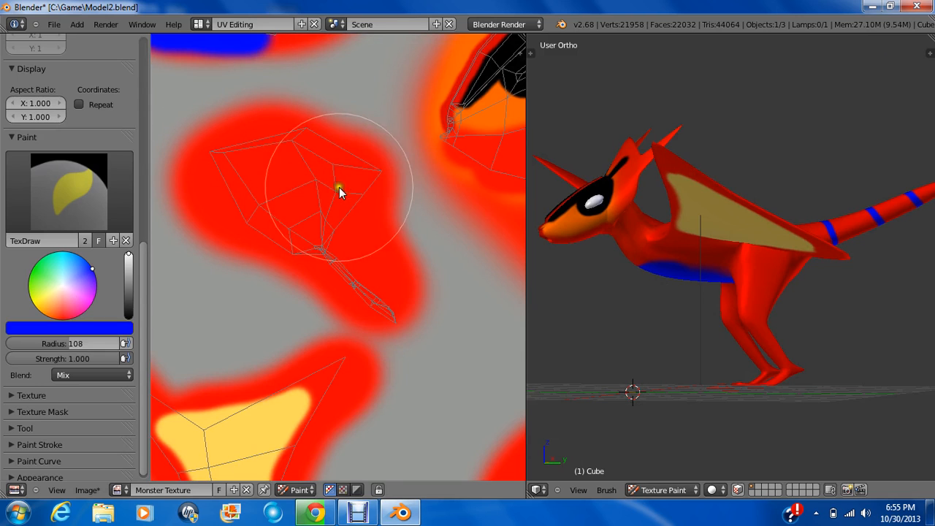
Paint the leg region red, check the underside and back, then cover part of the blue patch in red
{"action": "left_click", "coordinate": [293, 193]}
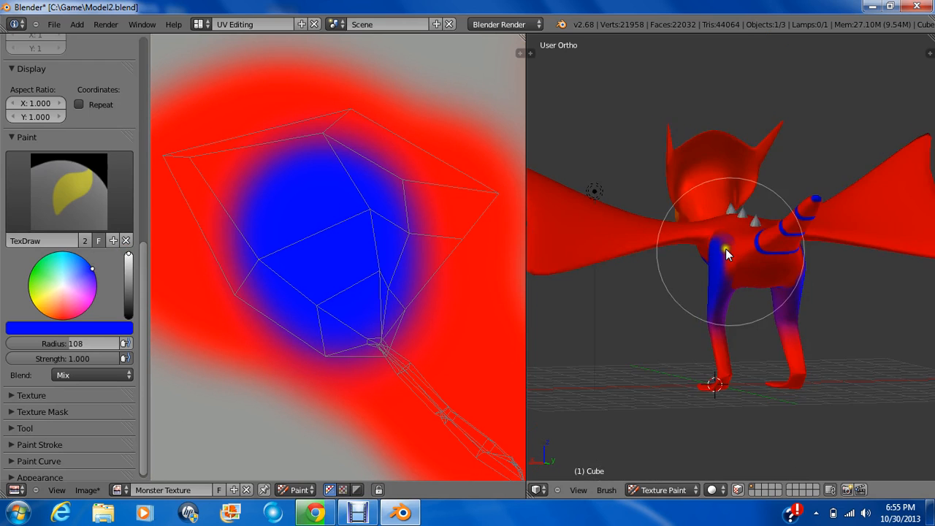
{"action": "left_click_drag", "start_coordinate": [731, 251], "coordinate": [807, 182]}
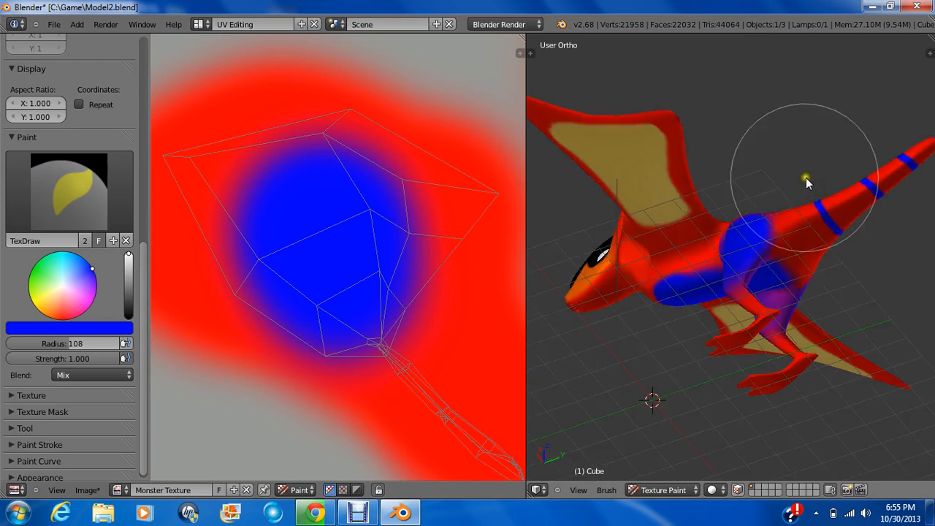
{"action": "left_click_drag", "start_coordinate": [806, 183], "coordinate": [782, 254]}
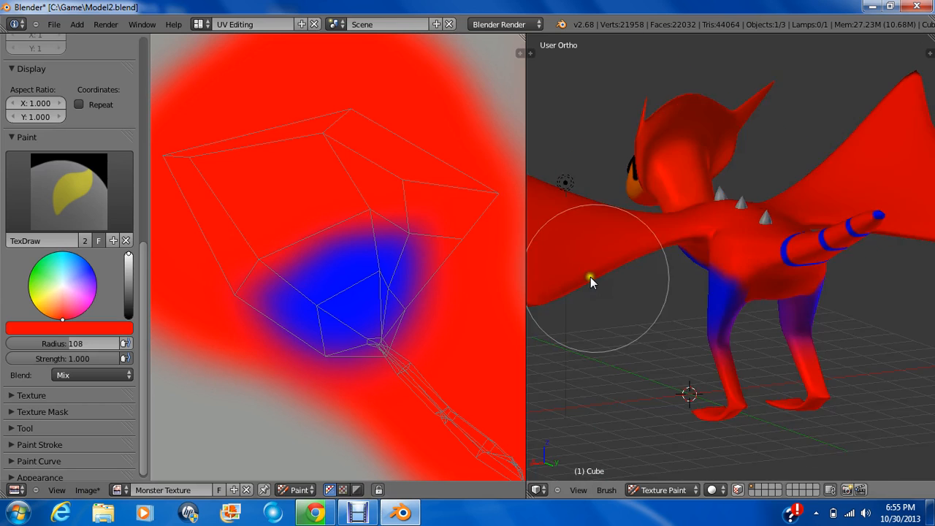
{"action": "left_click_drag", "start_coordinate": [592, 285], "coordinate": [329, 205]}
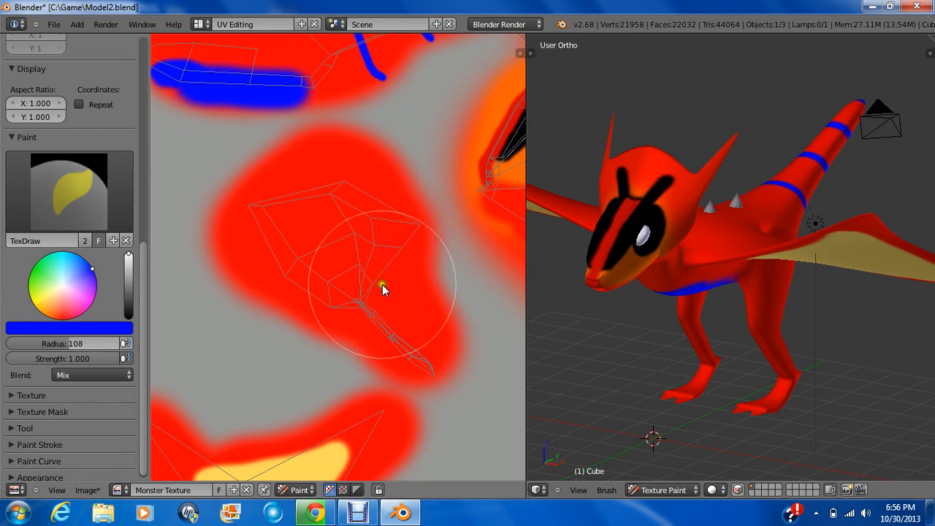
Paint the lower legs blue fading into the red body, check from behind, and go to the Default layout
{"action": "left_click_drag", "start_coordinate": [383, 289], "coordinate": [391, 340]}
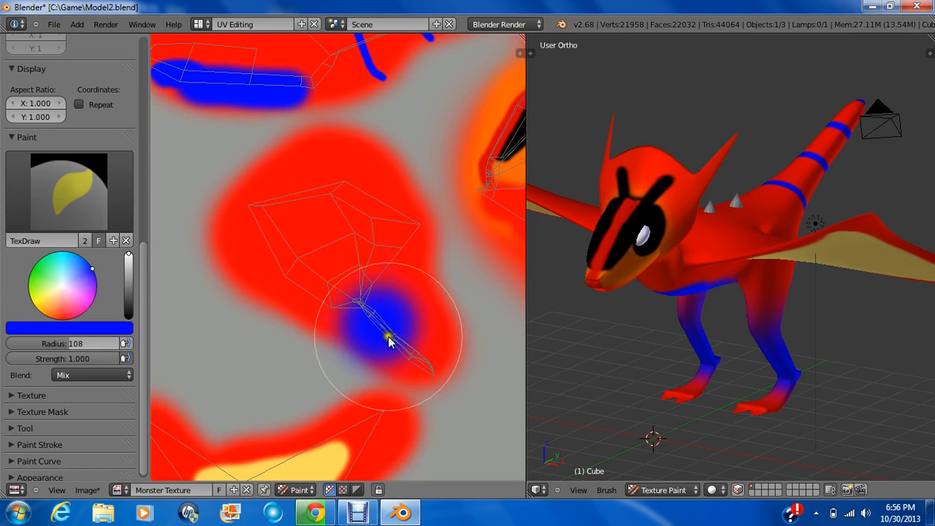
{"action": "left_click_drag", "start_coordinate": [387, 339], "coordinate": [436, 365]}
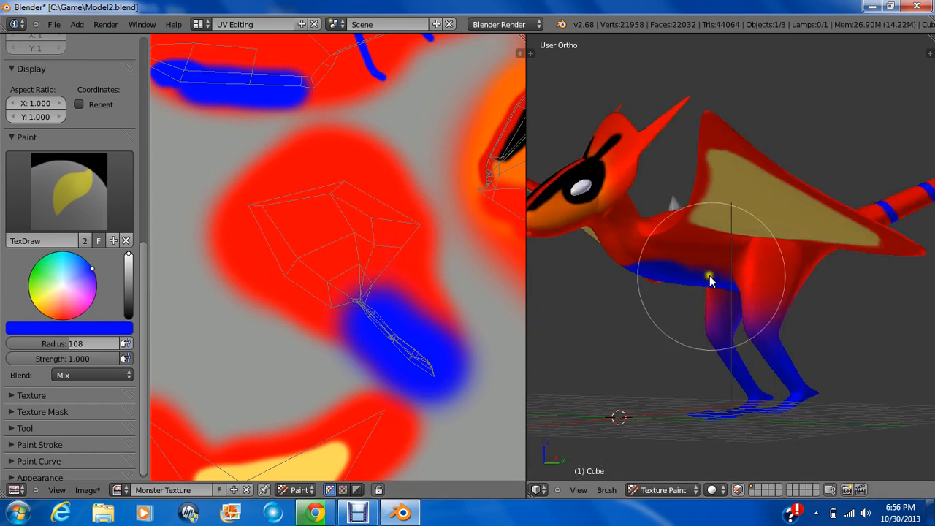
{"action": "left_click_drag", "start_coordinate": [713, 280], "coordinate": [558, 231]}
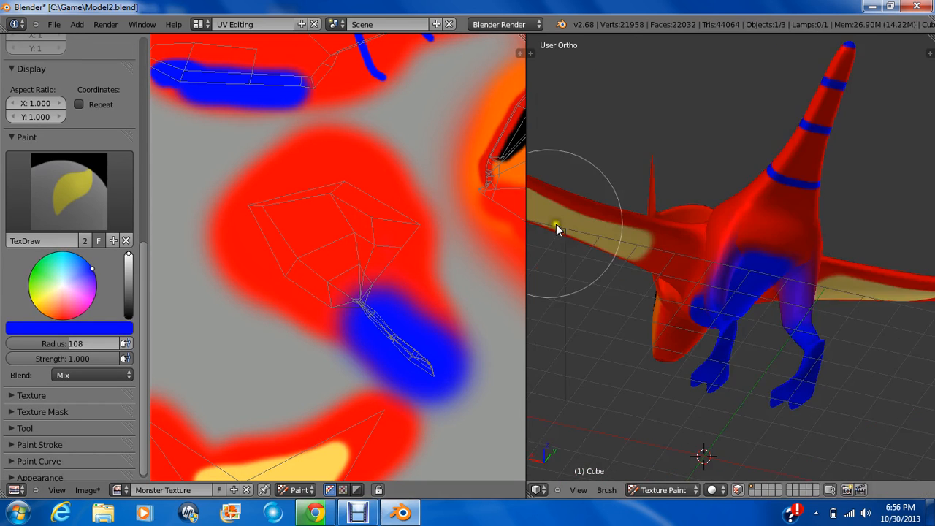
{"action": "left_click_drag", "start_coordinate": [555, 227], "coordinate": [709, 241]}
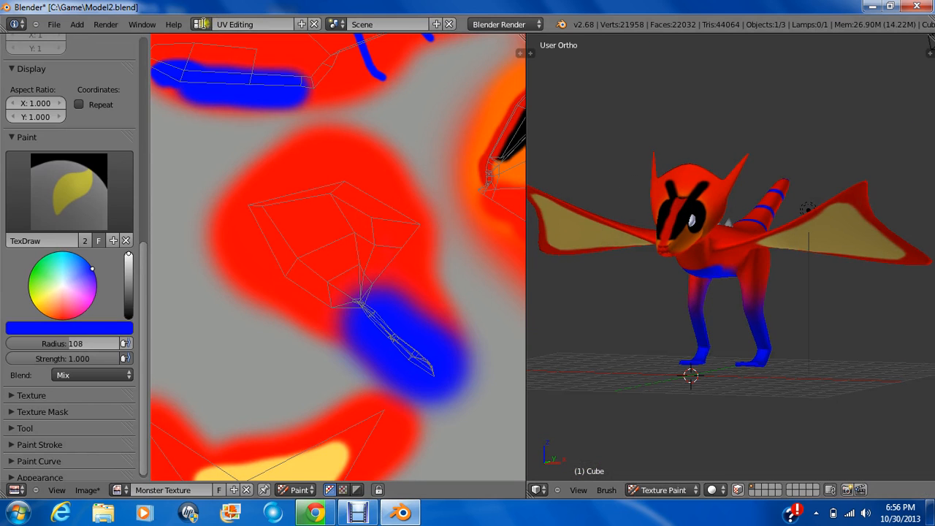
{"action": "left_click", "coordinate": [251, 23]}
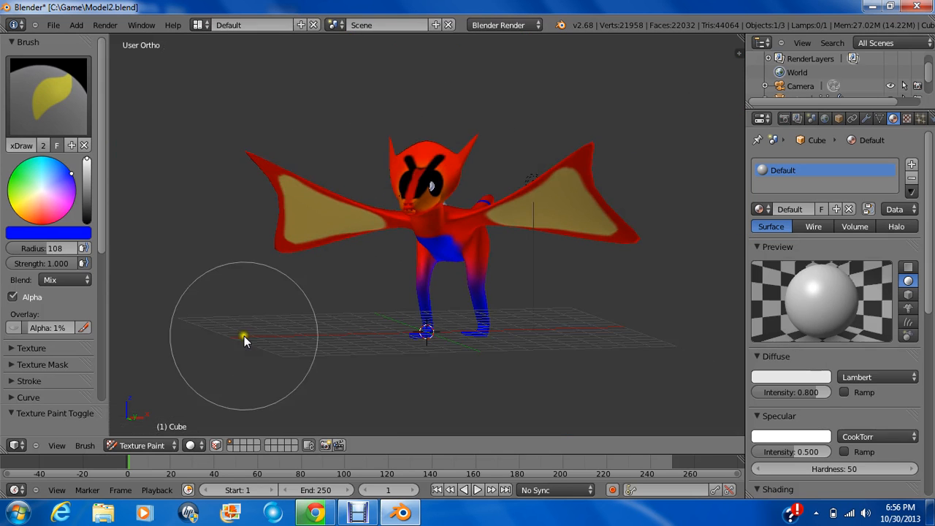
Save the painted Monster Texture image from the UV Editing layout and return to Default
{"action": "left_click", "coordinate": [252, 25]}
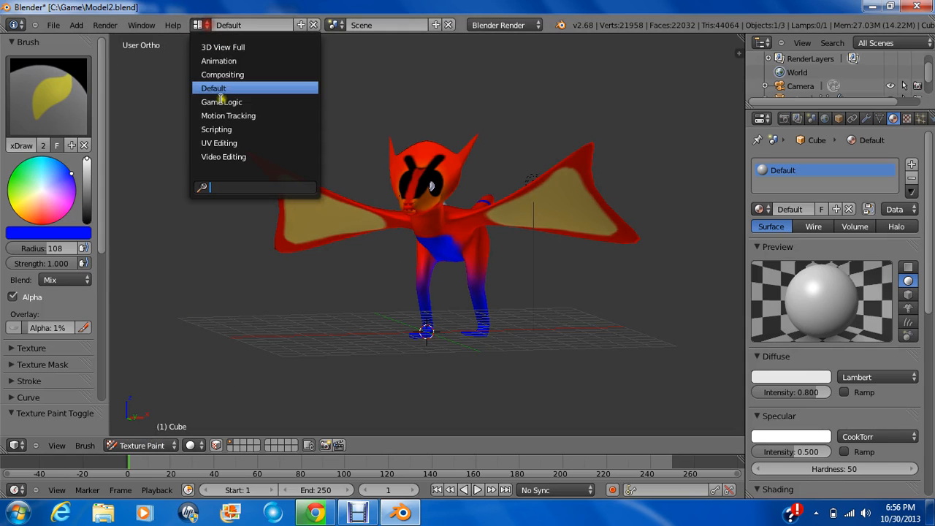
{"action": "left_click", "coordinate": [220, 143]}
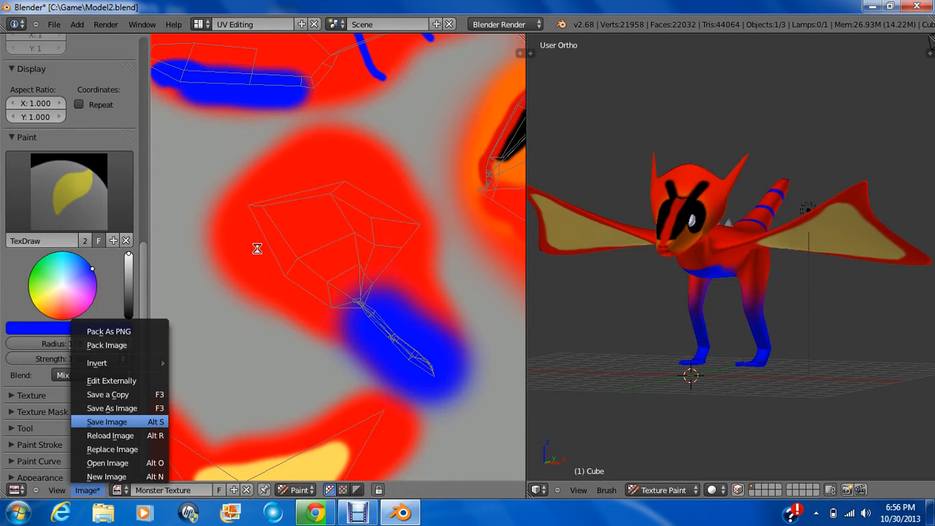
{"action": "left_click", "coordinate": [107, 421]}
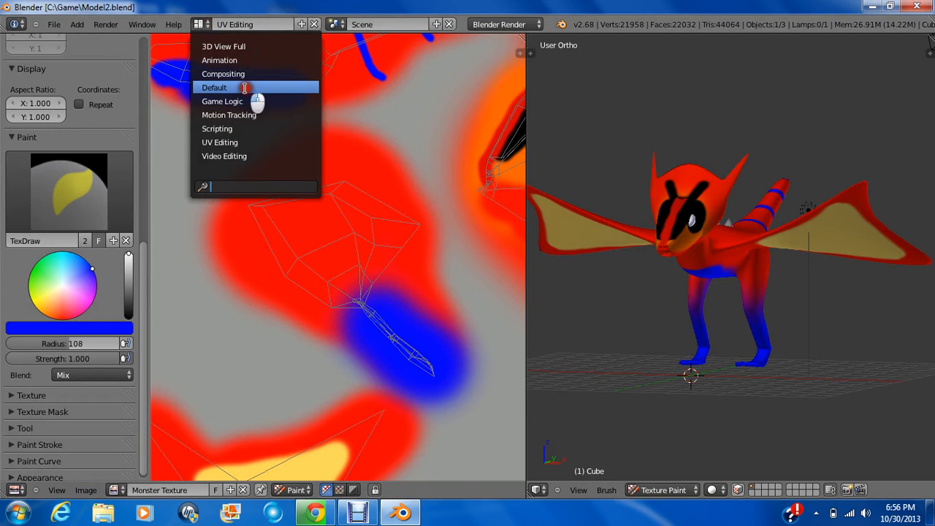
{"action": "left_click", "coordinate": [213, 87]}
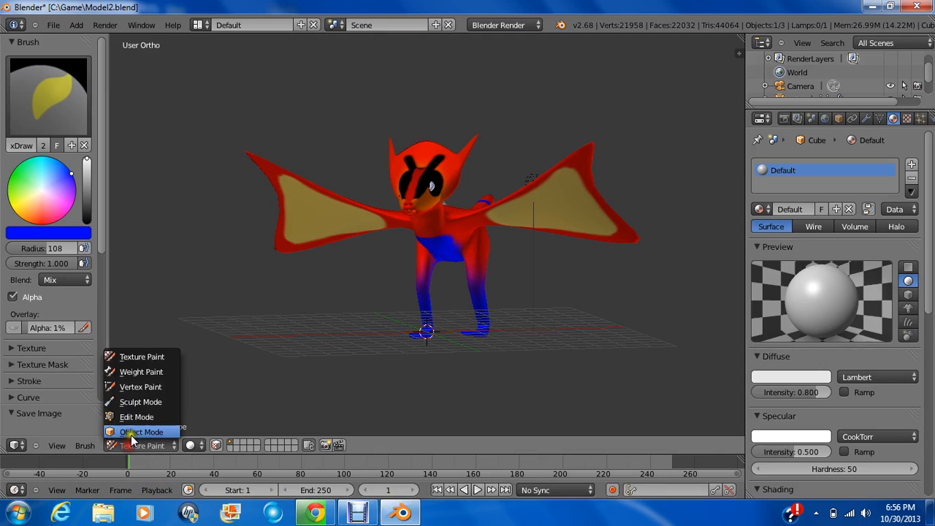
Return the dragon to Object Mode and rename its material to Monster Texture
{"action": "left_click", "coordinate": [140, 431]}
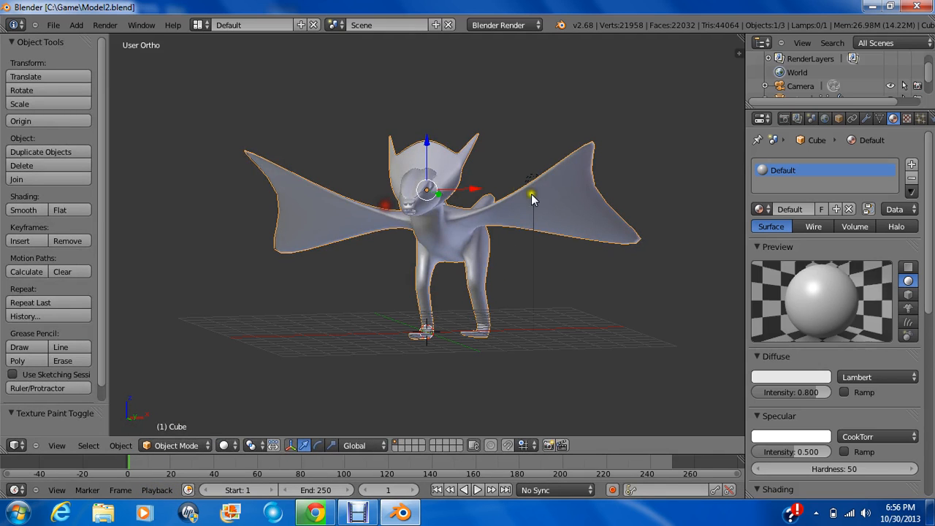
{"action": "mouse_move", "coordinate": [789, 209]}
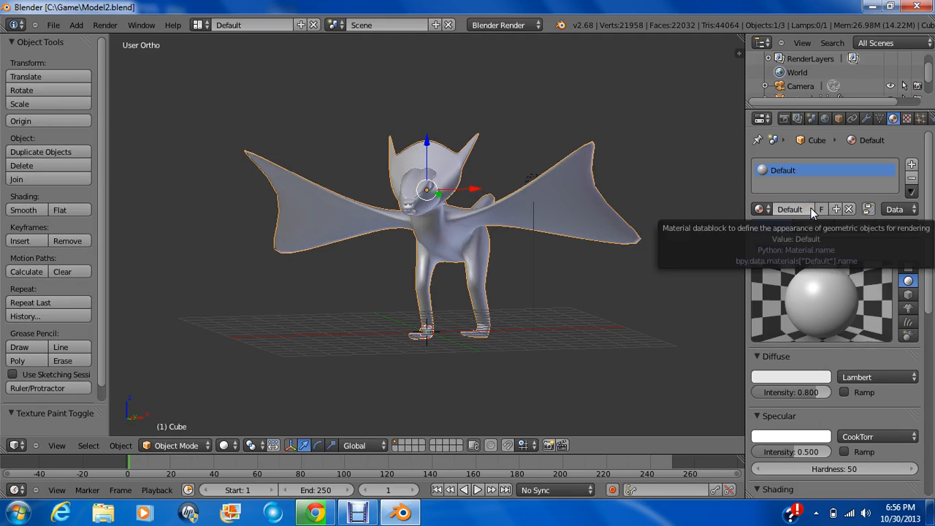
{"action": "left_click", "coordinate": [789, 209]}
{"action": "type", "text": "Monster Texture"}
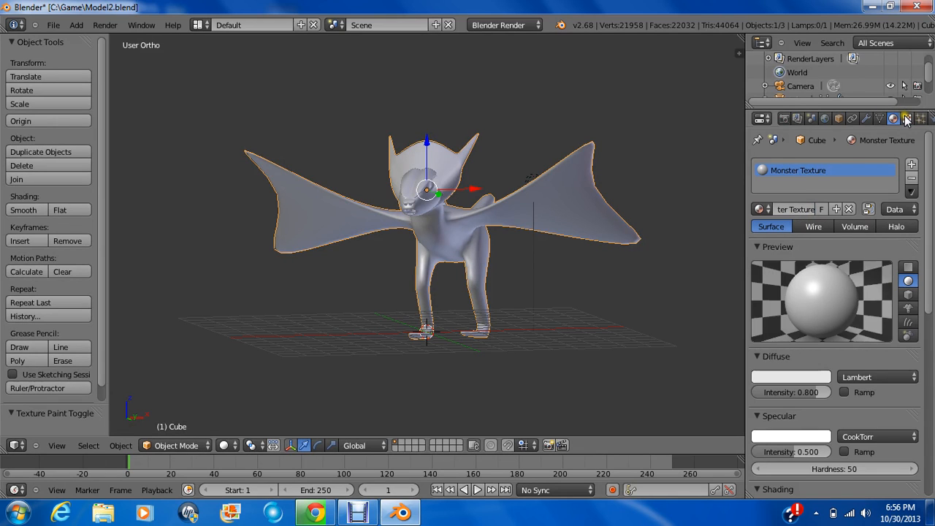
Add a new image texture to the material using the existing Monster Texture image
{"action": "left_click", "coordinate": [907, 118]}
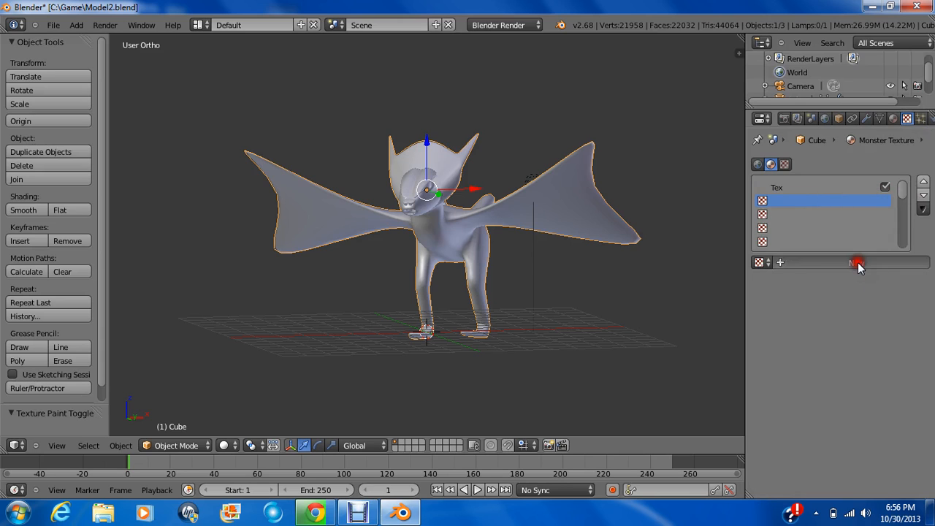
{"action": "left_click", "coordinate": [859, 263]}
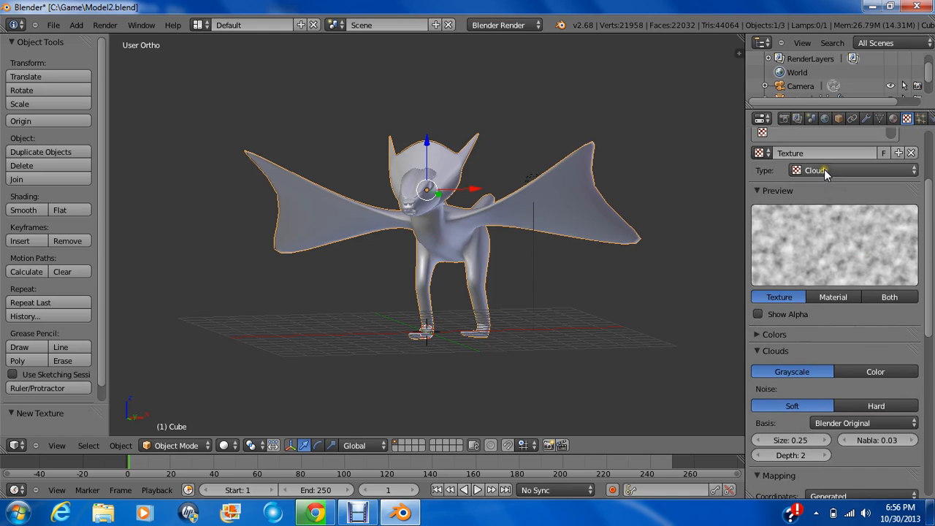
{"action": "left_click", "coordinate": [847, 169]}
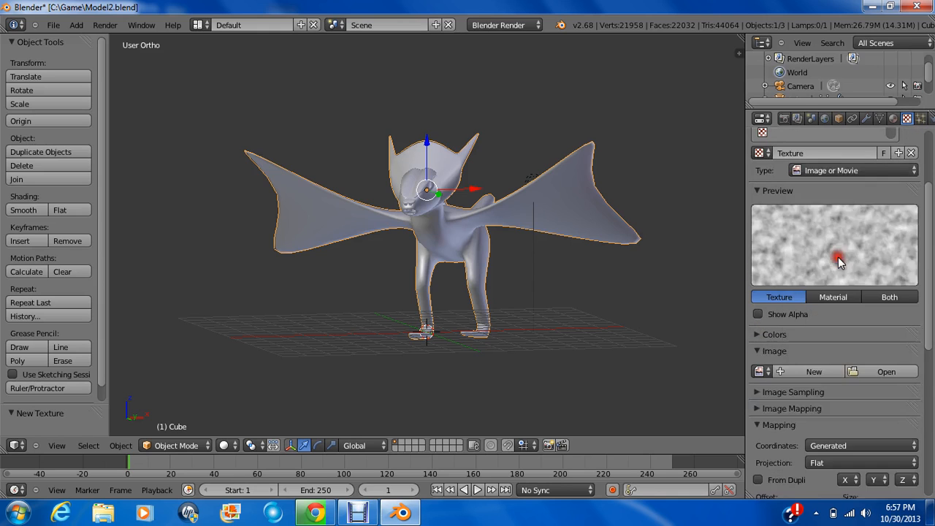
{"action": "left_click", "coordinate": [763, 262]}
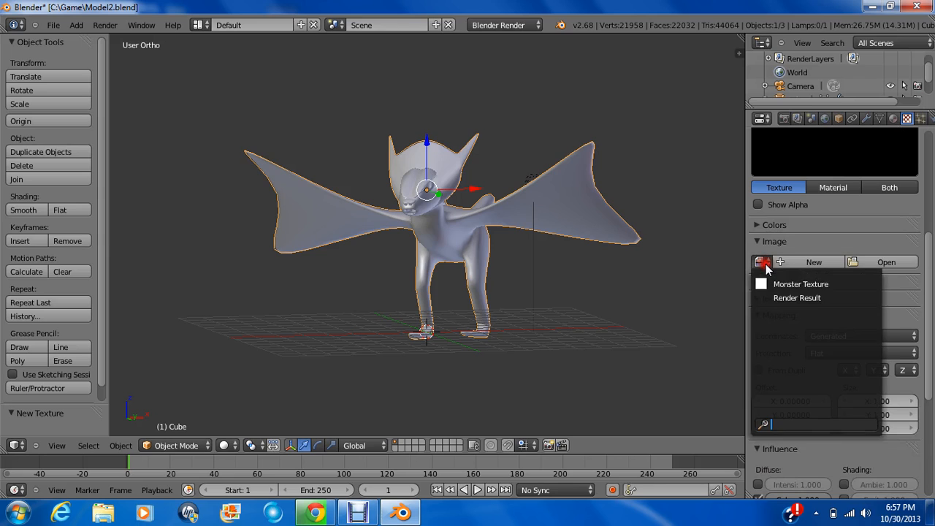
{"action": "left_click", "coordinate": [801, 283]}
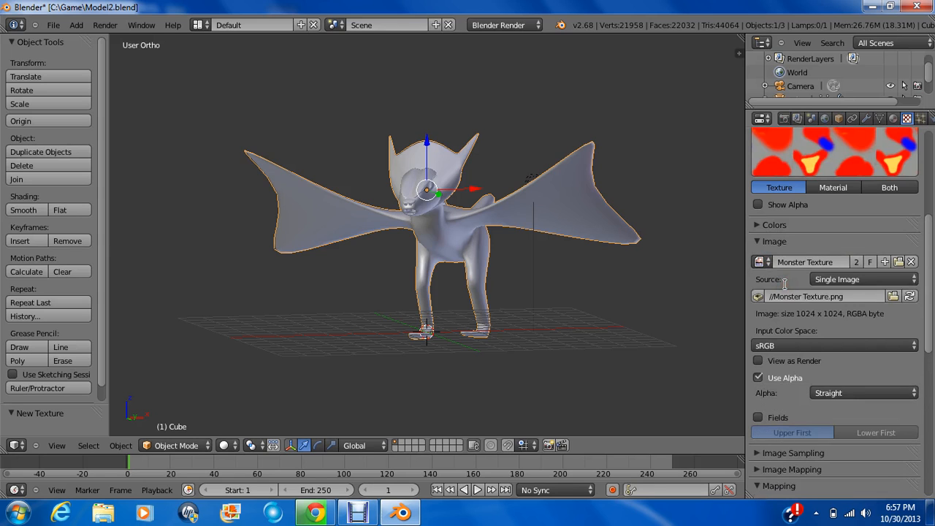
Set the texture's mapping coordinates from Generated to UV
{"action": "left_click", "coordinate": [862, 286]}
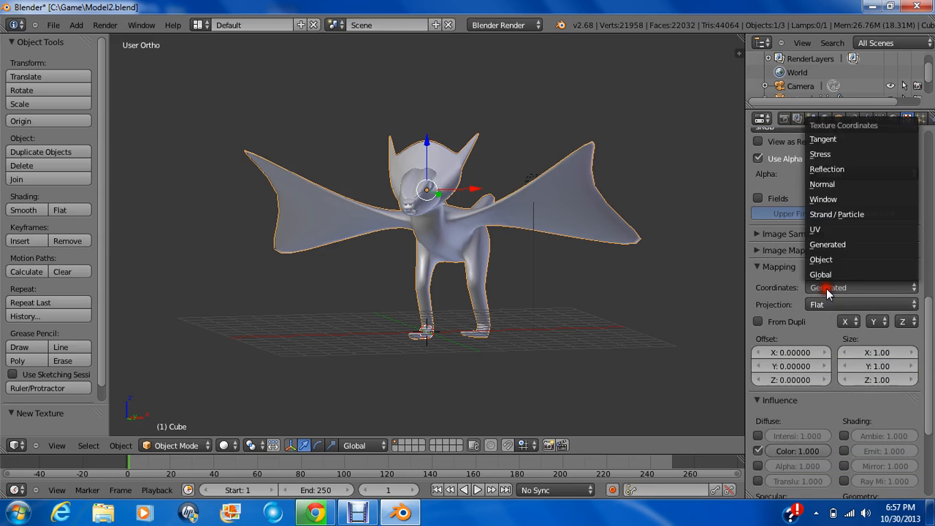
{"action": "left_click", "coordinate": [815, 228]}
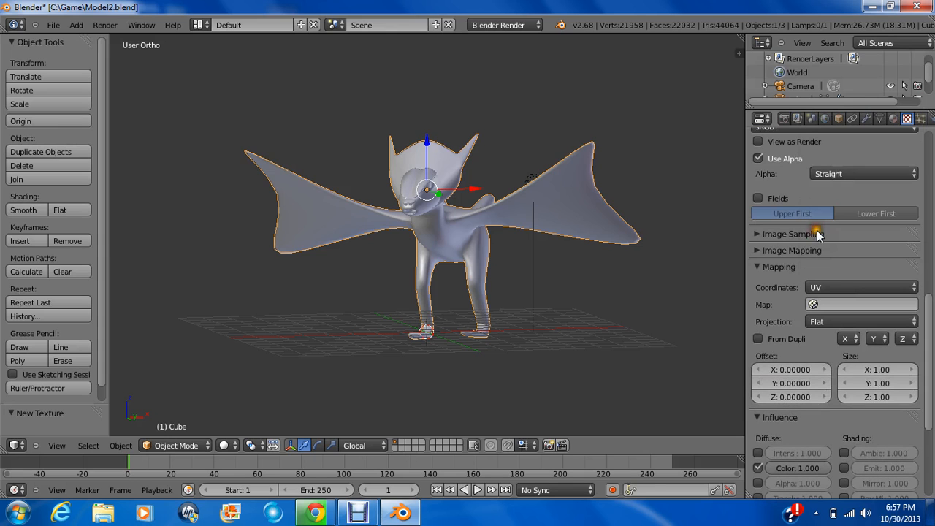
{"action": "scroll", "scroll_direction": "down", "scroll_amount": 3}
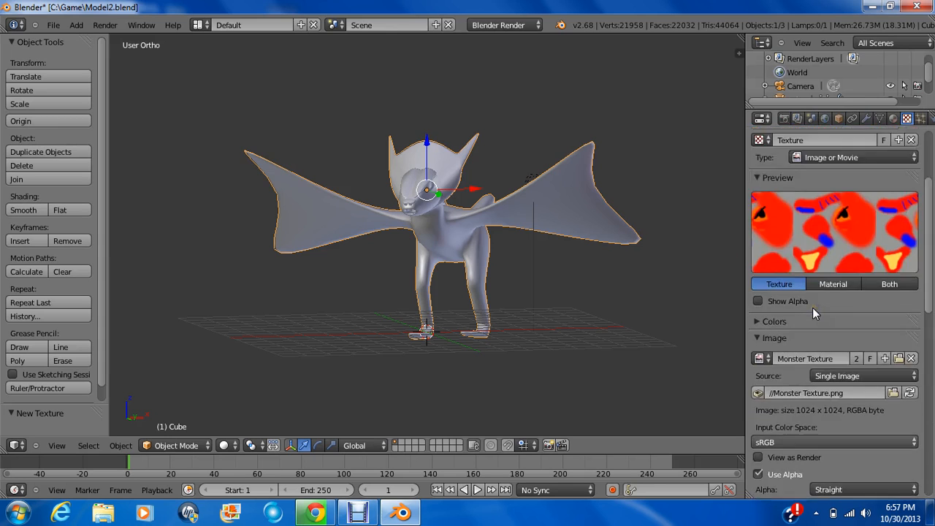
{"action": "left_click", "coordinate": [880, 118]}
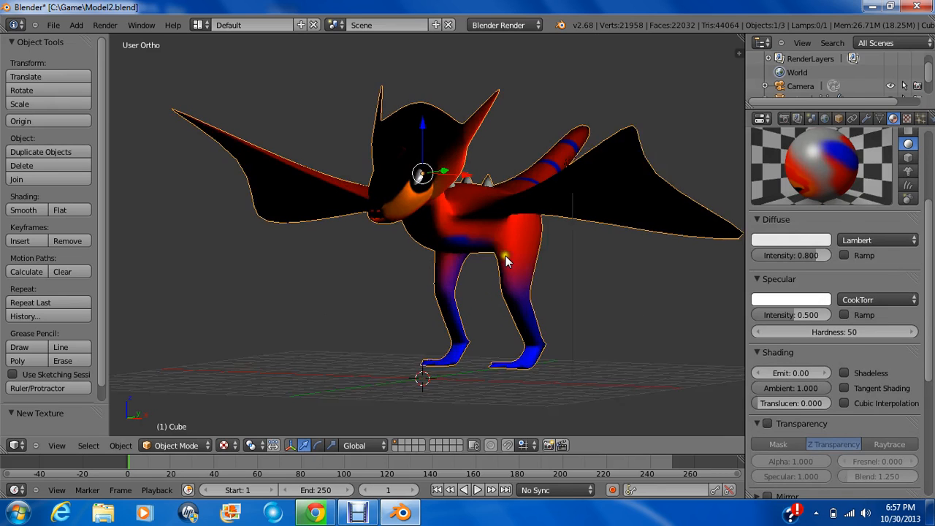
Orbit the viewport to look down on the textured dragon from above
{"action": "left_click_drag", "start_coordinate": [508, 261], "coordinate": [397, 275]}
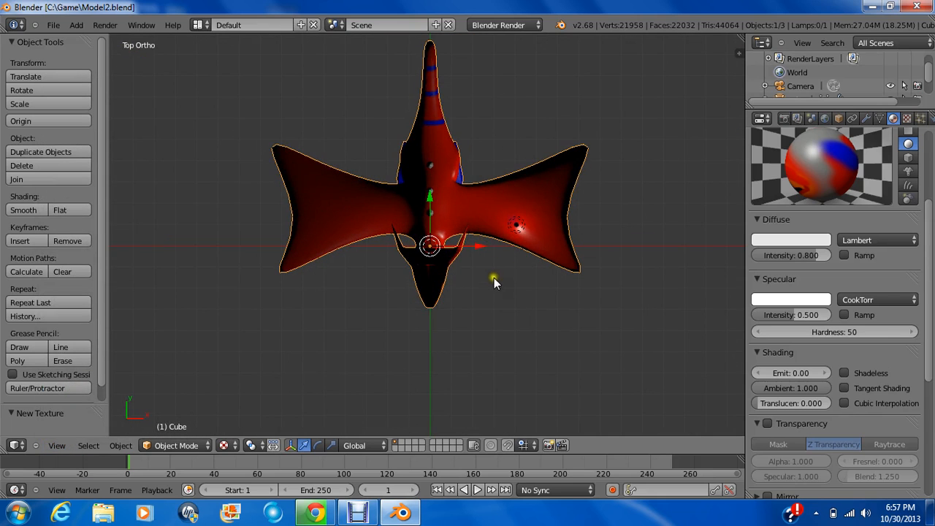
Add a lamp, make it a Sun, and duplicate it for extra sun lamps
{"action": "left_click", "coordinate": [488, 335]}
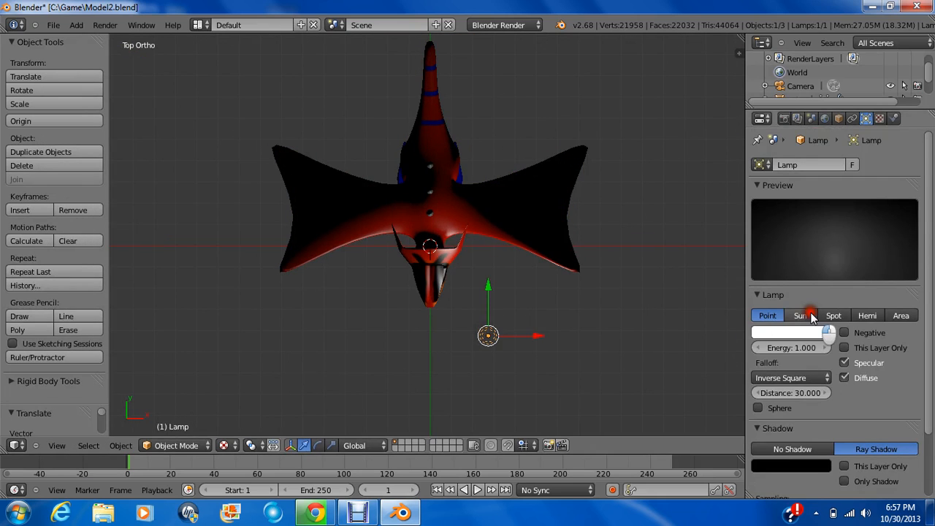
{"action": "left_click", "coordinate": [801, 315]}
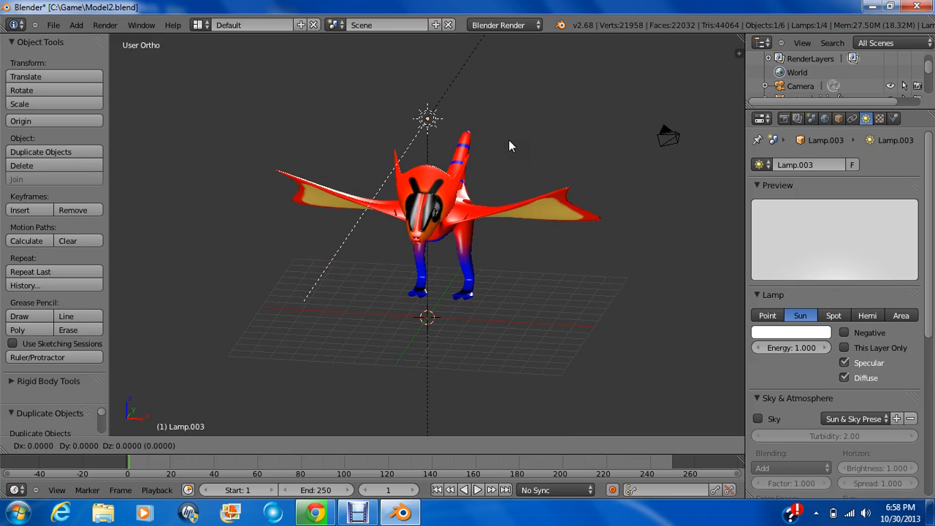
{"action": "key", "text": "r"}
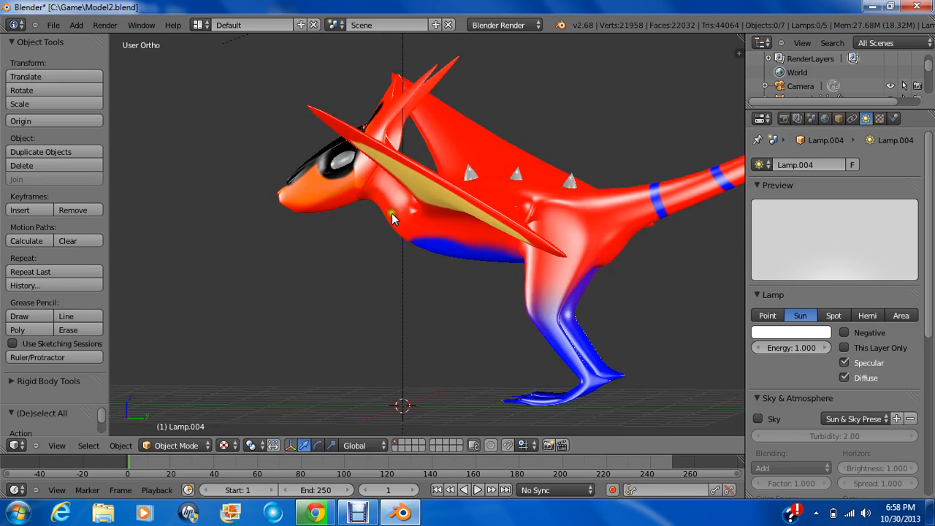
Set the dragon material's Specular Intensity to 0
{"action": "left_click_drag", "start_coordinate": [394, 219], "coordinate": [497, 187]}
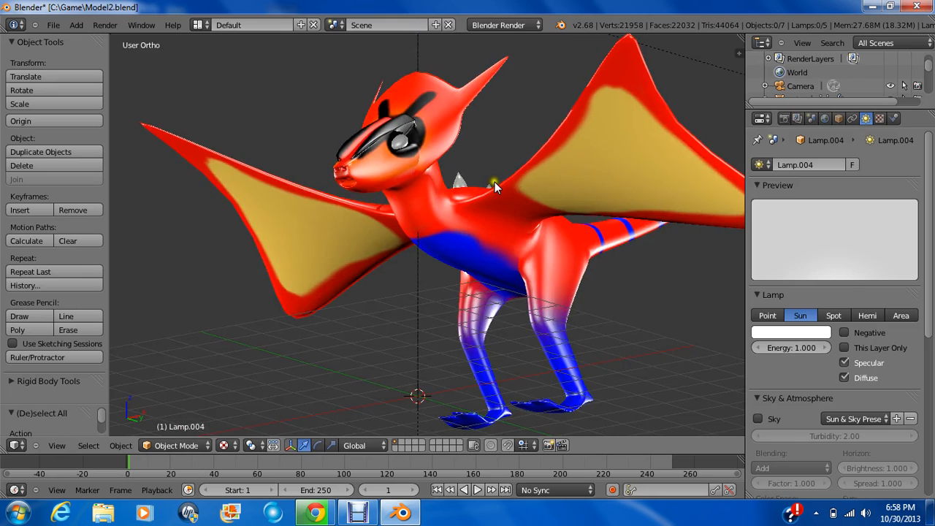
{"action": "left_click_drag", "start_coordinate": [497, 187], "coordinate": [532, 228]}
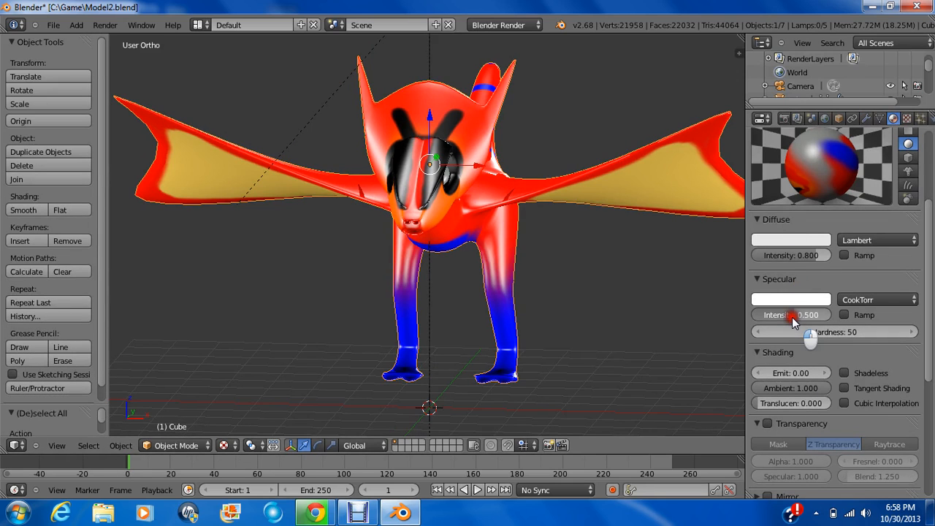
{"action": "left_click", "coordinate": [791, 315]}
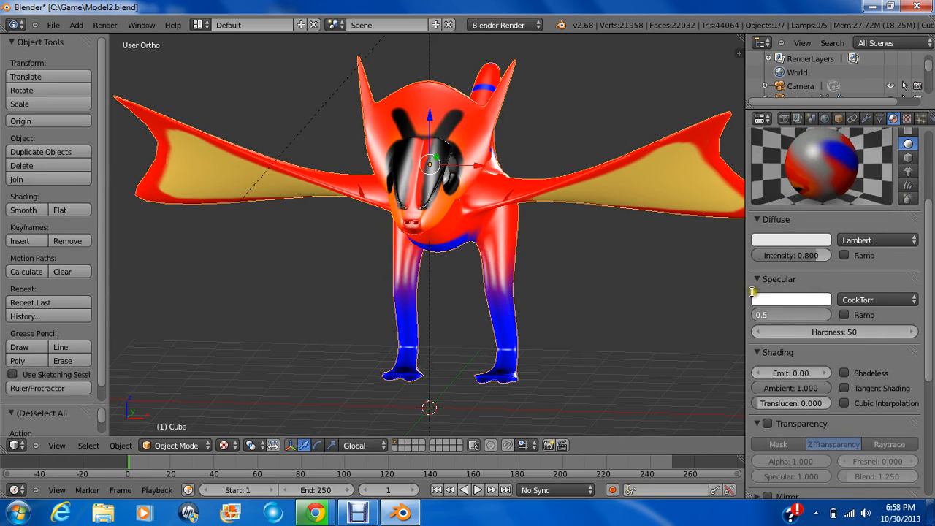
{"action": "mouse_move", "coordinate": [810, 281]}
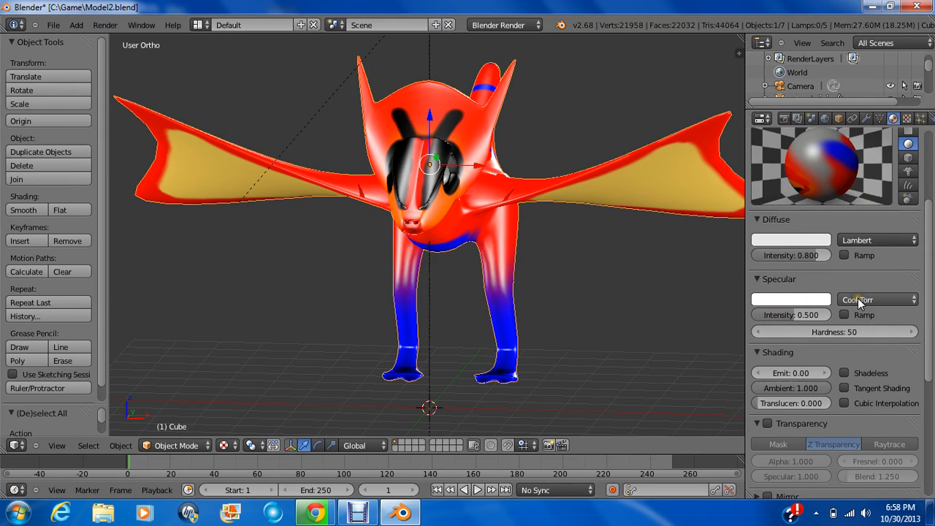
Try the Wardiso specular model, inspect the shine, then switch back to CookTorr
{"action": "left_click", "coordinate": [877, 300]}
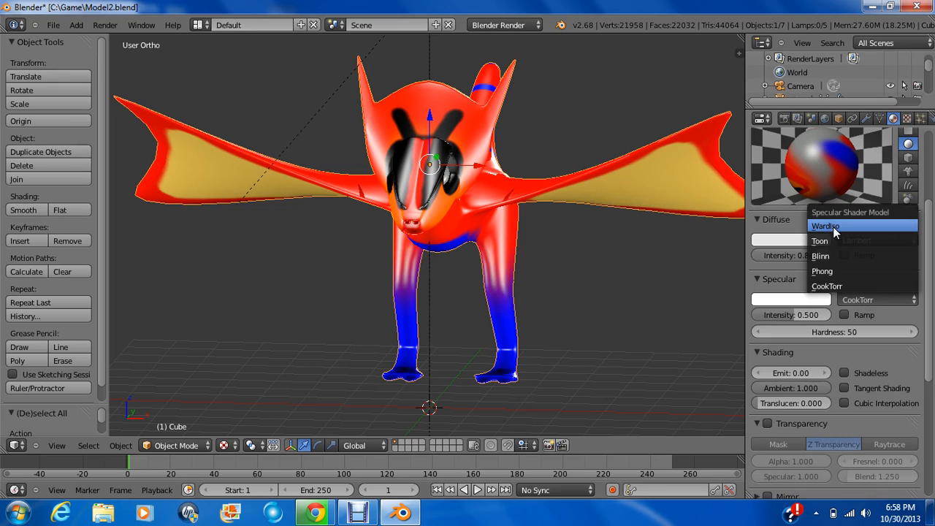
{"action": "left_click", "coordinate": [826, 225]}
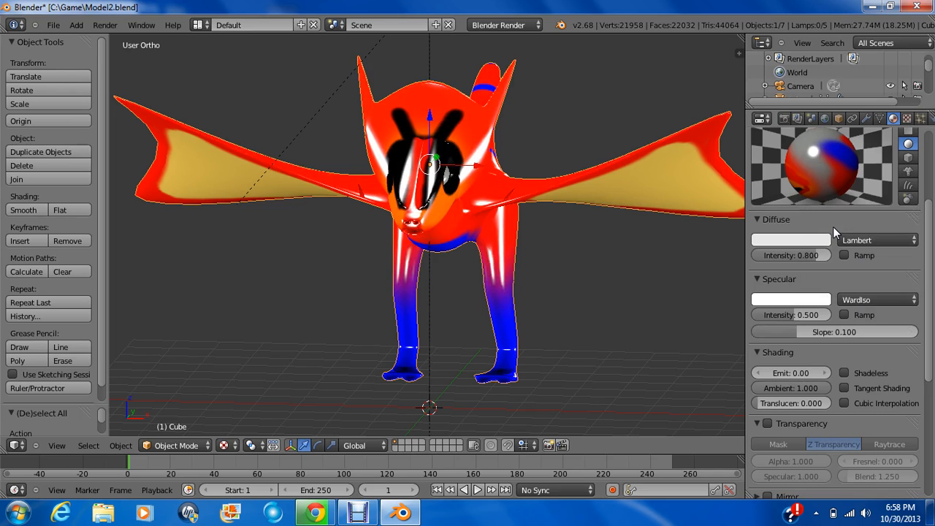
{"action": "mouse_move", "coordinate": [821, 159]}
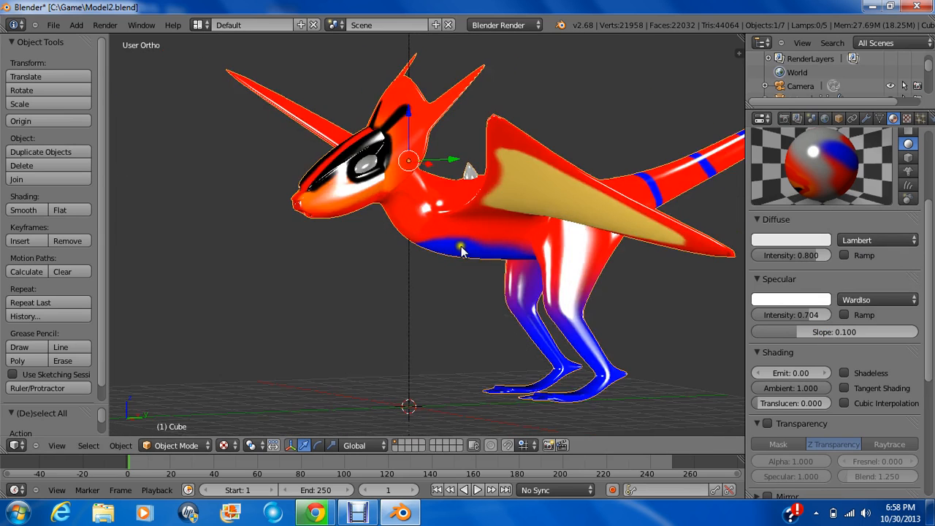
{"action": "left_click_drag", "start_coordinate": [461, 249], "coordinate": [629, 285]}
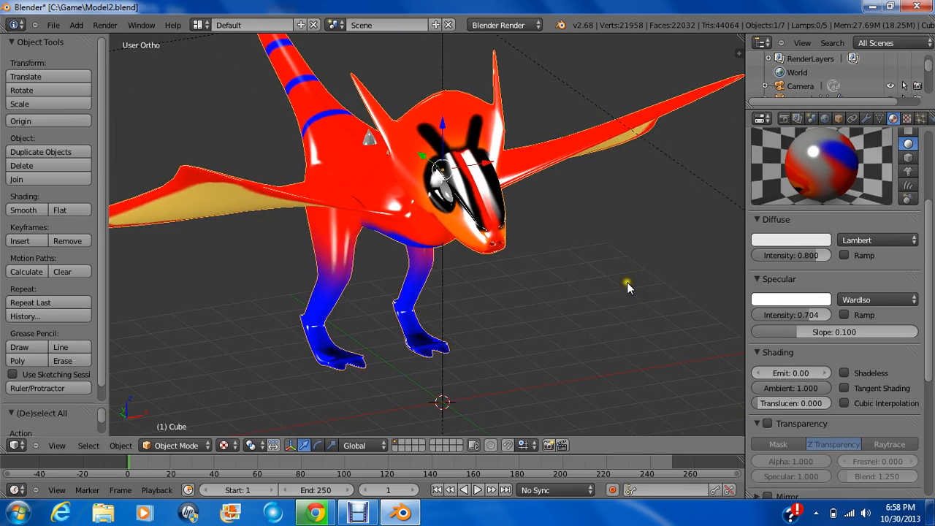
{"action": "left_click", "coordinate": [877, 300]}
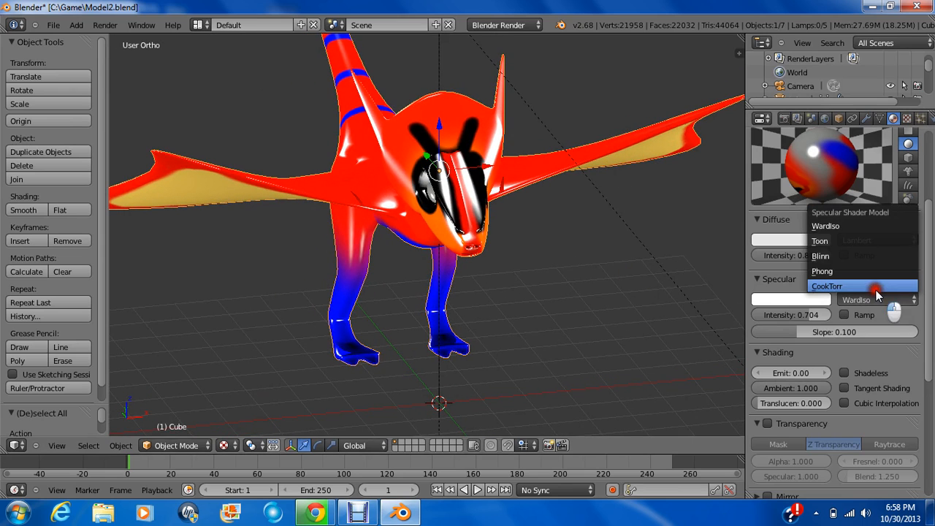
{"action": "left_click", "coordinate": [827, 285]}
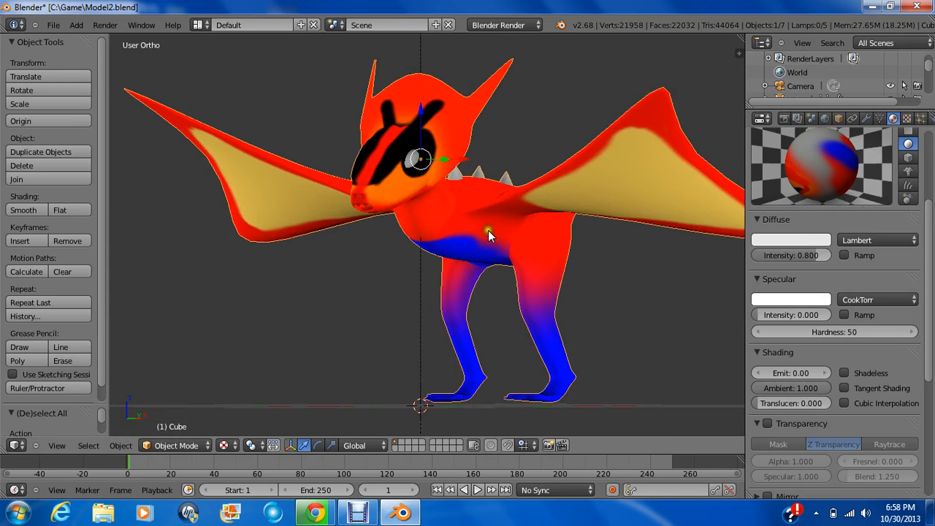
Frame the dragon and launch an image render of the lit scene
{"action": "left_click_drag", "start_coordinate": [490, 236], "coordinate": [500, 256]}
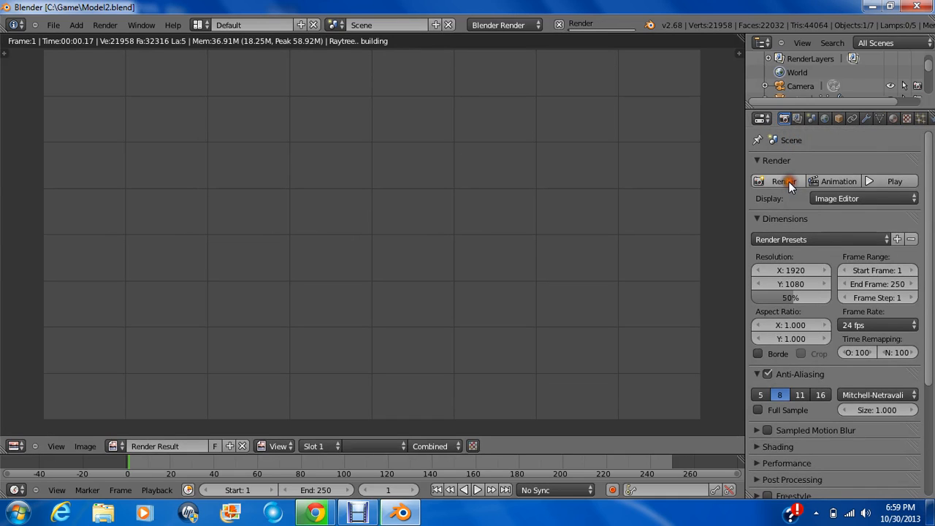
{"action": "left_click", "coordinate": [783, 181]}
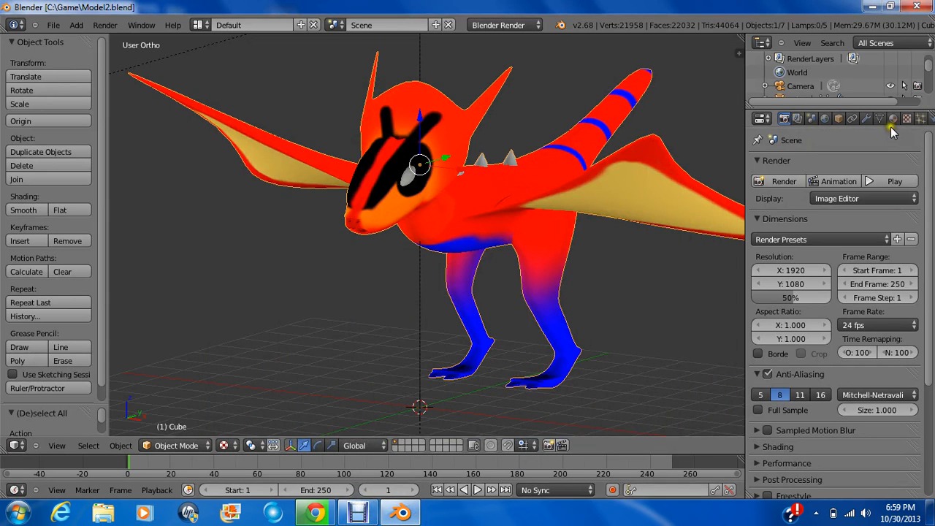
Switch the material preview shape to a flat plane showing the painted texture
{"action": "left_click", "coordinate": [892, 119]}
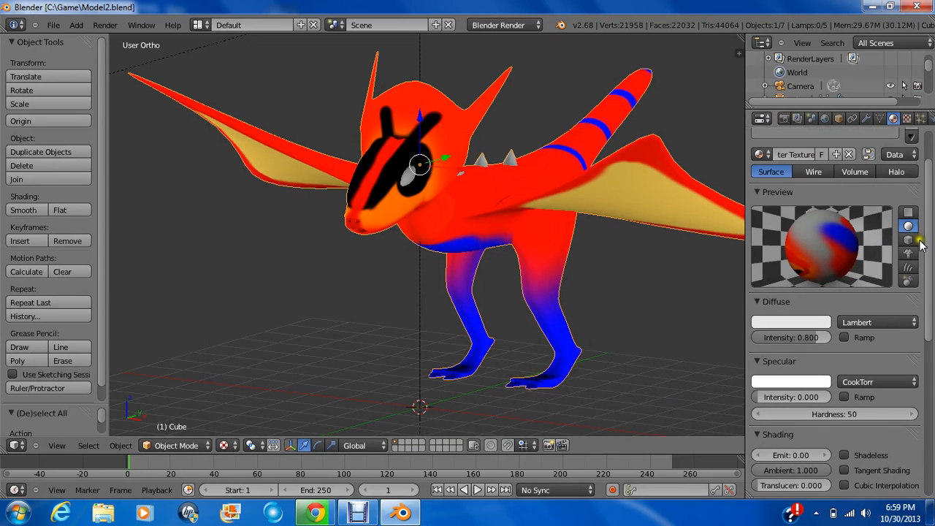
{"action": "left_click", "coordinate": [909, 212]}
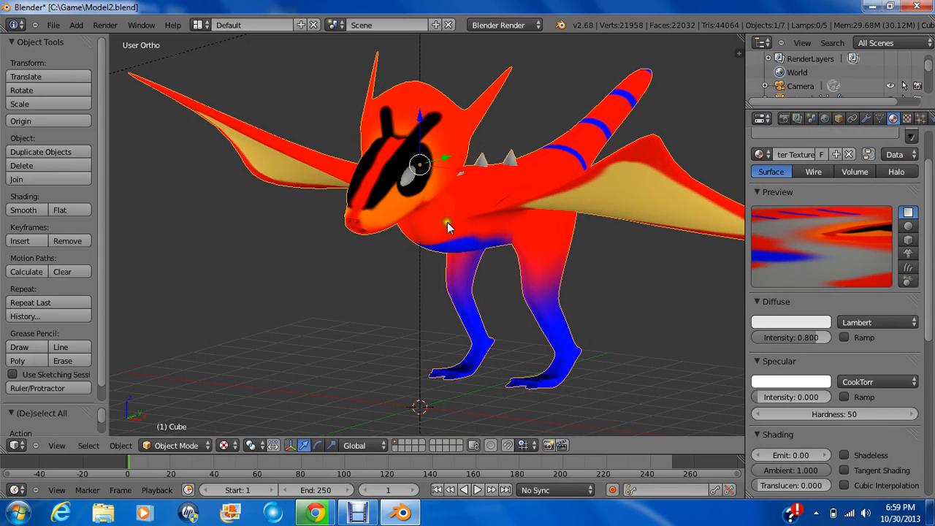
{"action": "left_click_drag", "start_coordinate": [450, 226], "coordinate": [515, 237]}
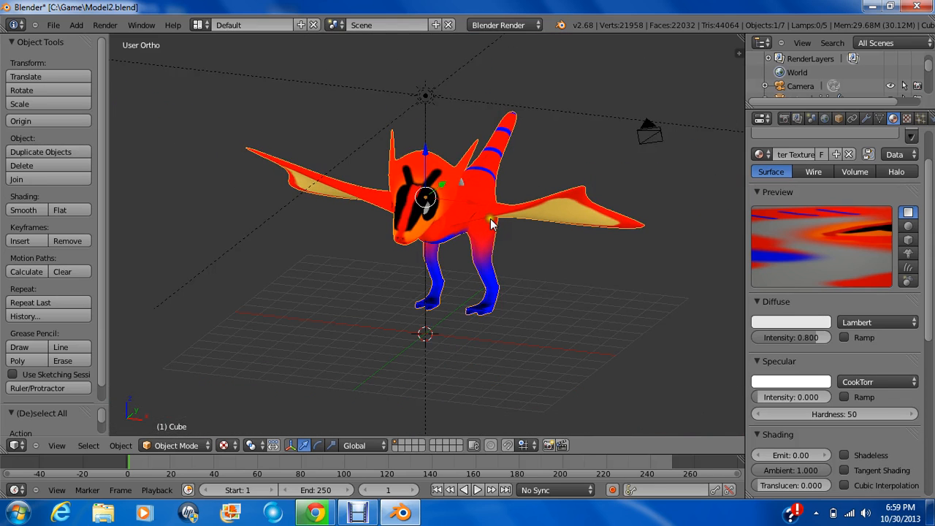
{"action": "left_click_drag", "start_coordinate": [489, 222], "coordinate": [365, 213]}
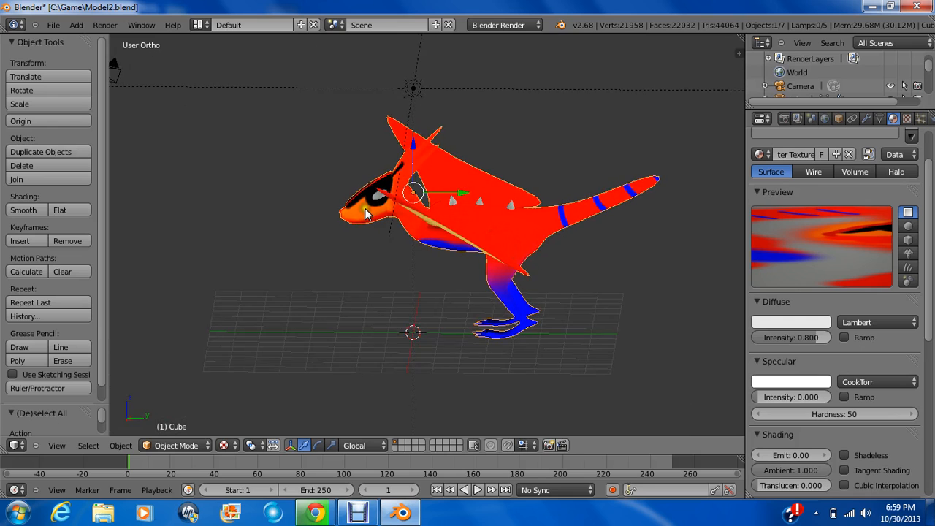